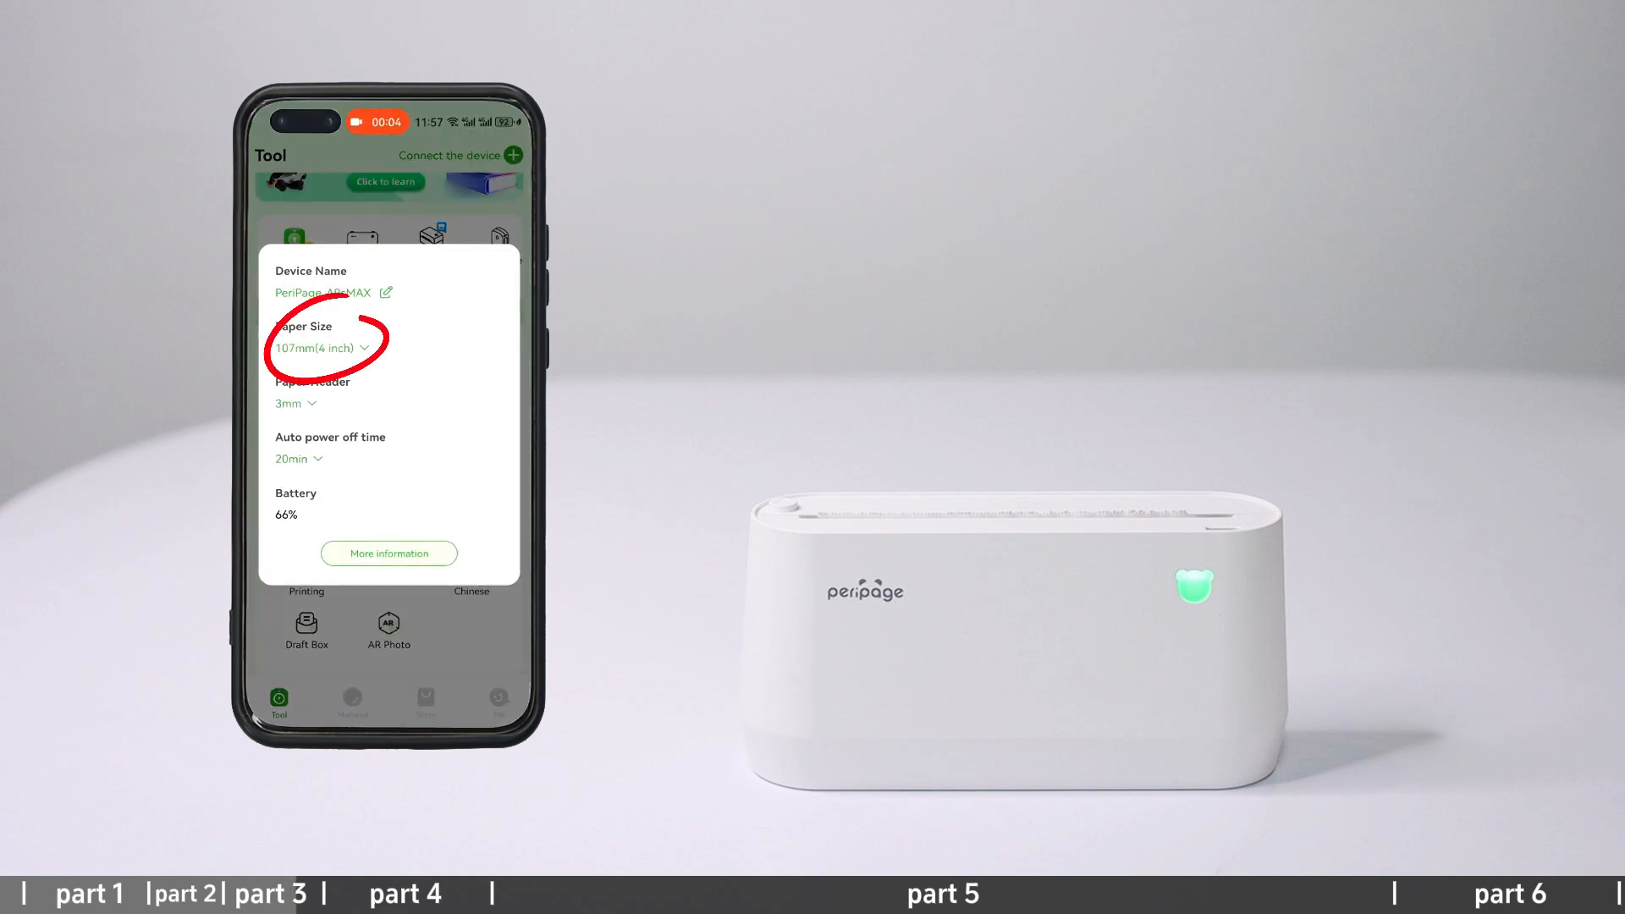
- Show the connected printer's details with 107mm (4 inch) paper and 66% battery
left_click(322, 347)
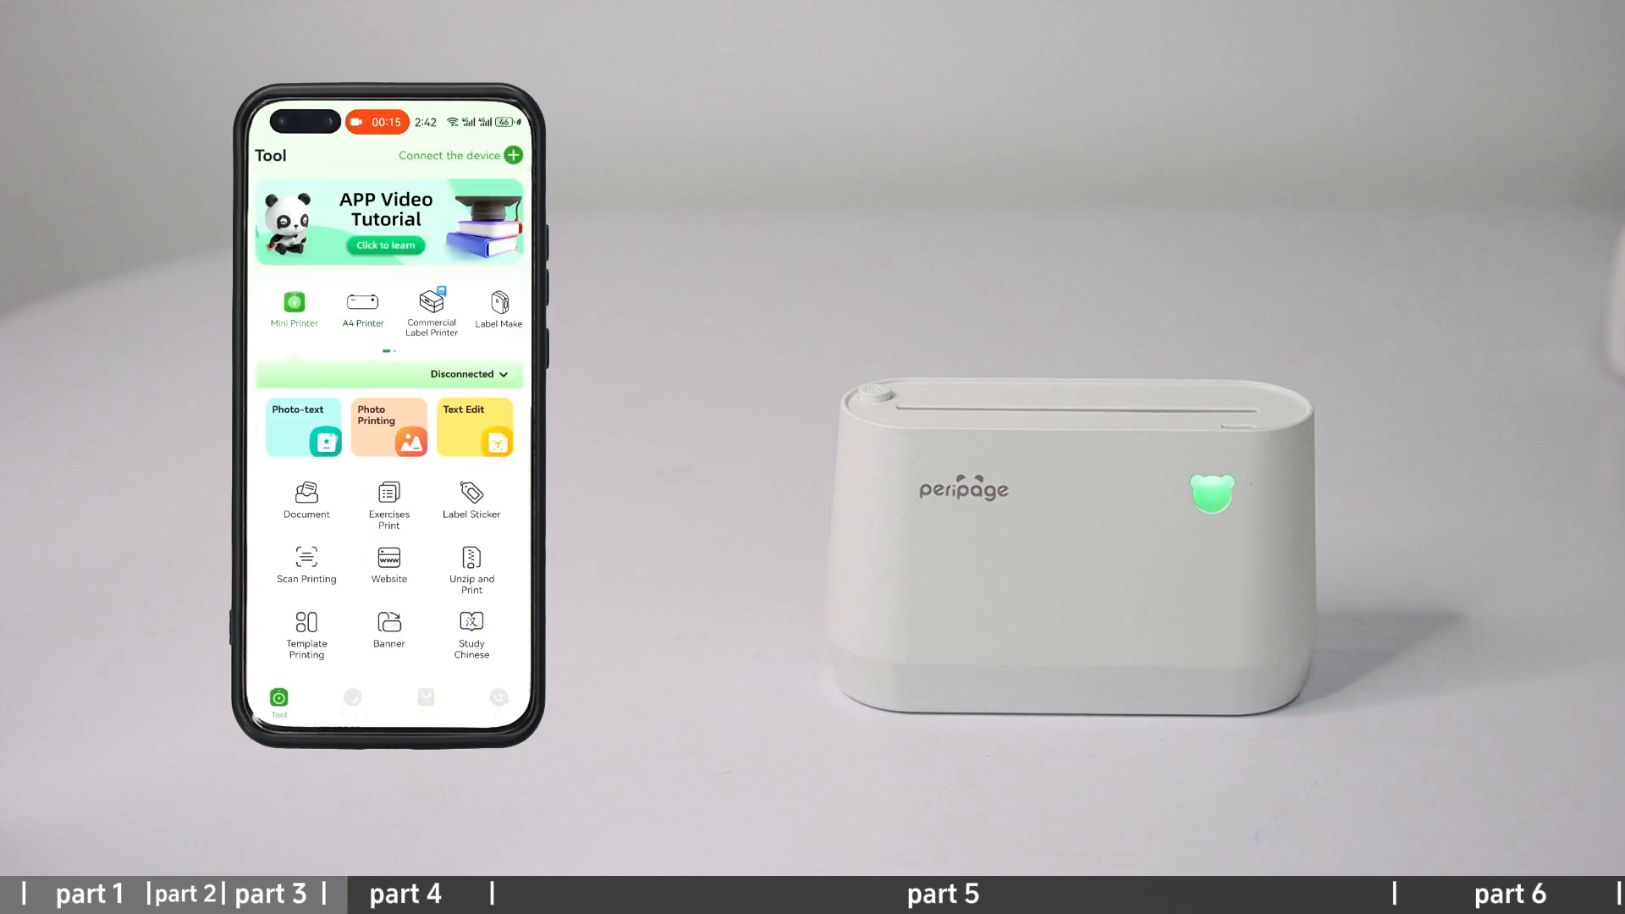
- Pair with PeriPage_A9 over Bluetooth so it replaces Disconnected on the home screen
left_click(450, 156)
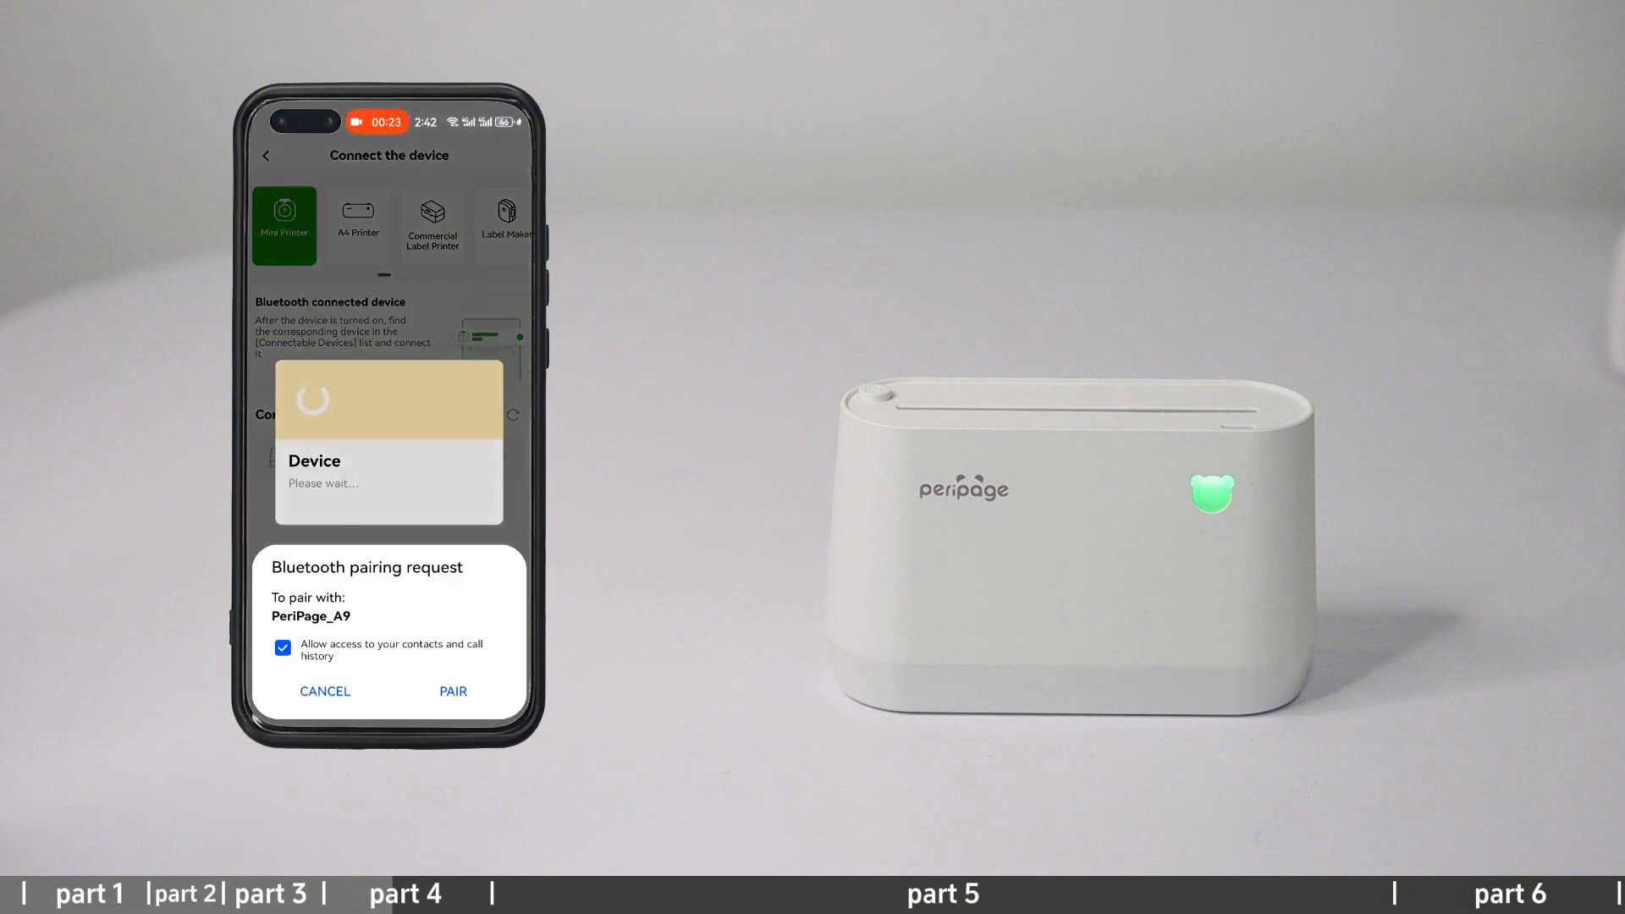
left_click(452, 691)
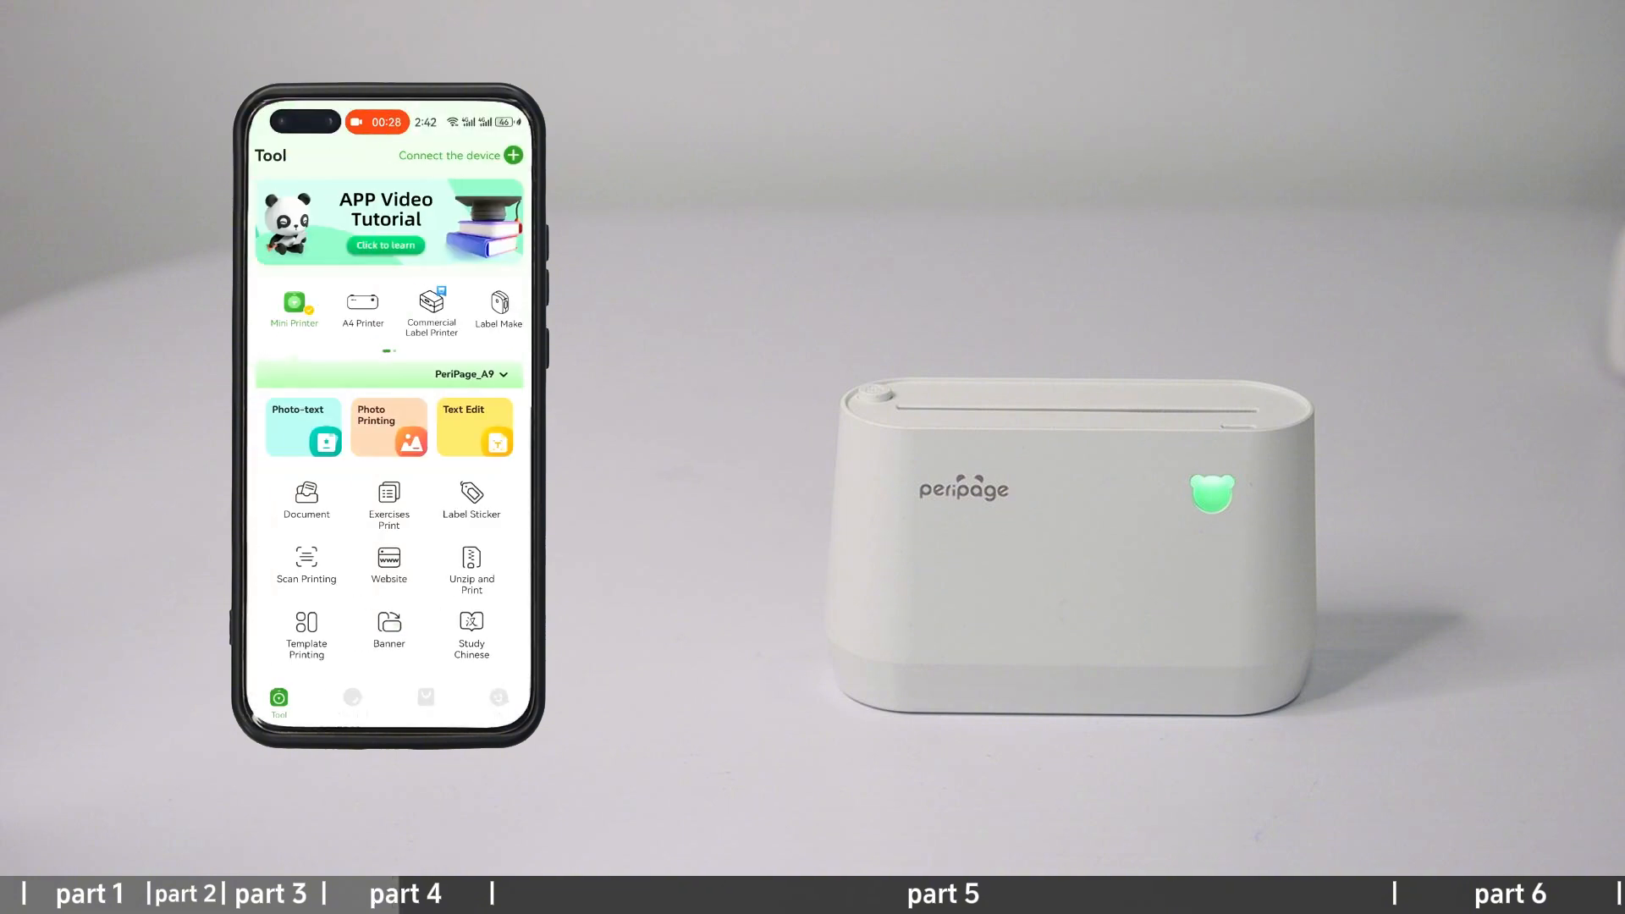
- Pair with PeriPage_A9 by scanning its printed QR slip and confirm the loaded paper roll width
left_click(450, 156)
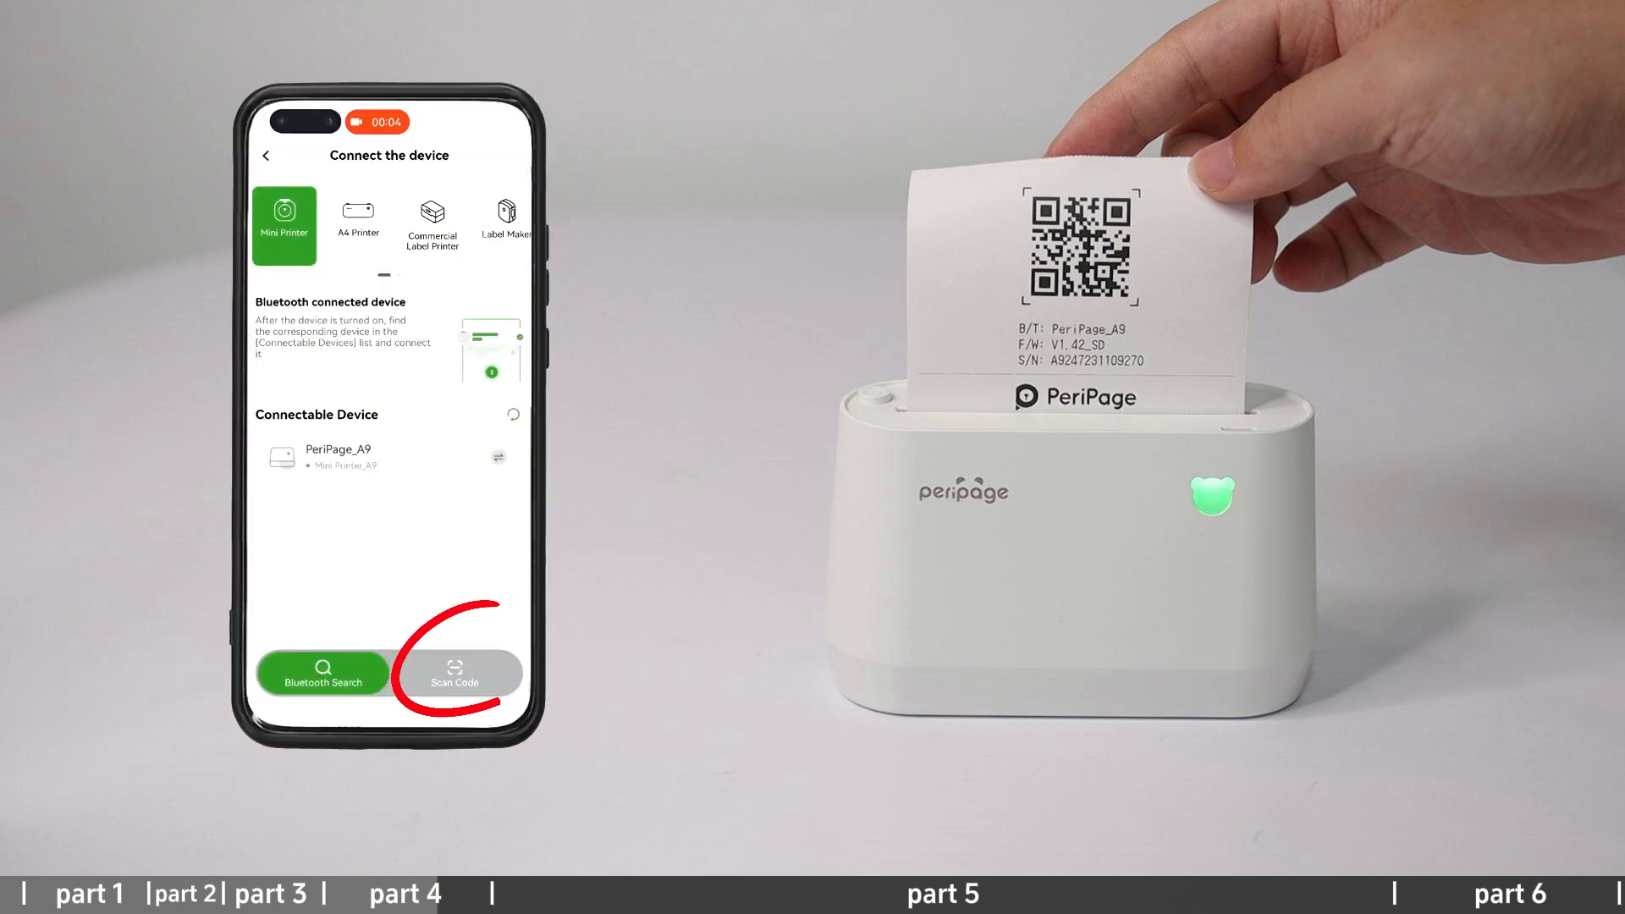
left_click(454, 672)
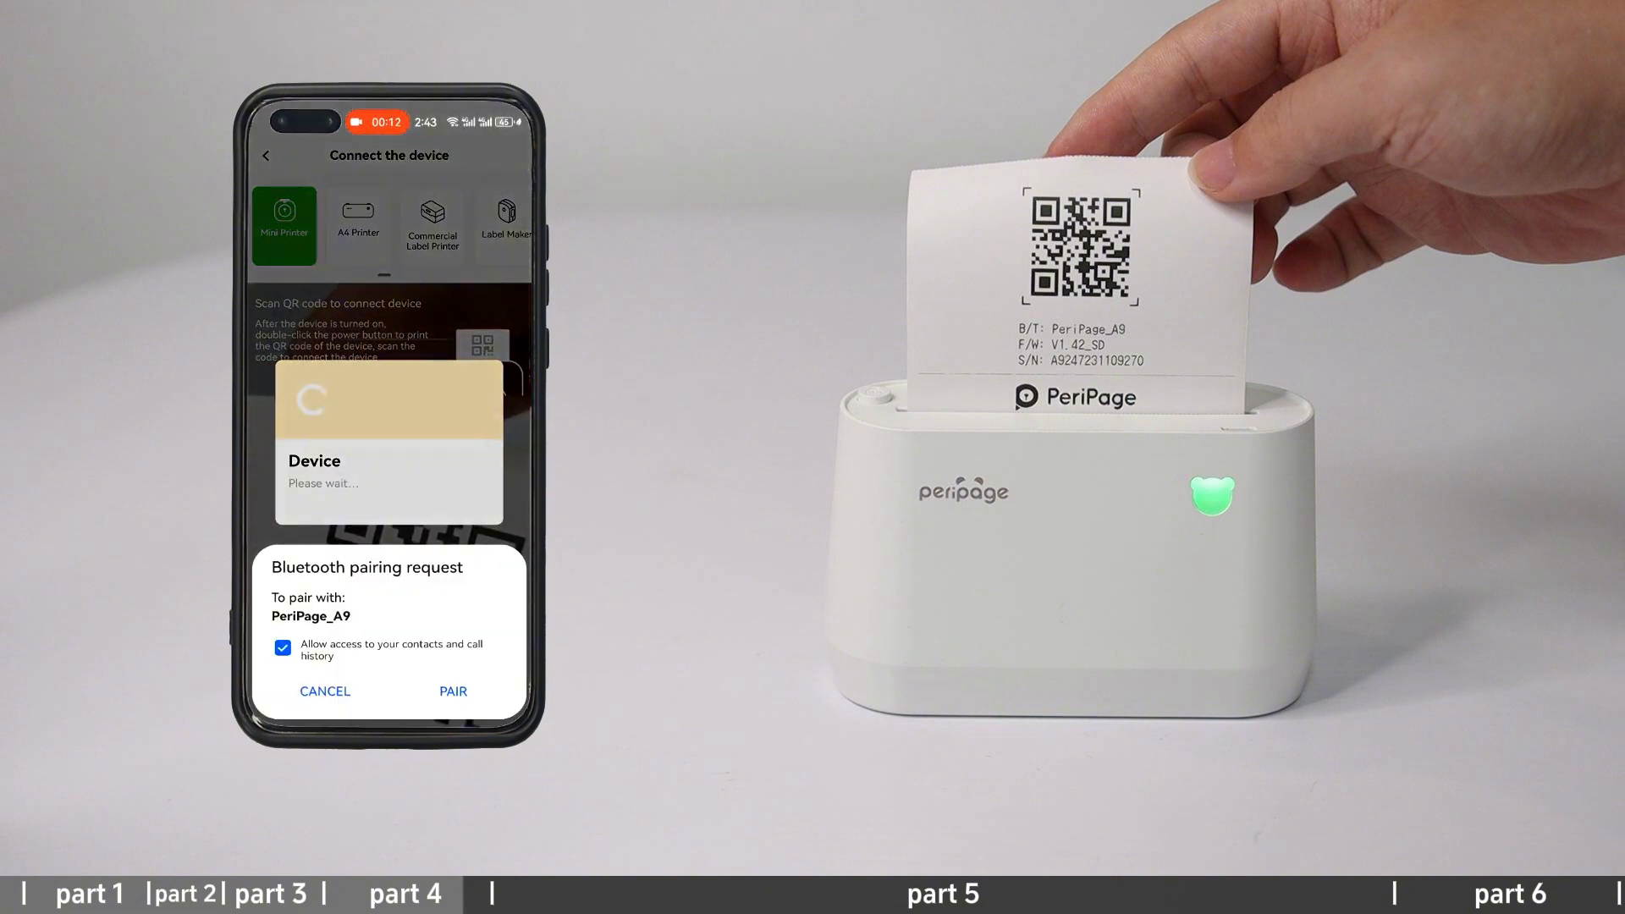
left_click(454, 690)
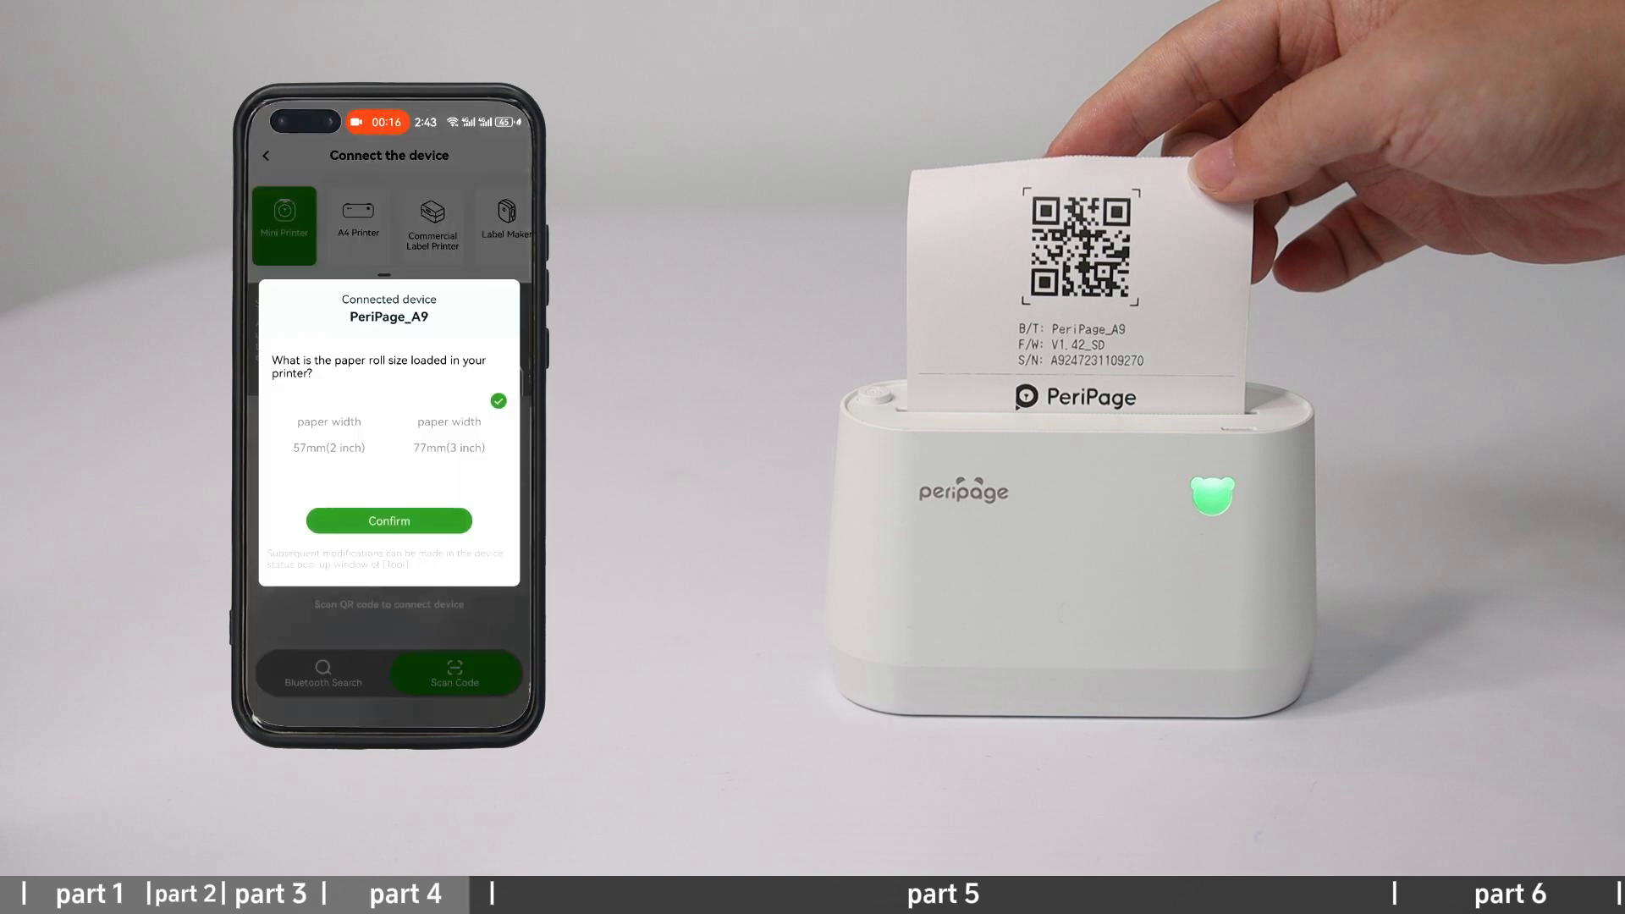
left_click(389, 520)
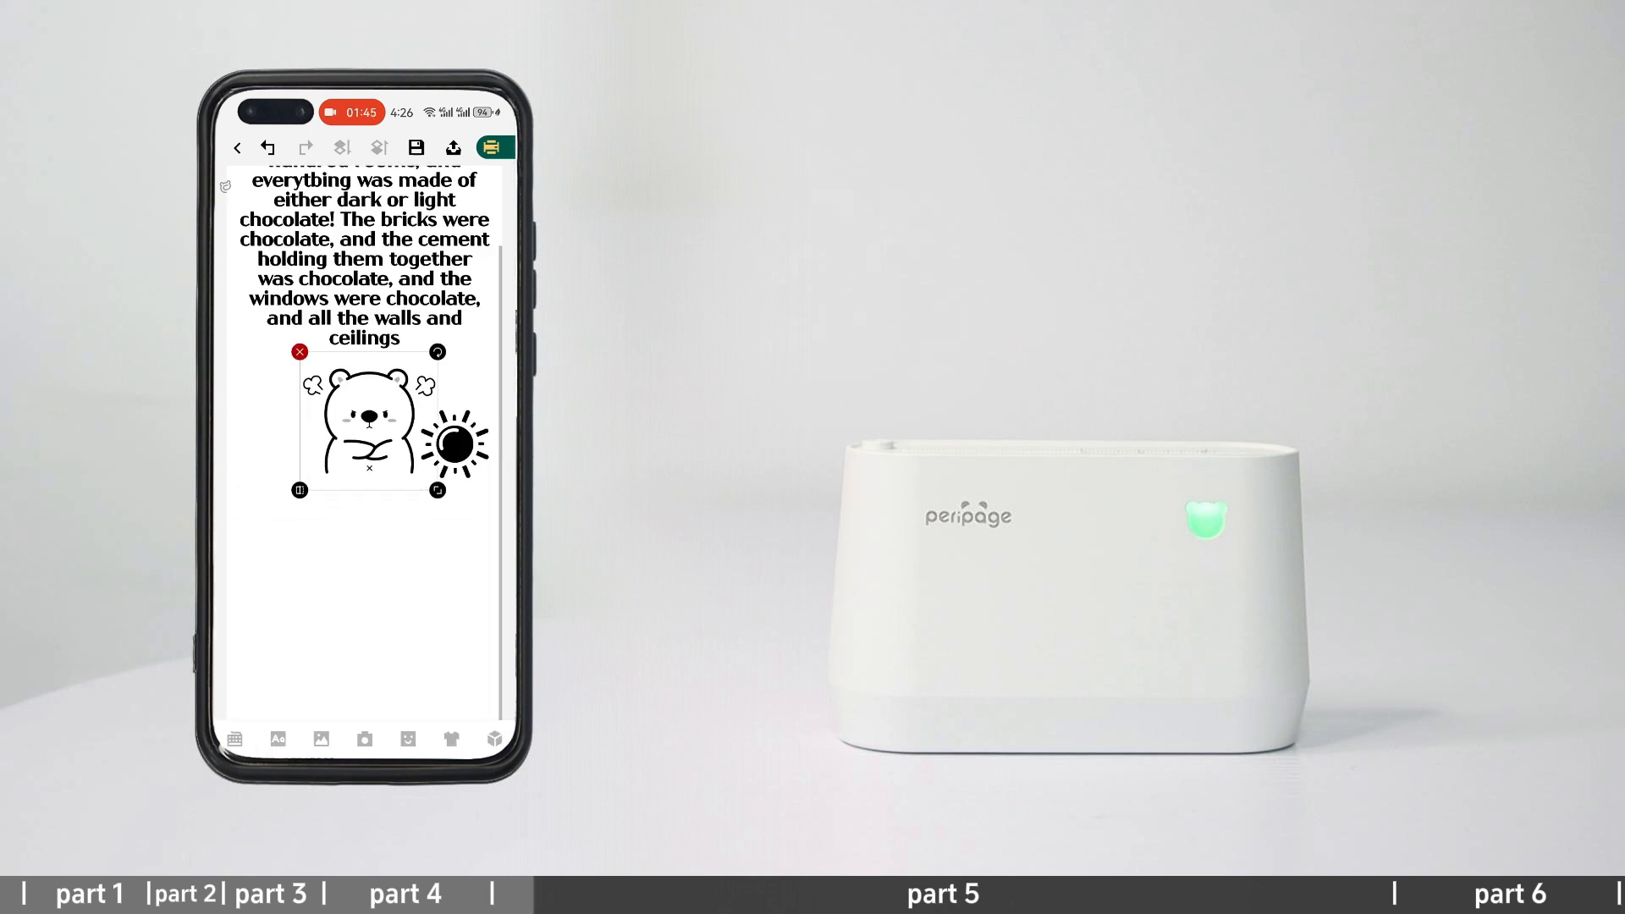
- Choose 2 inch (57mm) paper for the chocolate-palace page and preview the 12.7cm print
left_click(496, 146)
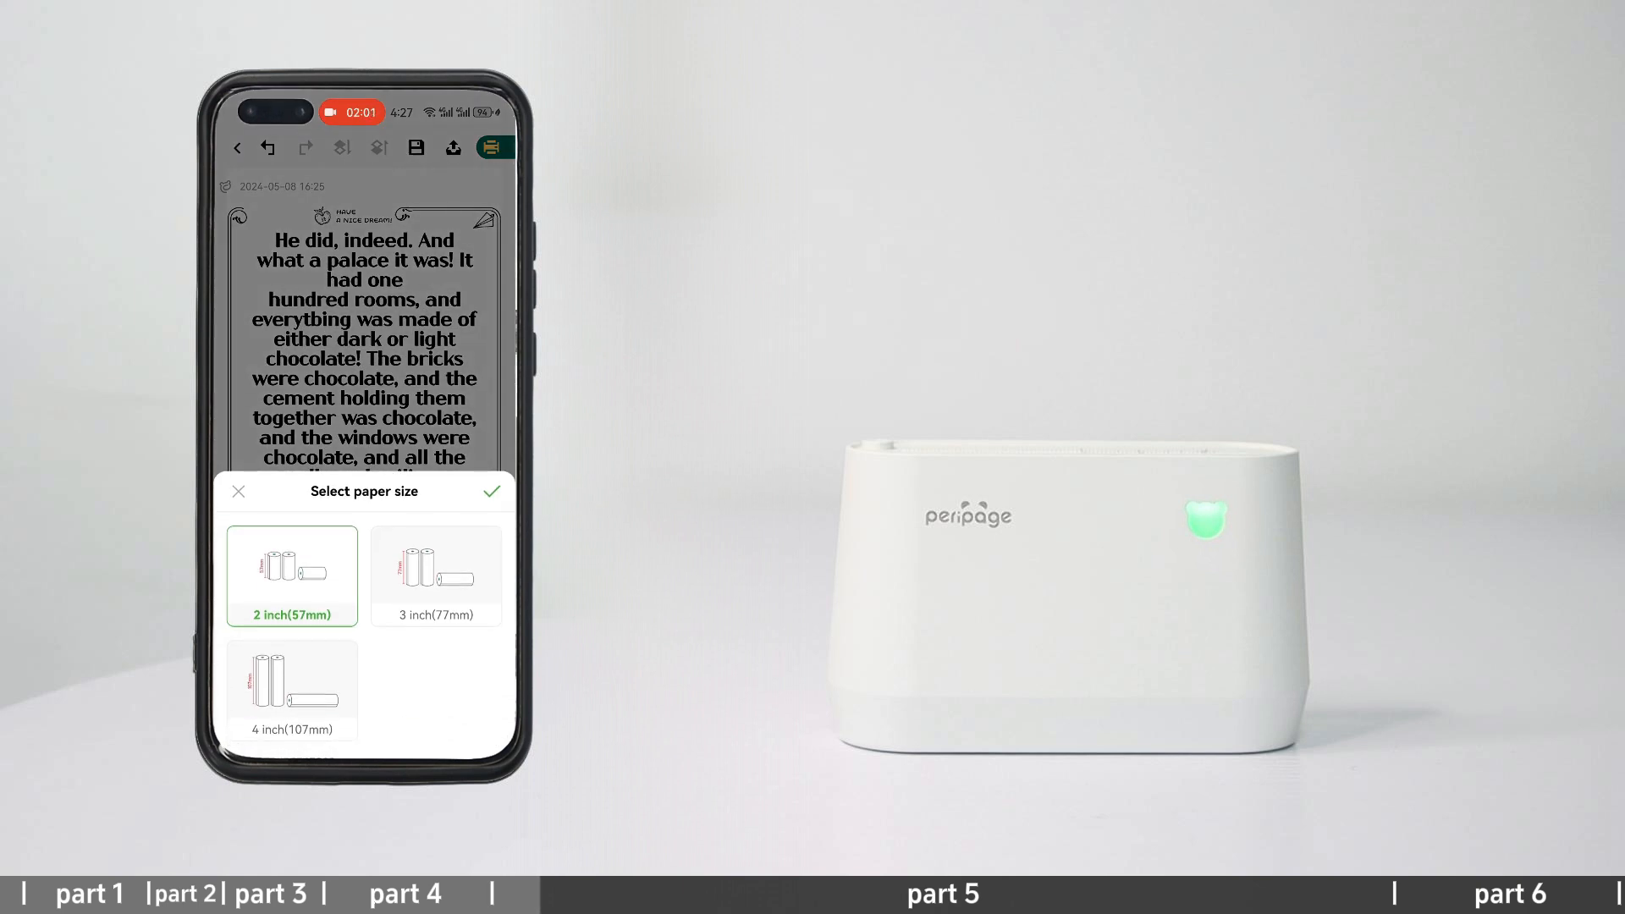
left_click(492, 491)
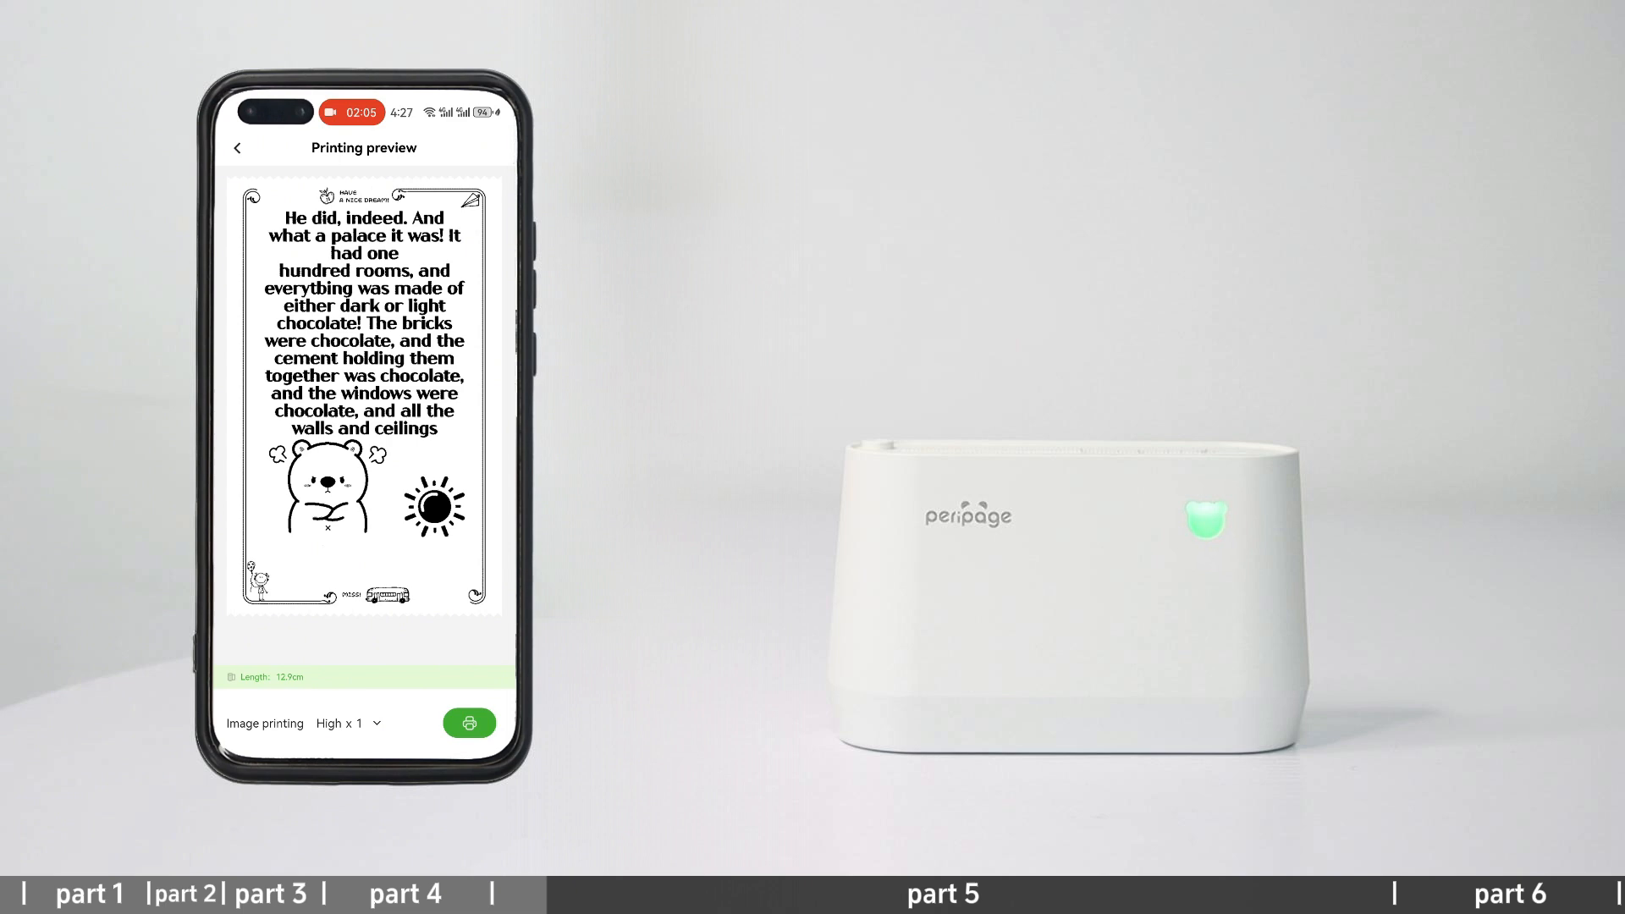
left_click(469, 723)
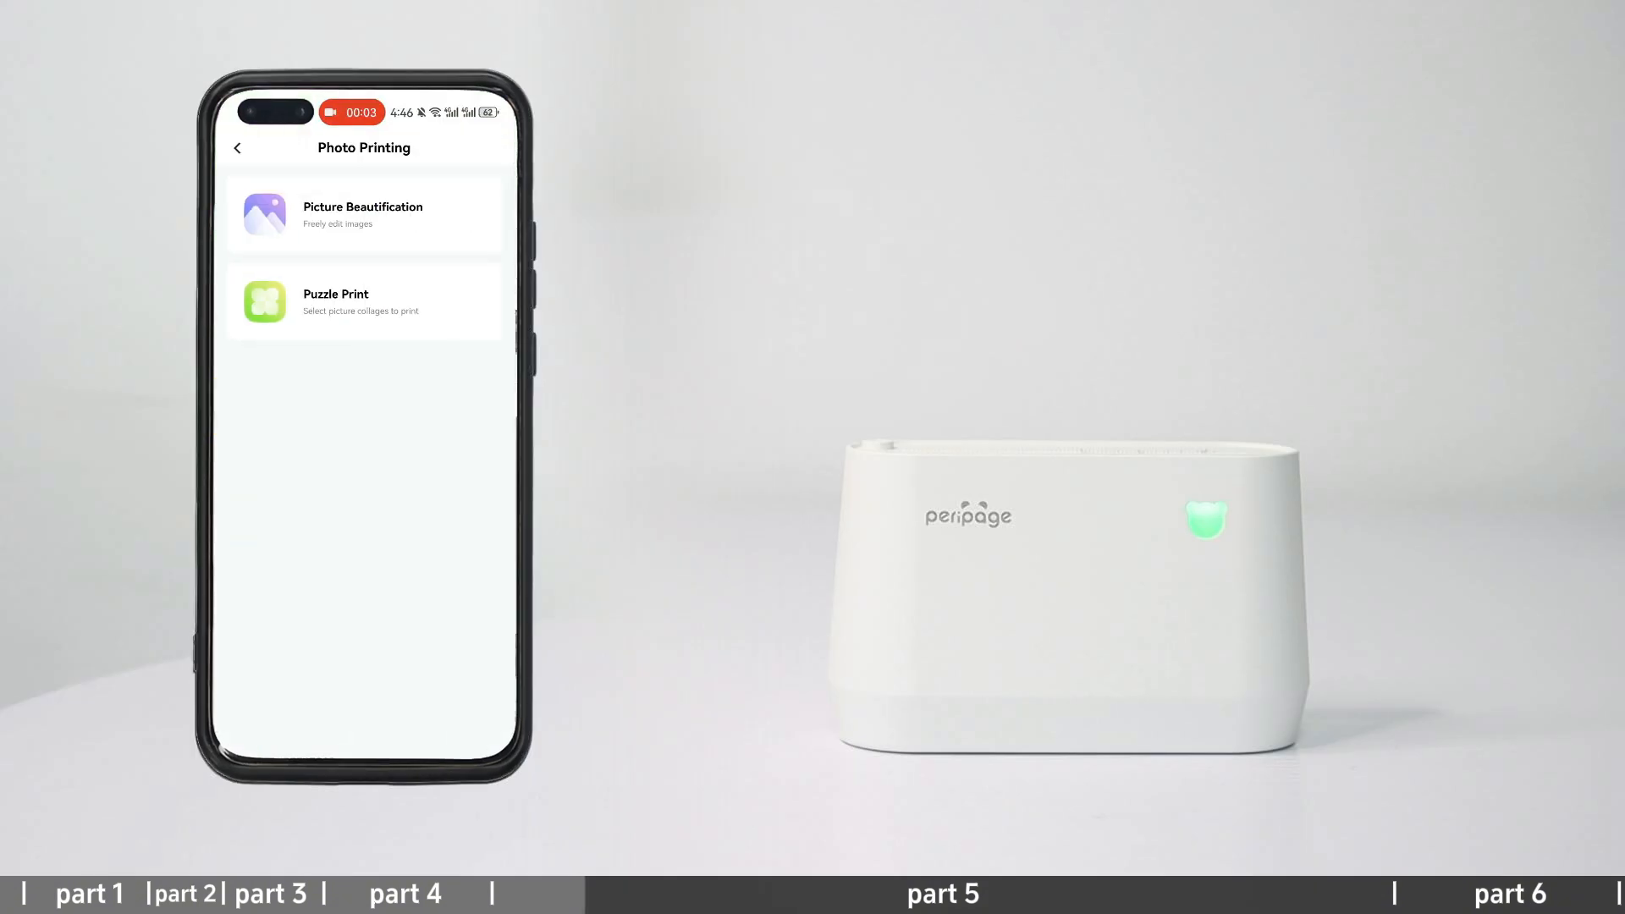
- Beautify the panda and dinosaur pictures, trying then undoing a sketch filter on the dinosaur, and preview them
left_click(363, 215)
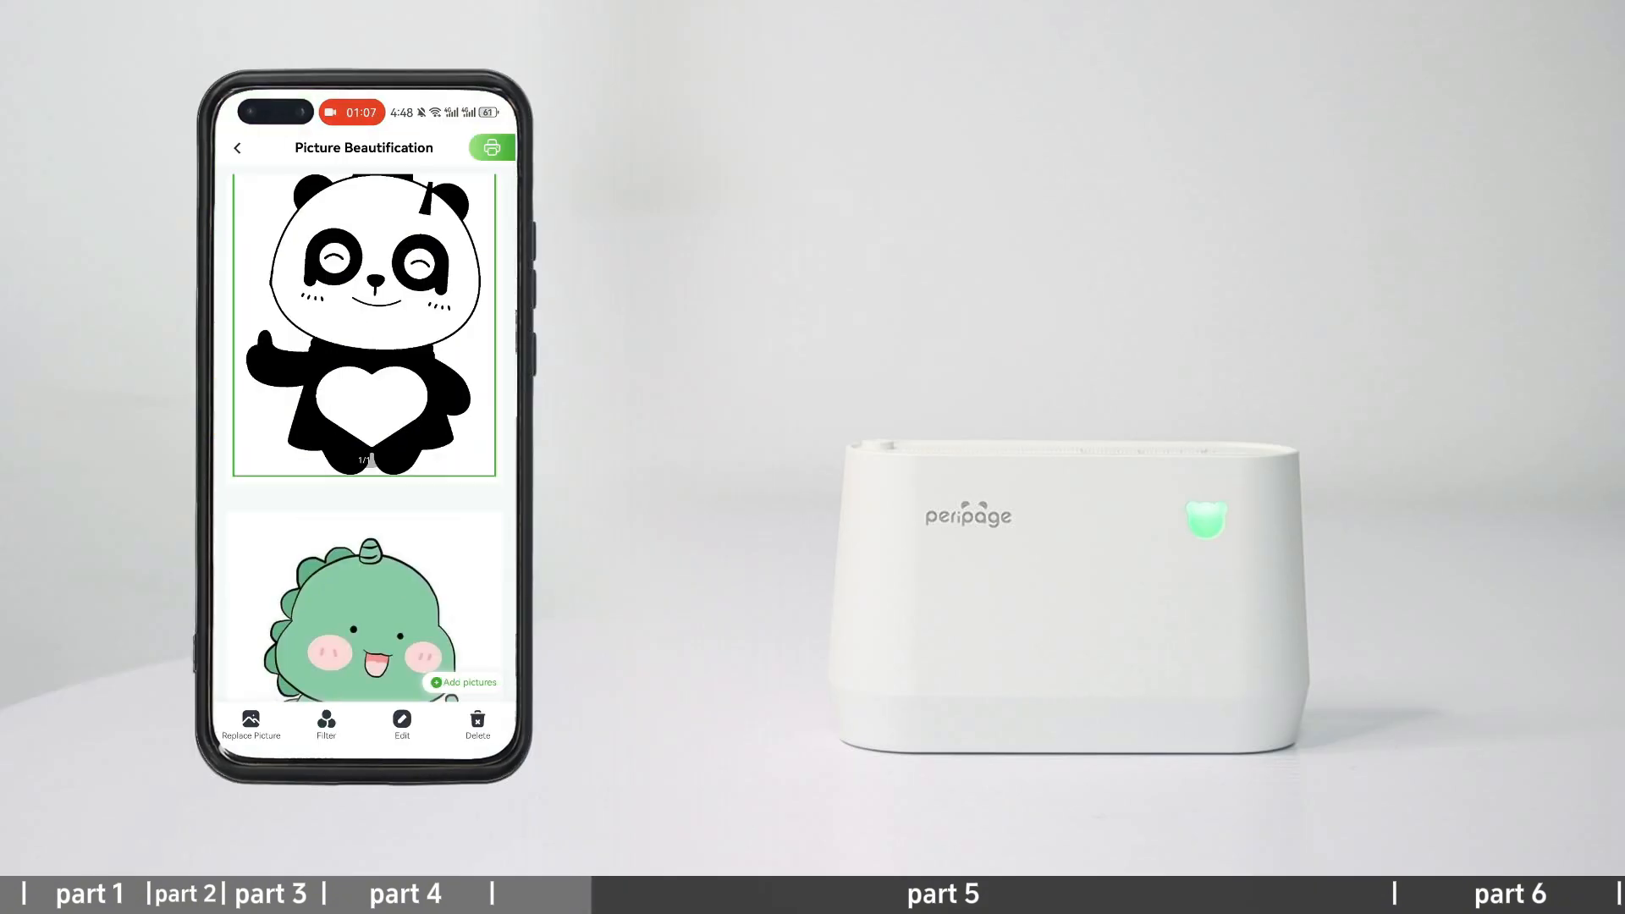
left_click(325, 726)
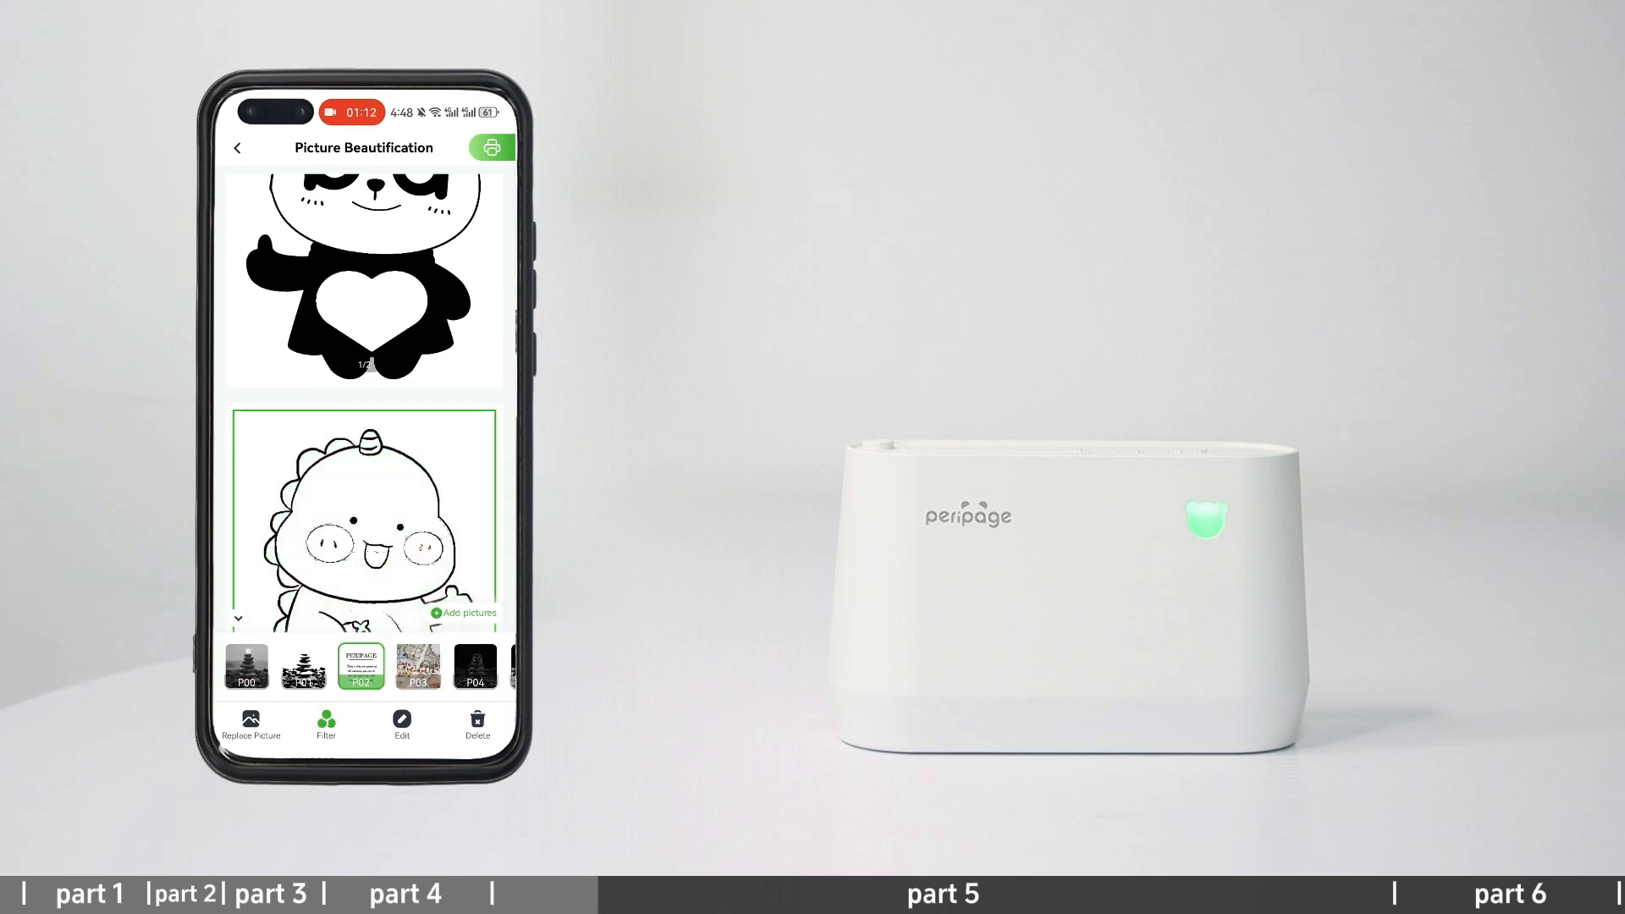
left_click(246, 667)
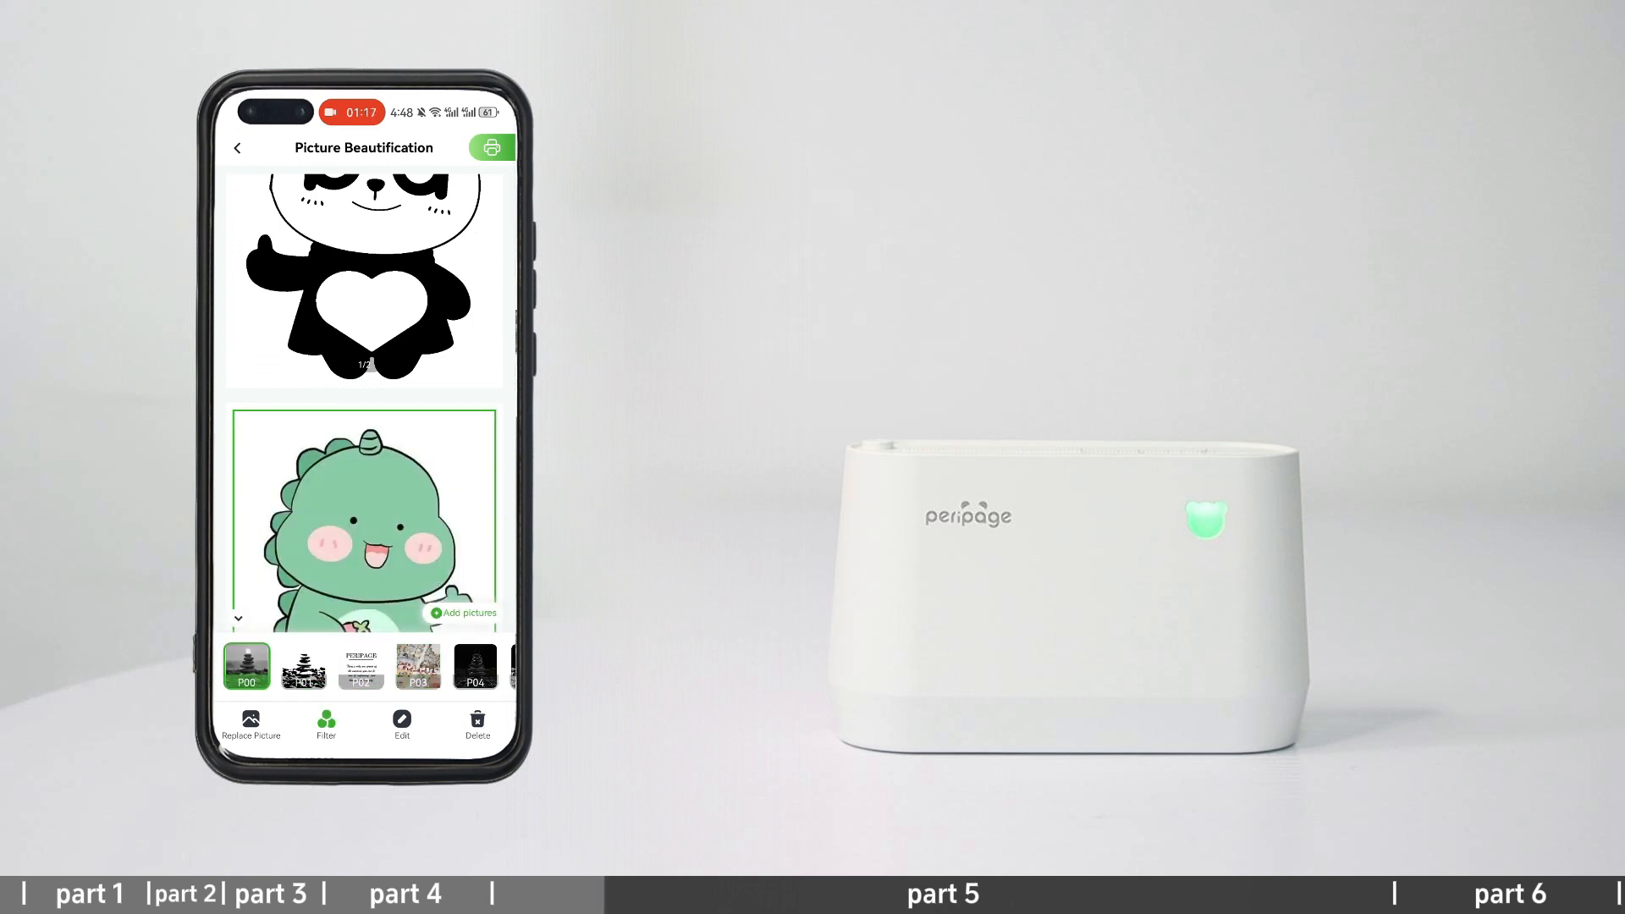
left_click(491, 147)
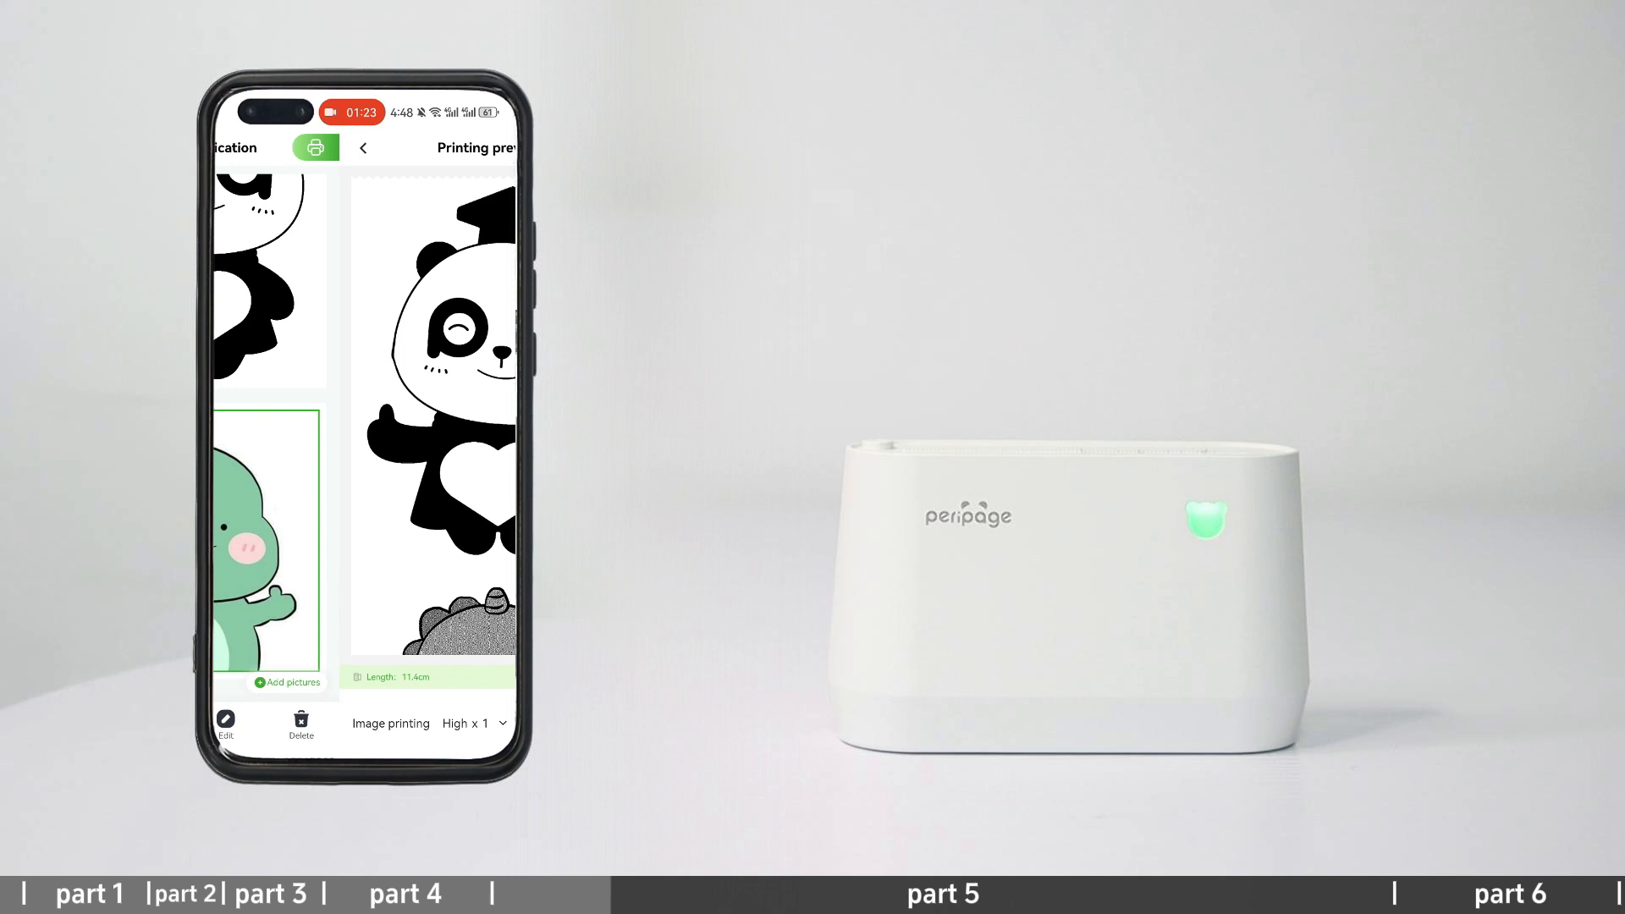
left_click(315, 147)
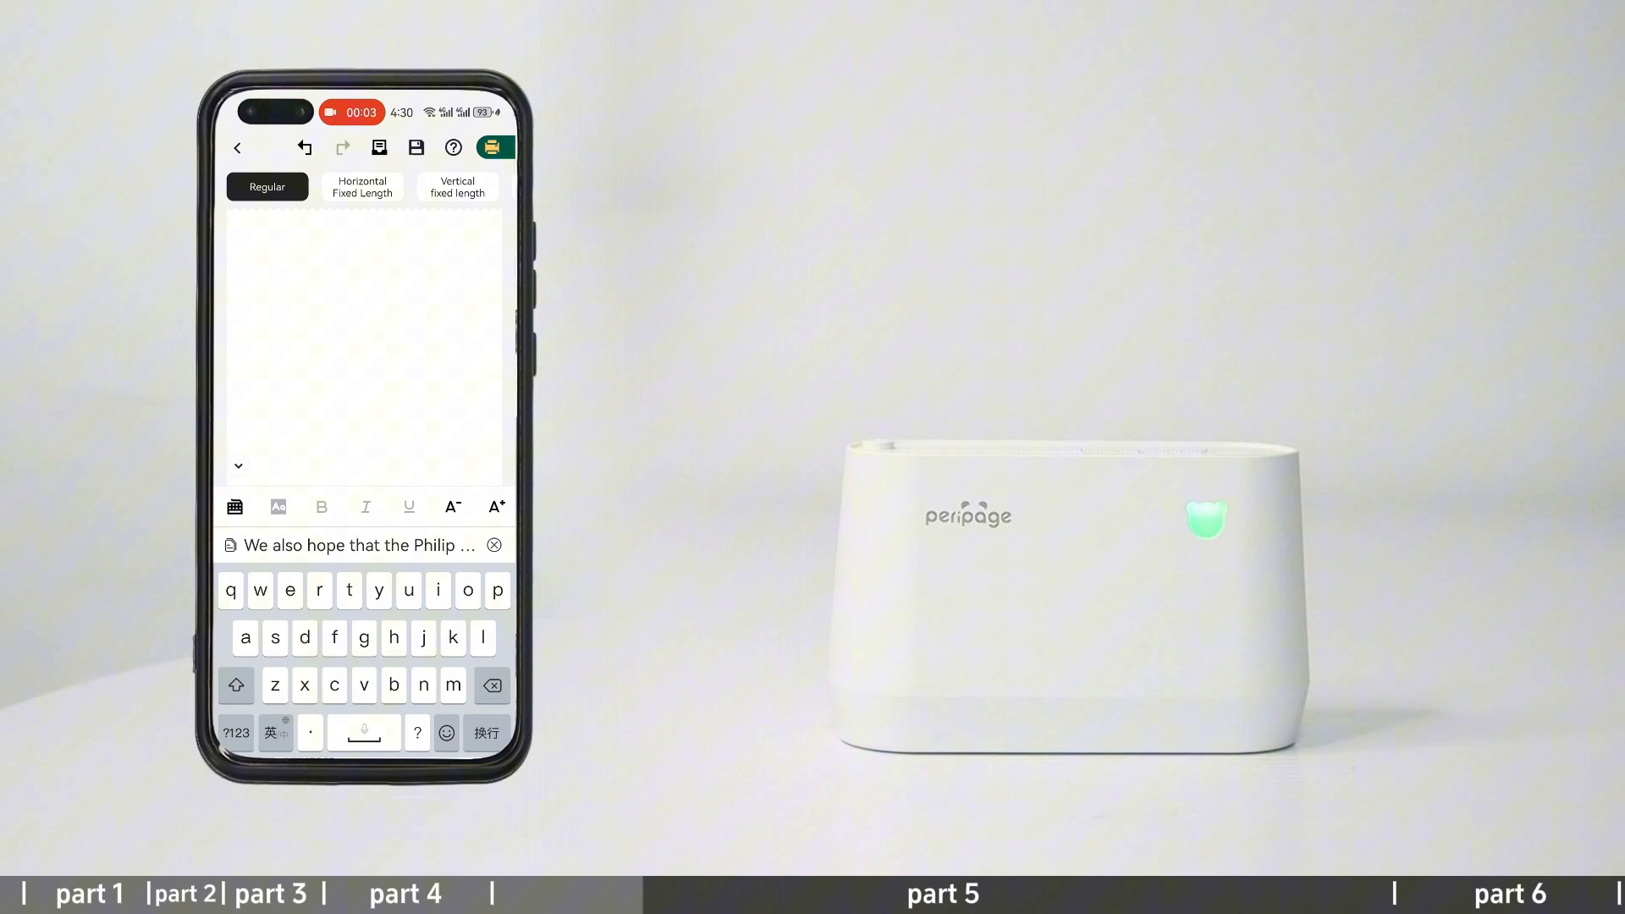
- Paste the Philippines paragraph, restyle it in the Peripage handwriting font and preview it for printing
left_click(276, 506)
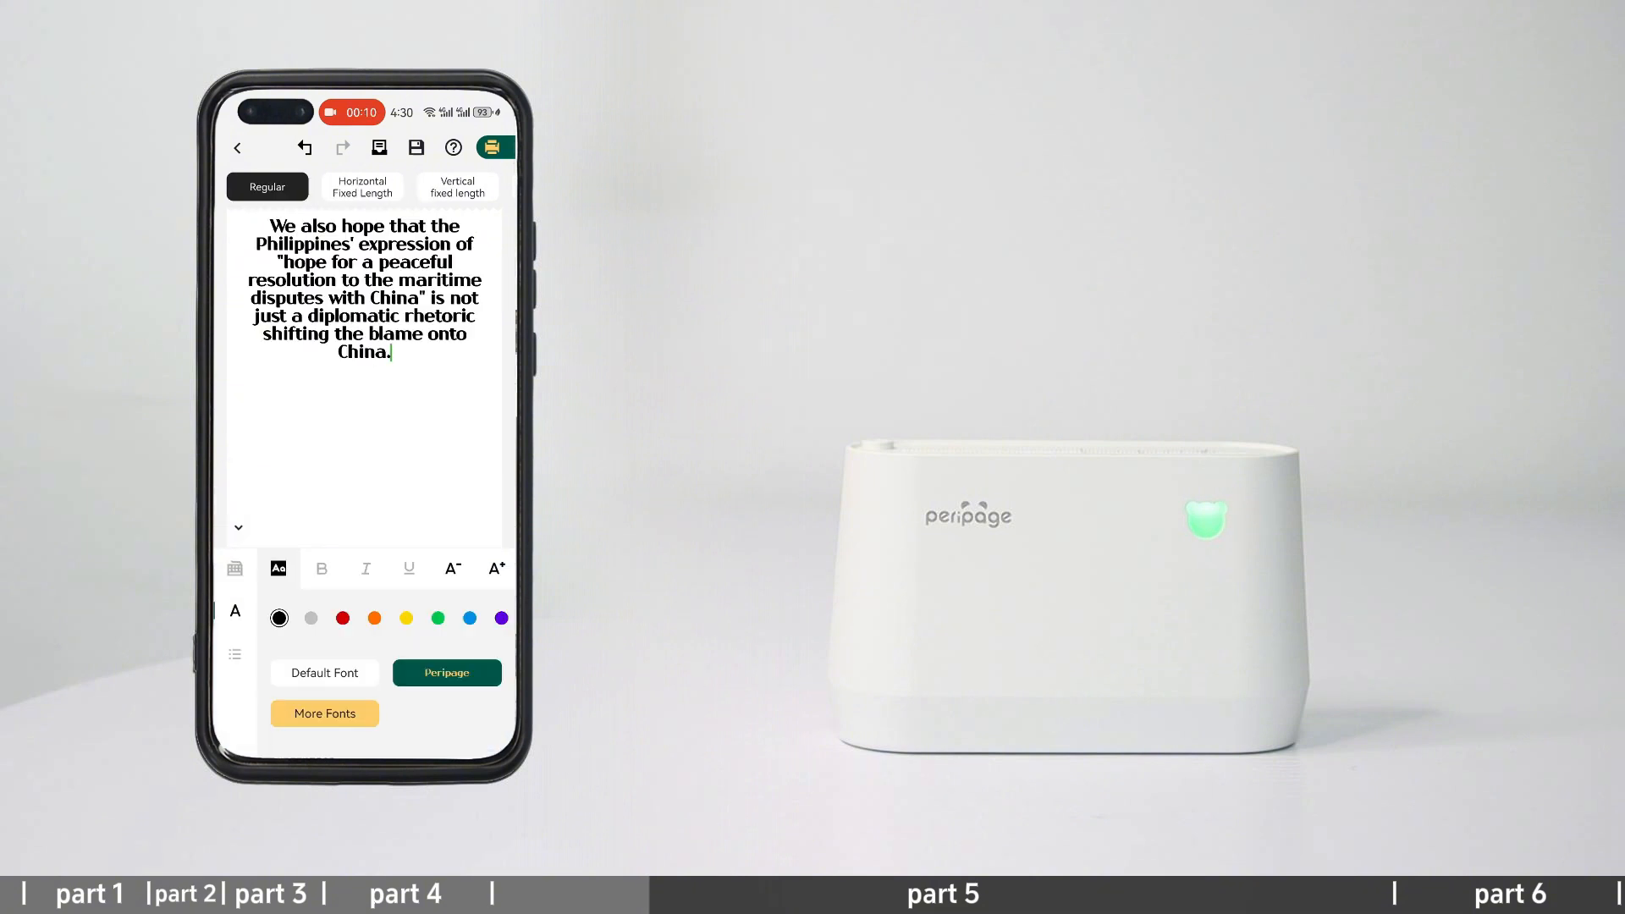
left_click(366, 569)
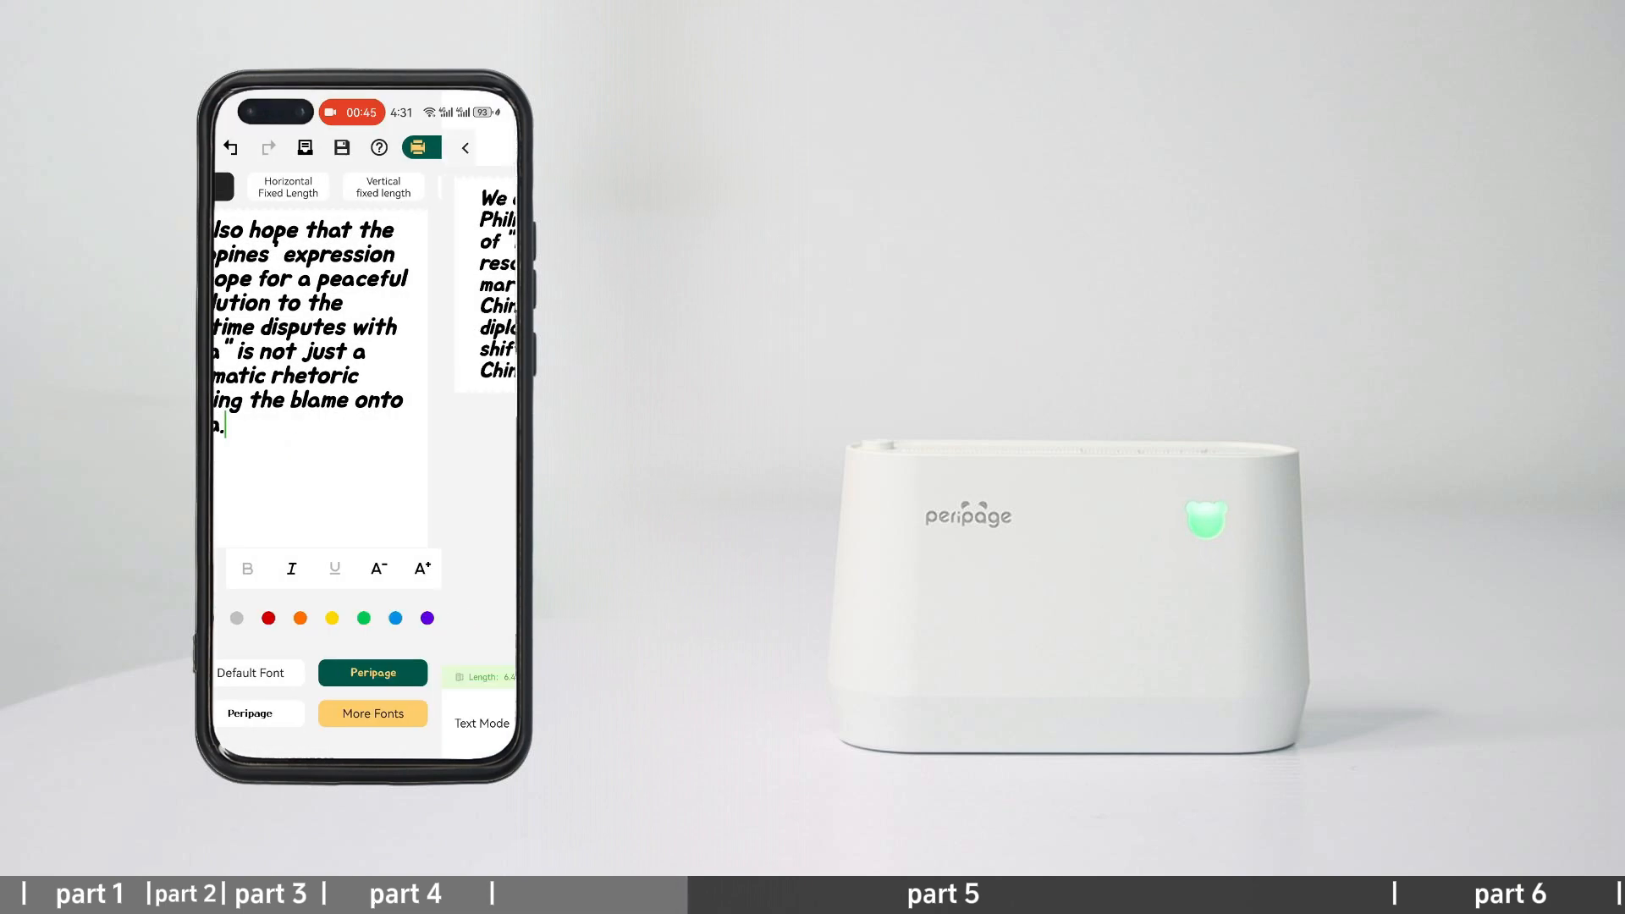
left_click(421, 146)
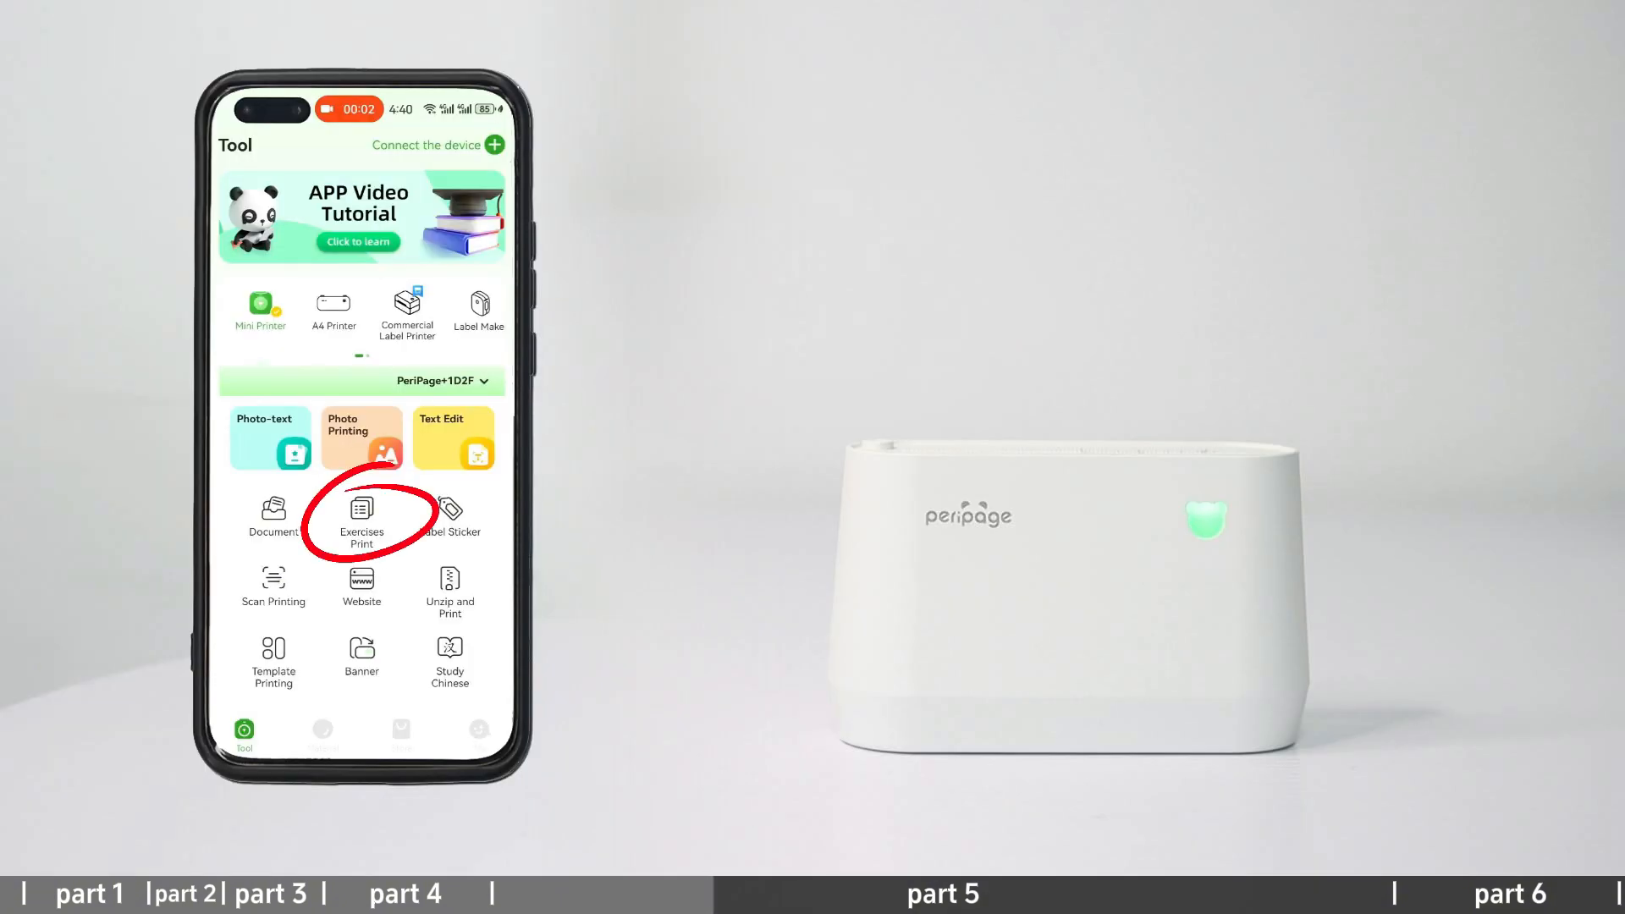
- Lay out the two captured maths questions one per row and choose 4 inch (107mm) paper
left_click(363, 518)
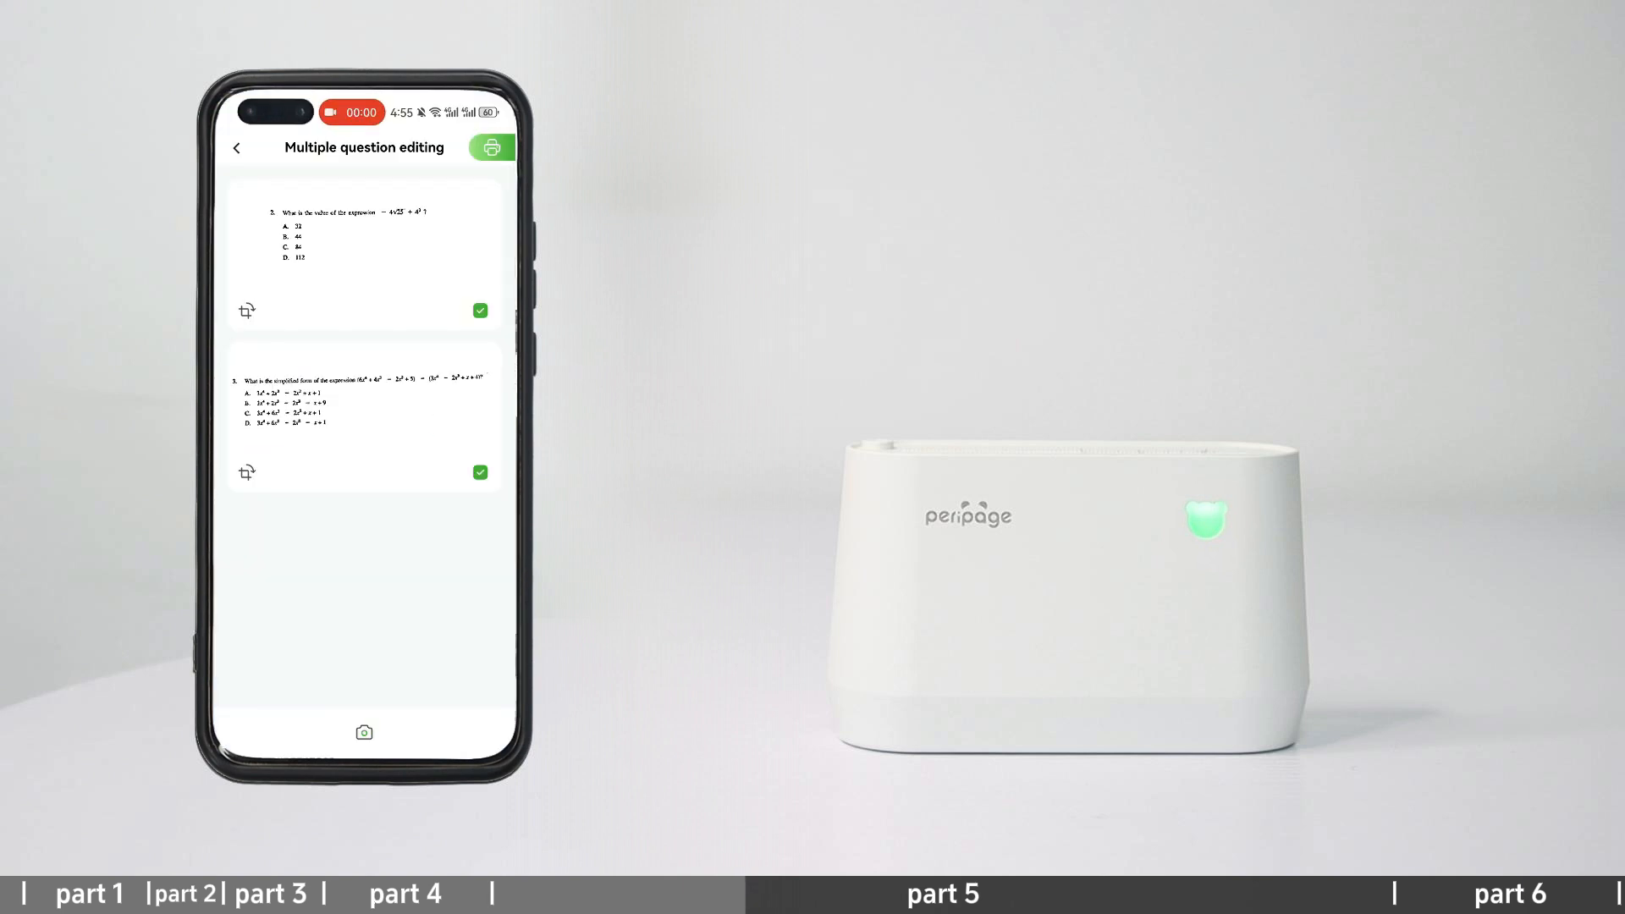
left_click(364, 699)
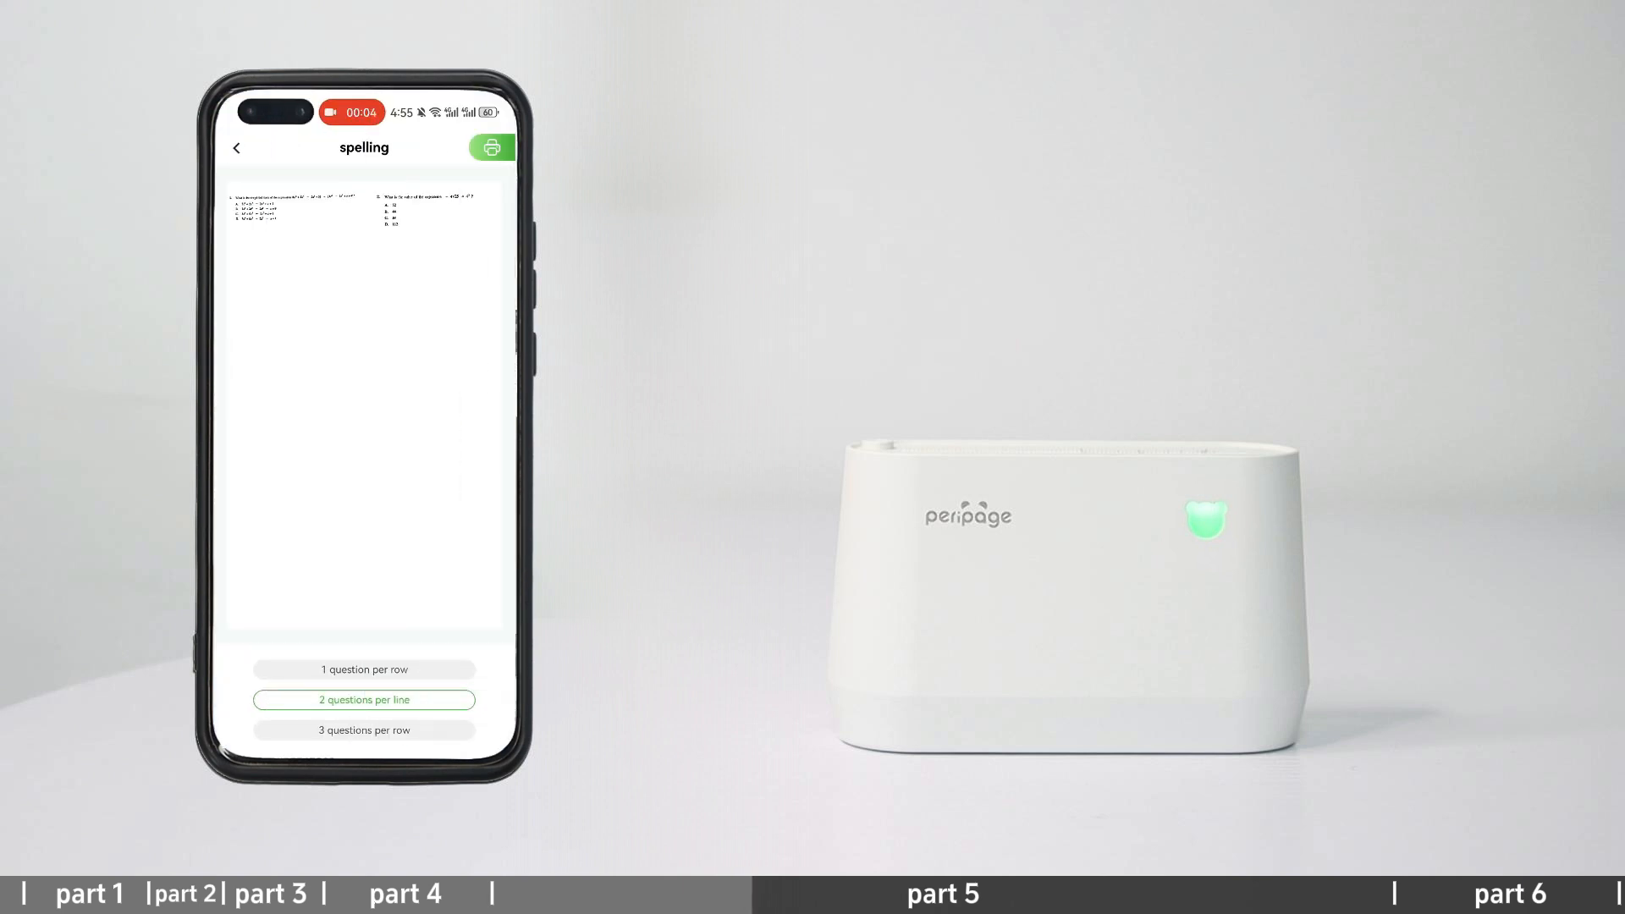
left_click(364, 668)
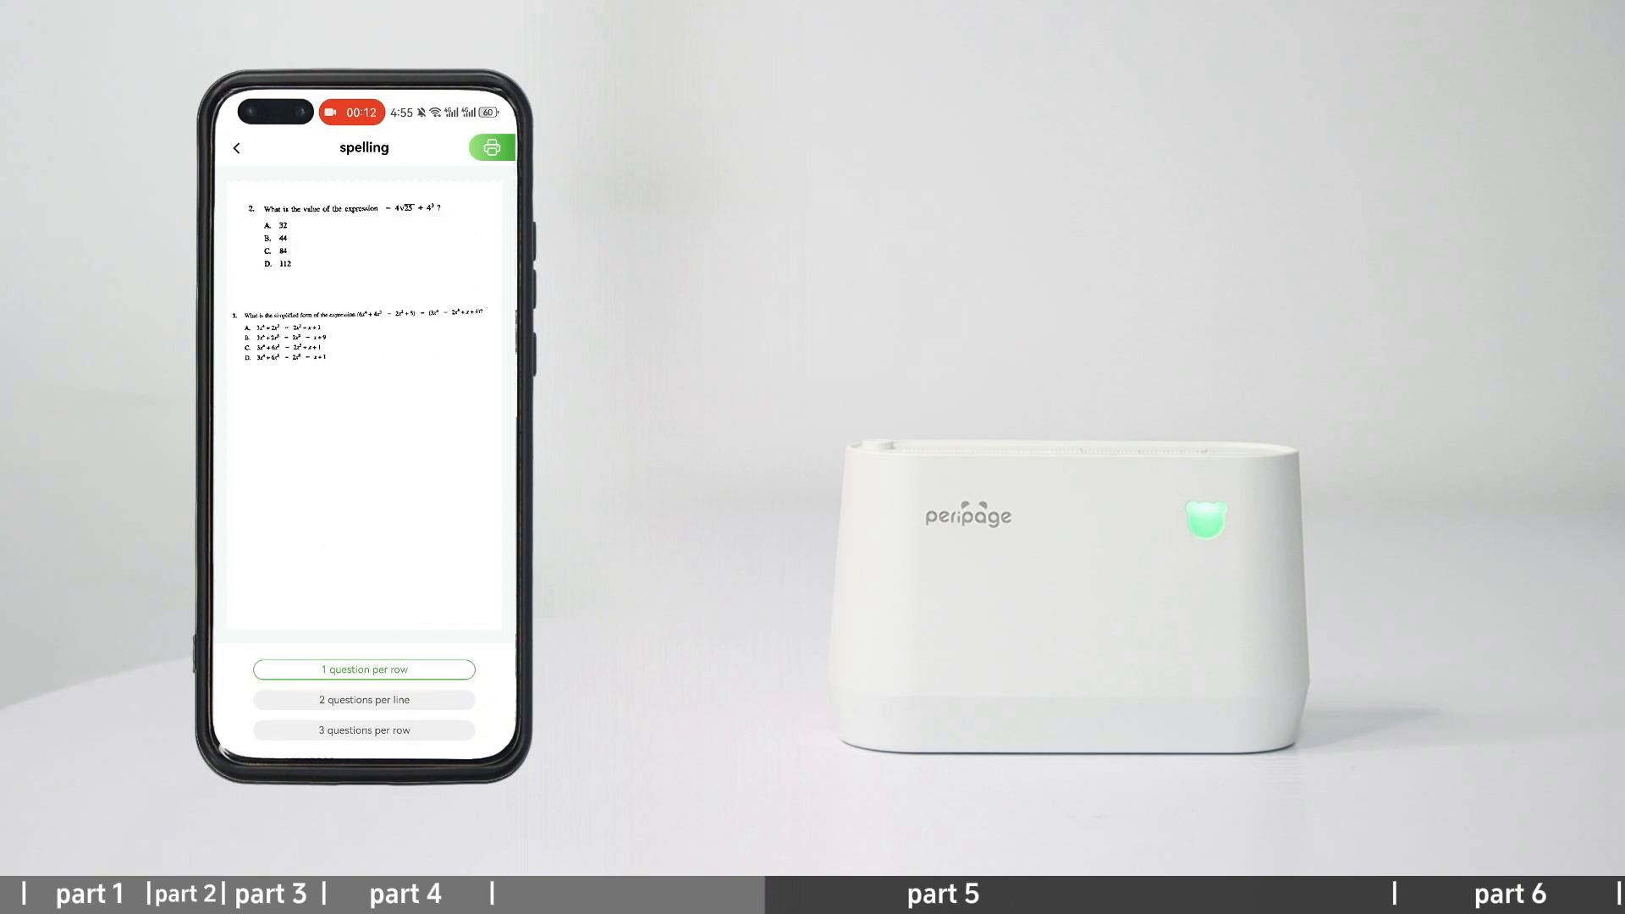
left_click(491, 147)
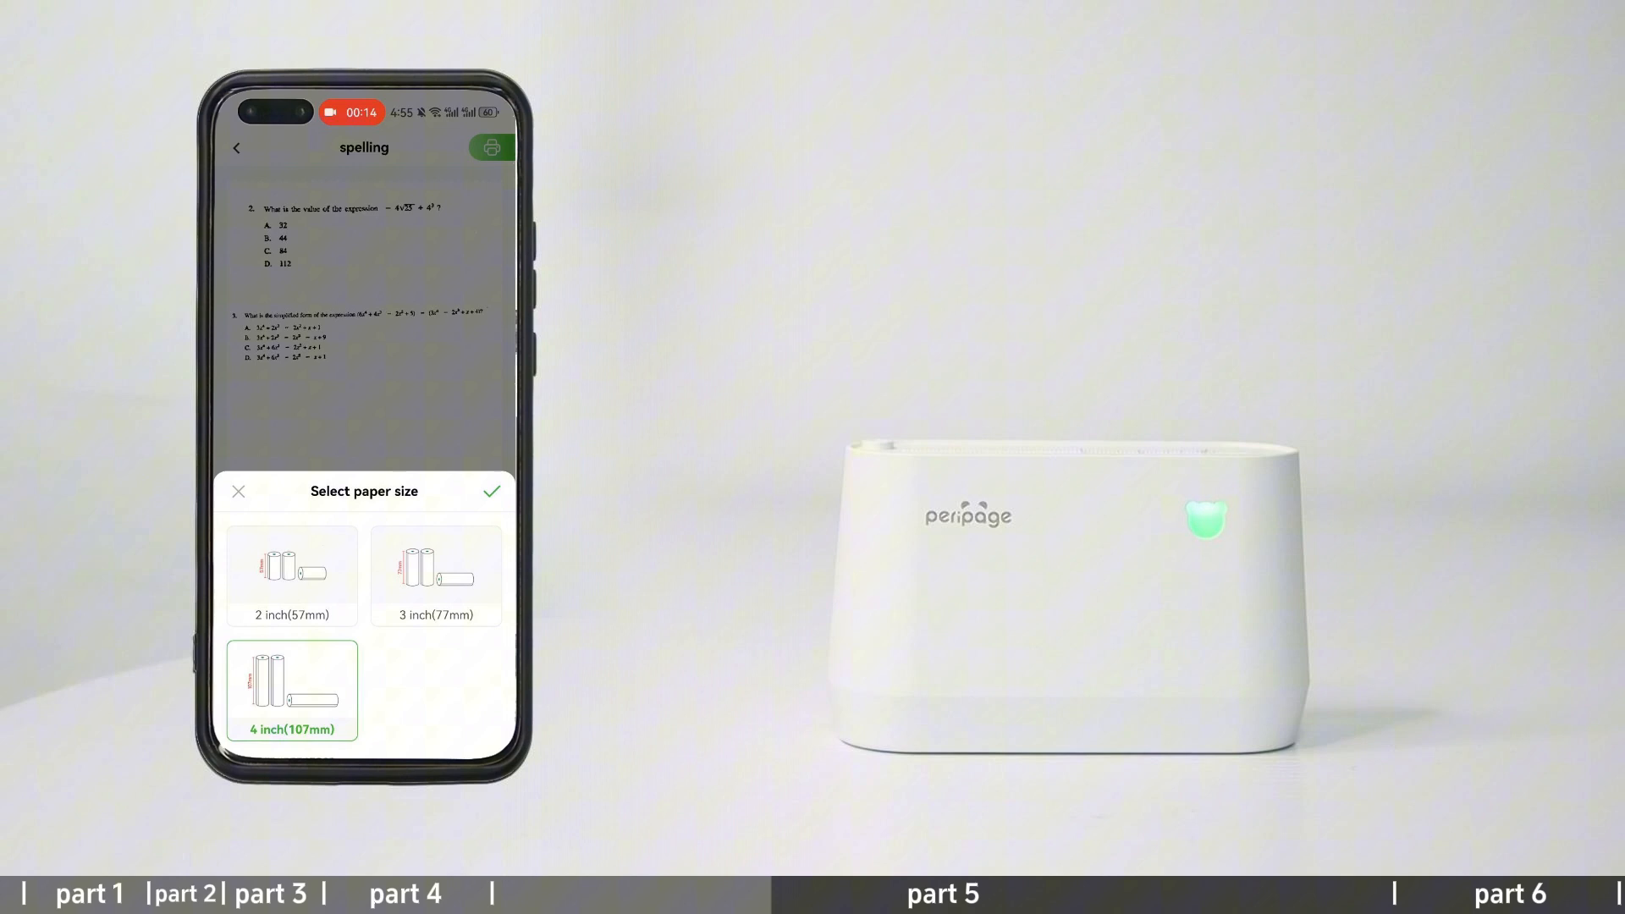
left_click(493, 491)
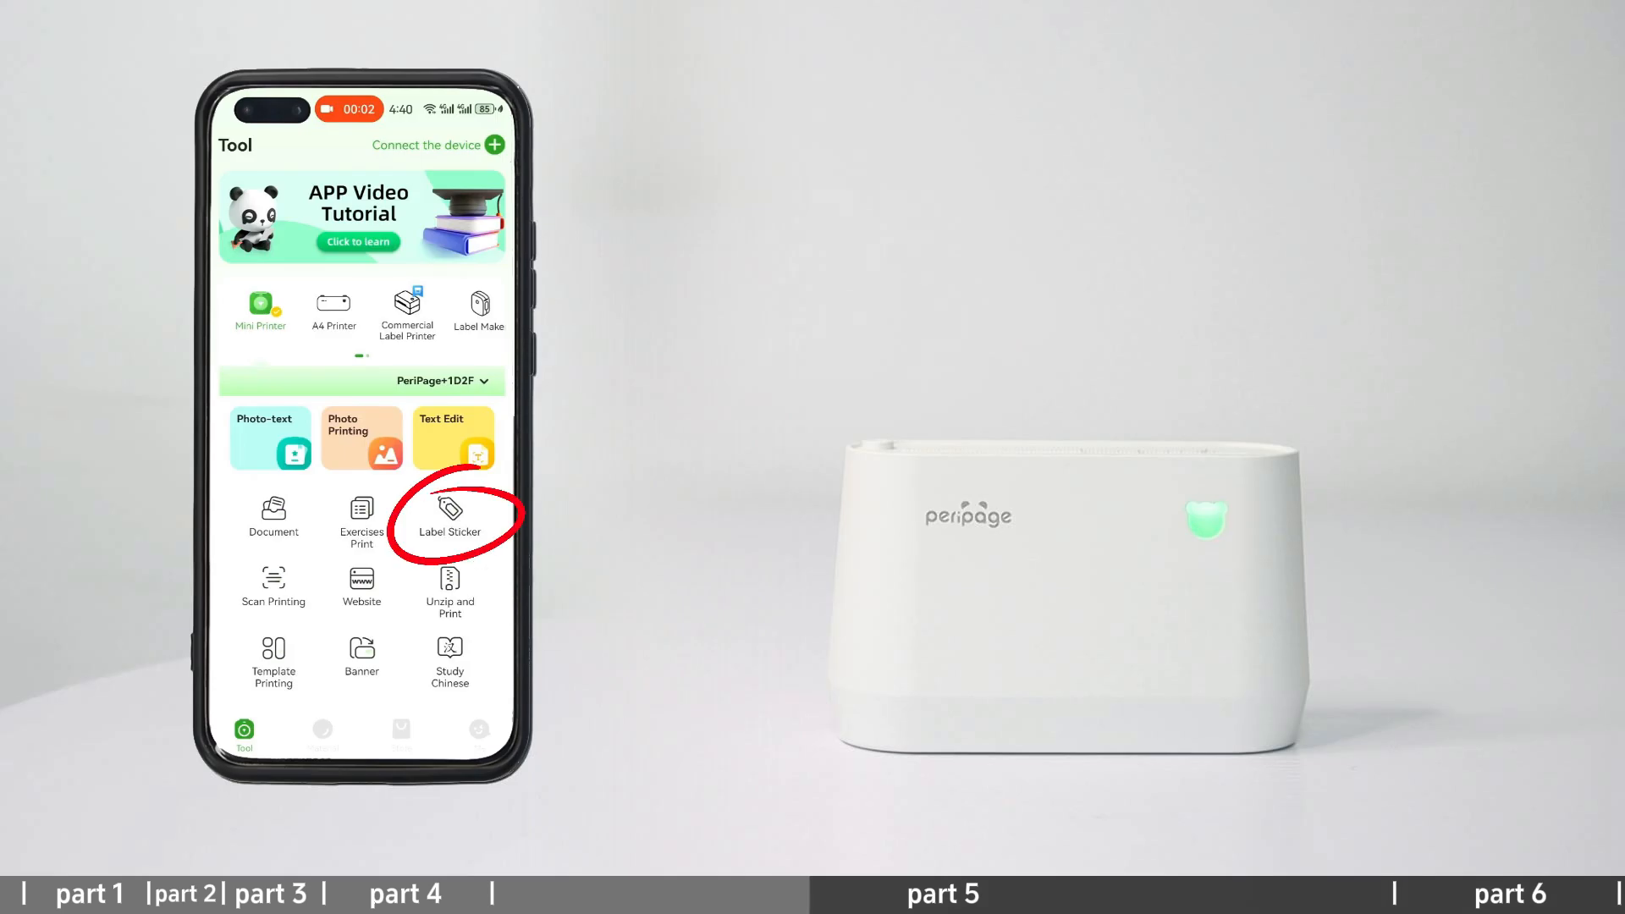
- Make a 25mm label from the rainbow template and set it to image mode with 3 copies
left_click(450, 513)
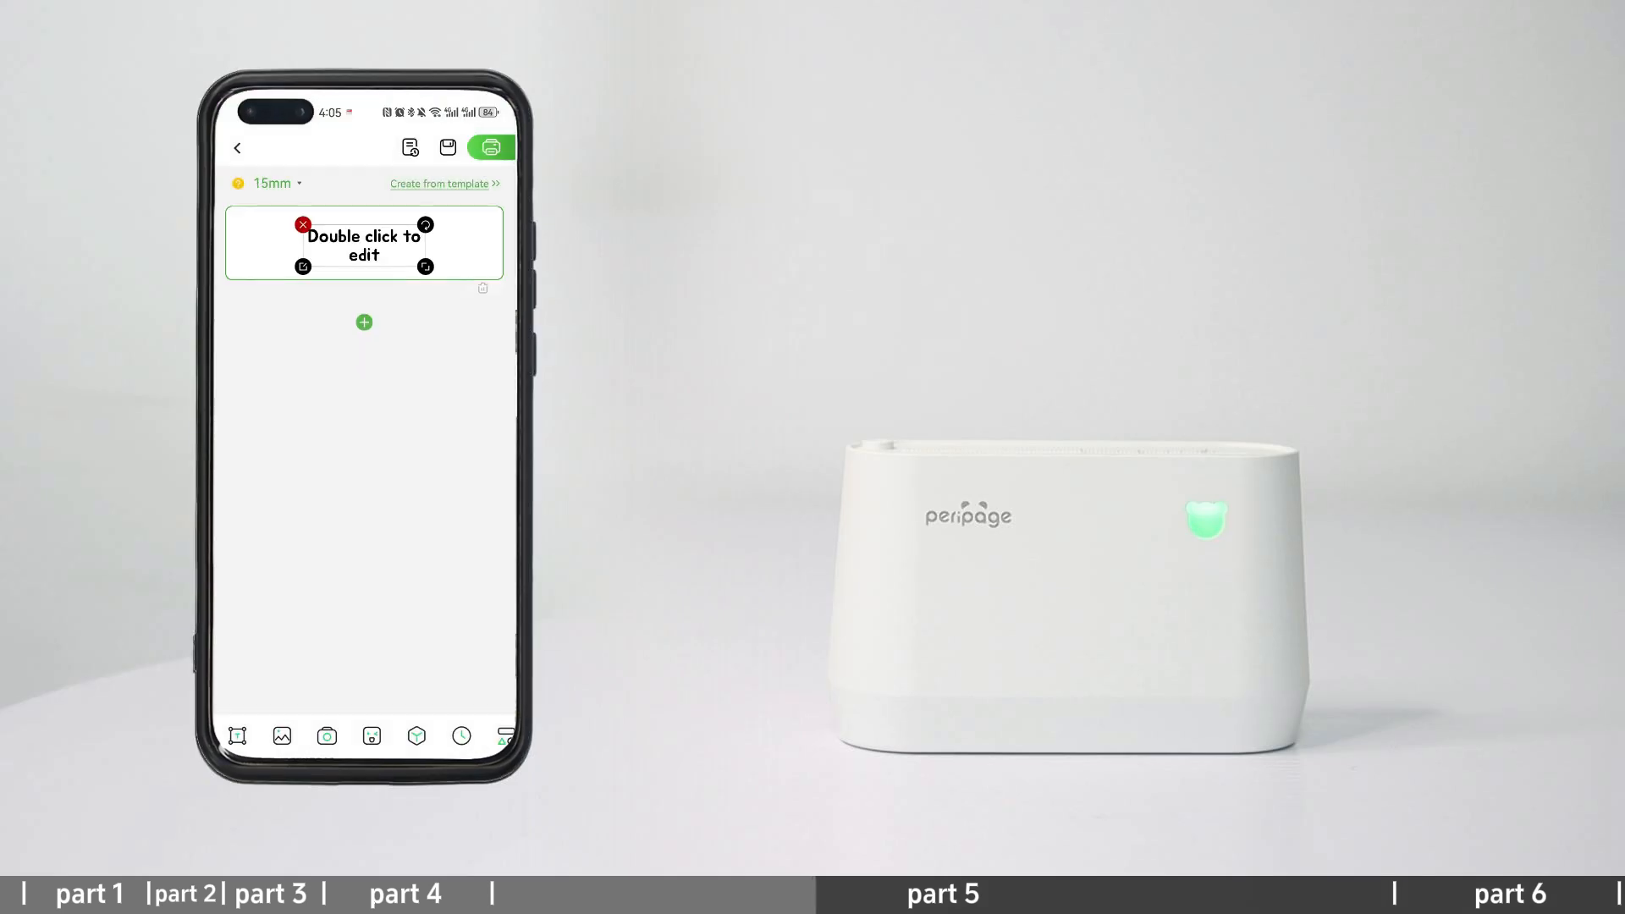
left_click(271, 183)
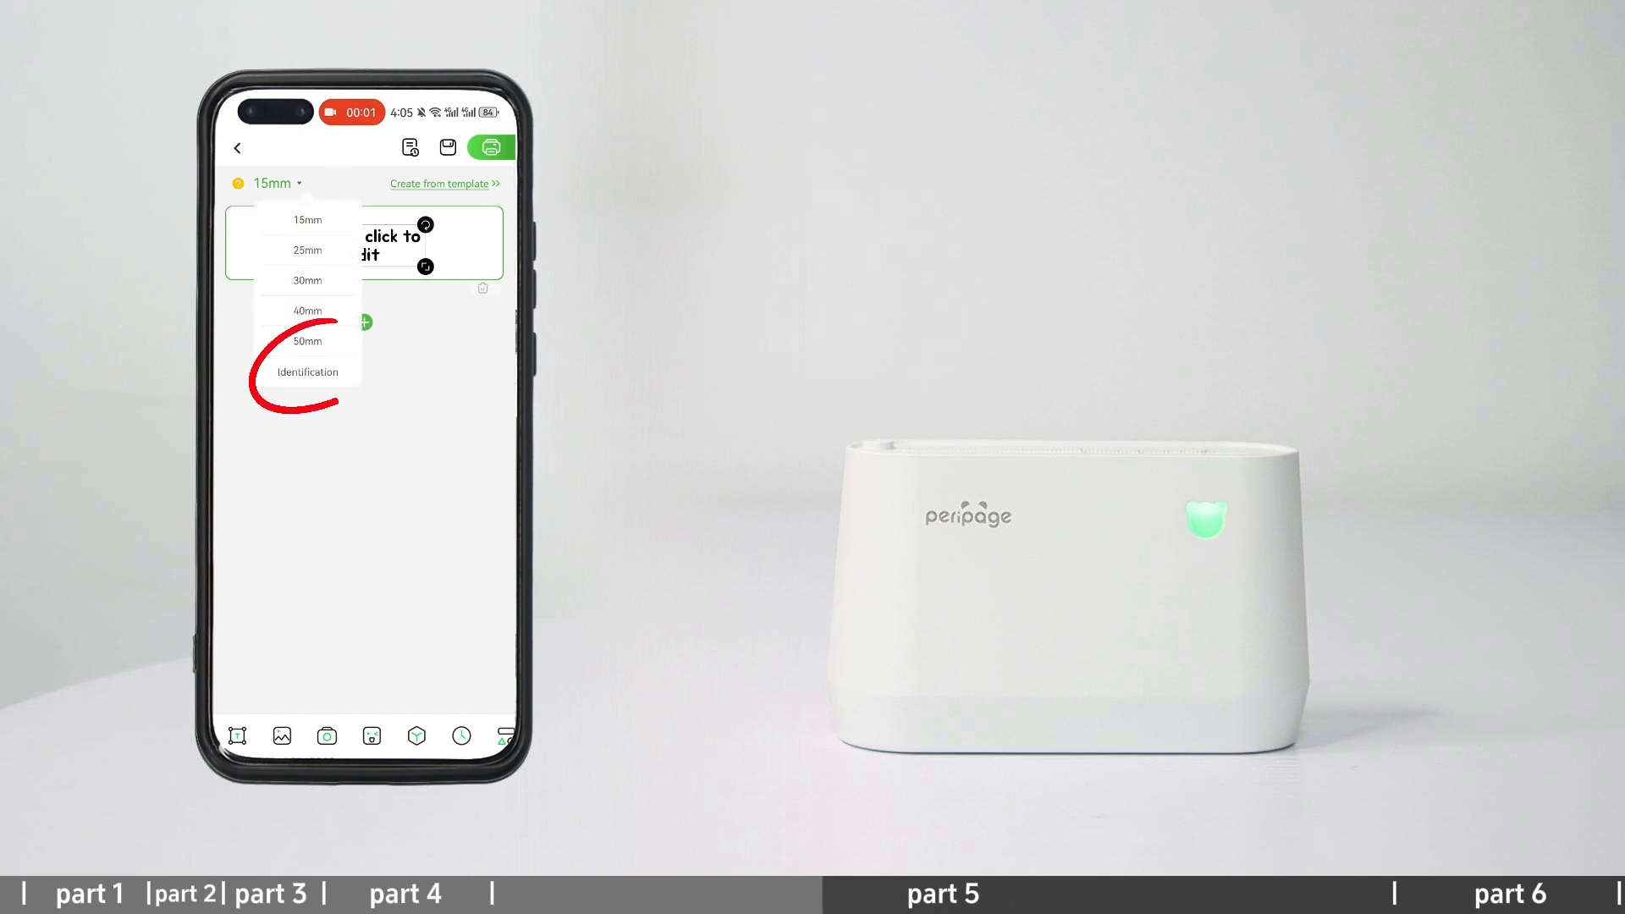
left_click(307, 250)
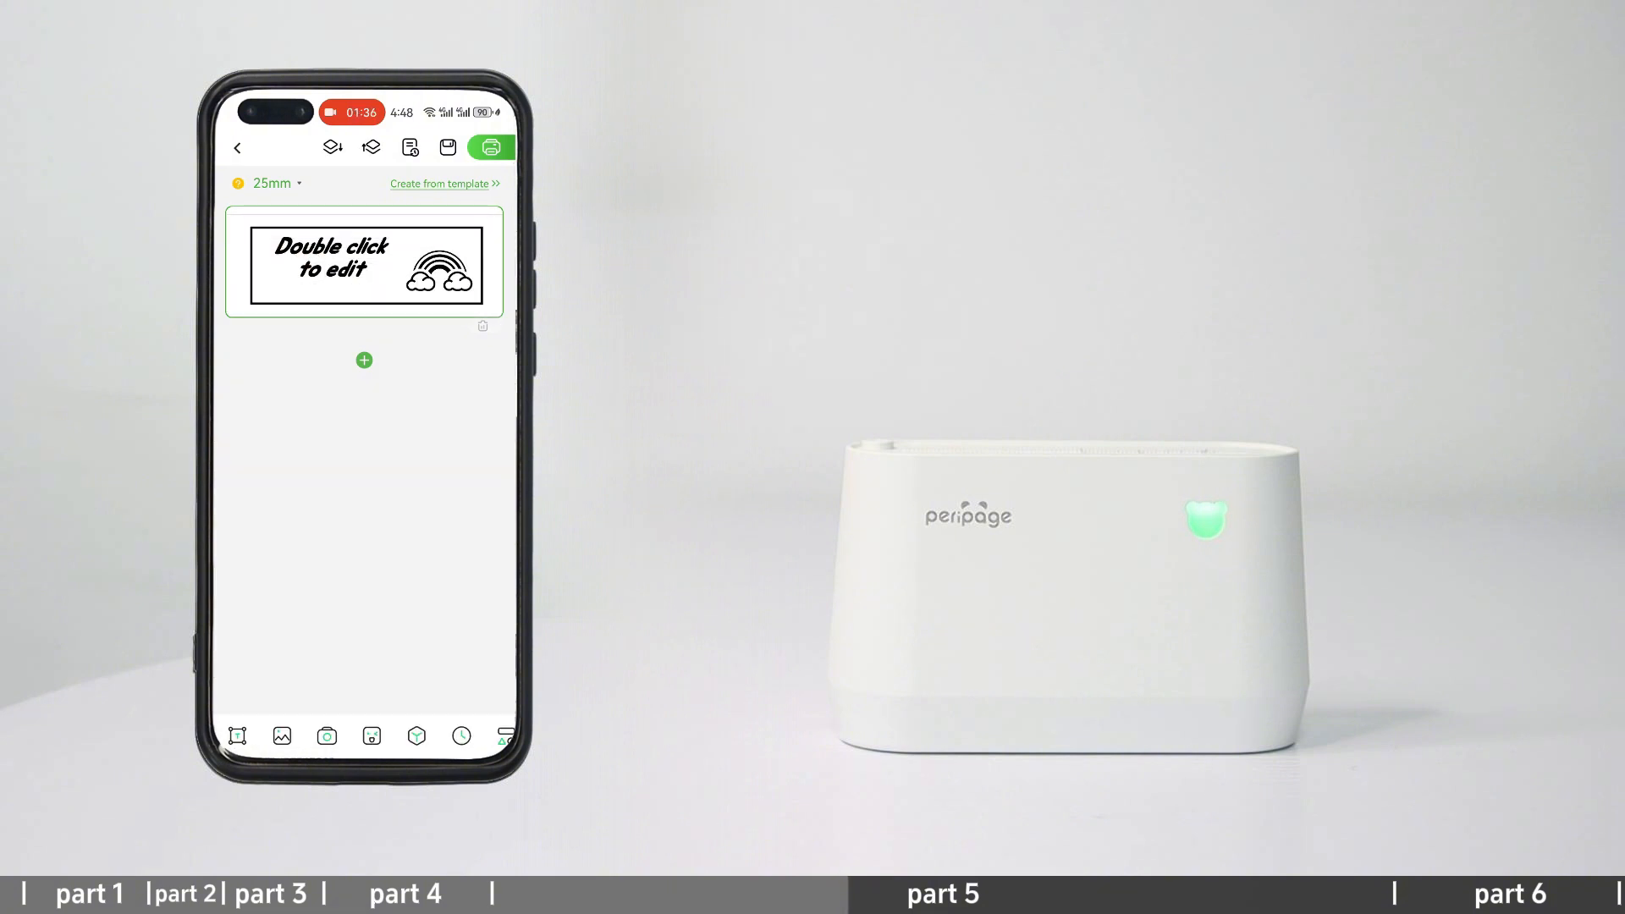
left_click(491, 147)
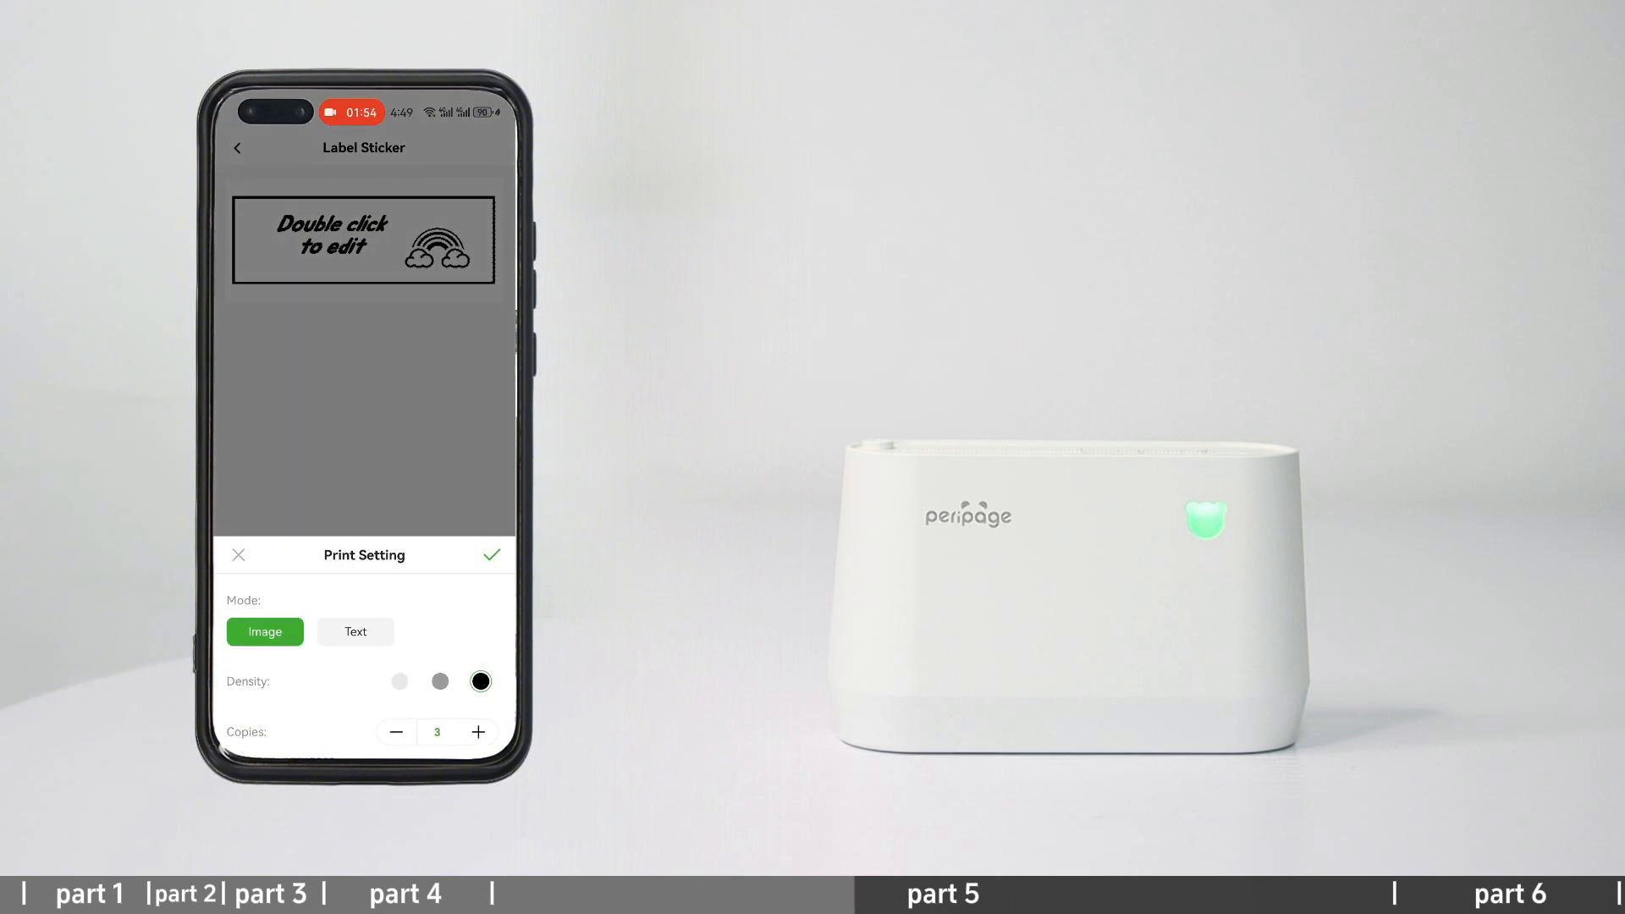
left_click(492, 556)
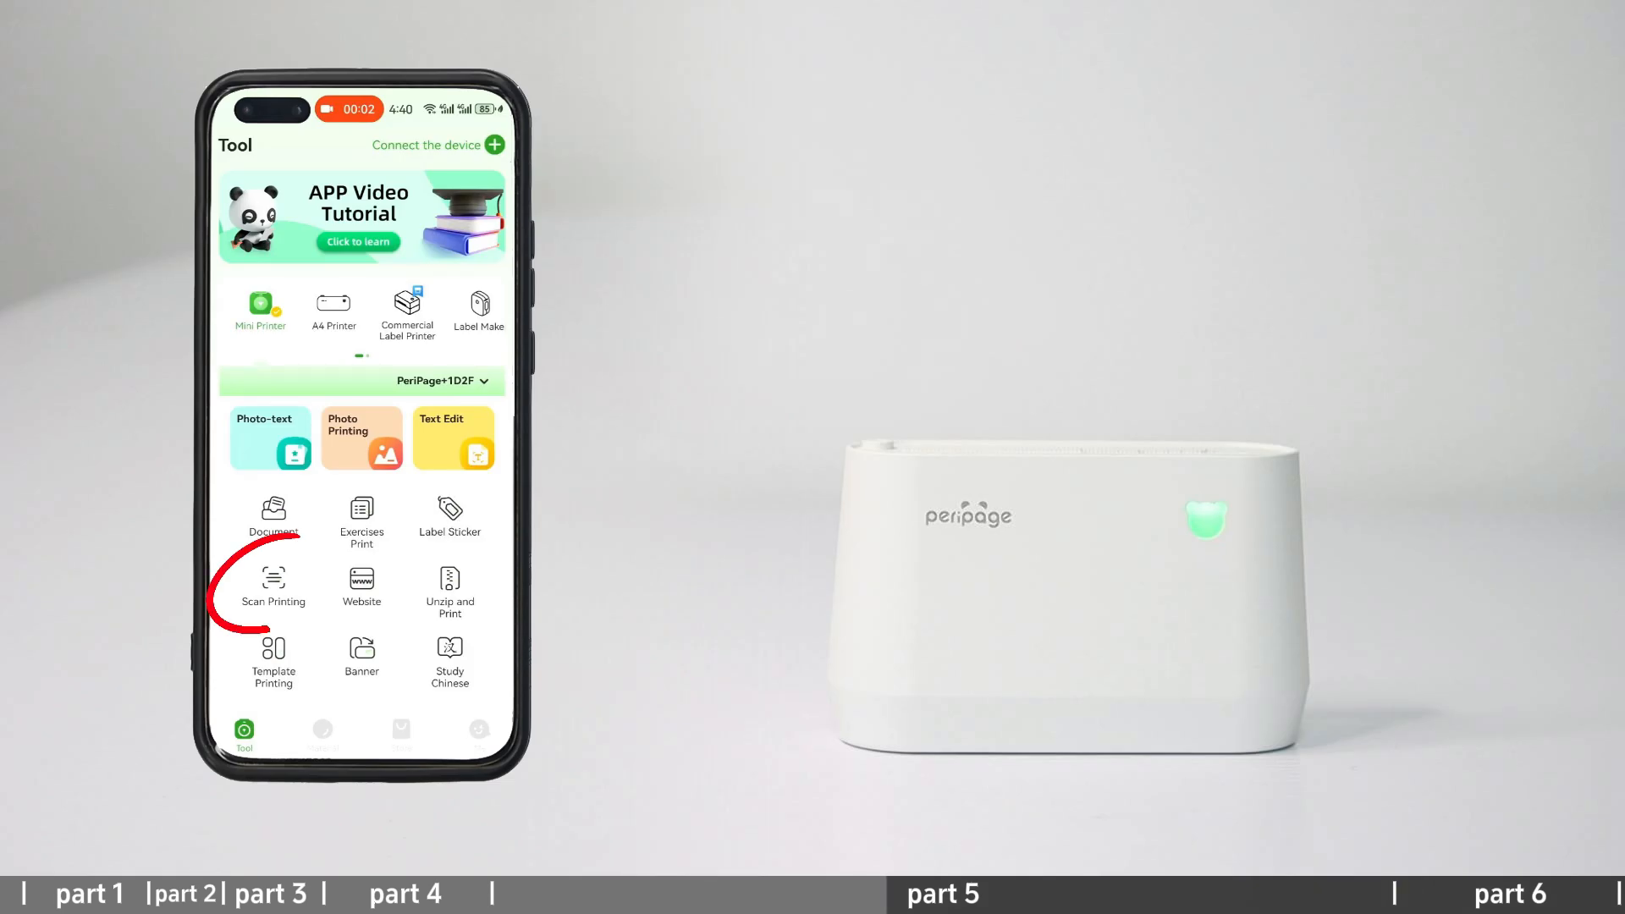
- Scan the certificate with the camera, accept the detected crop and review its print settings
left_click(273, 586)
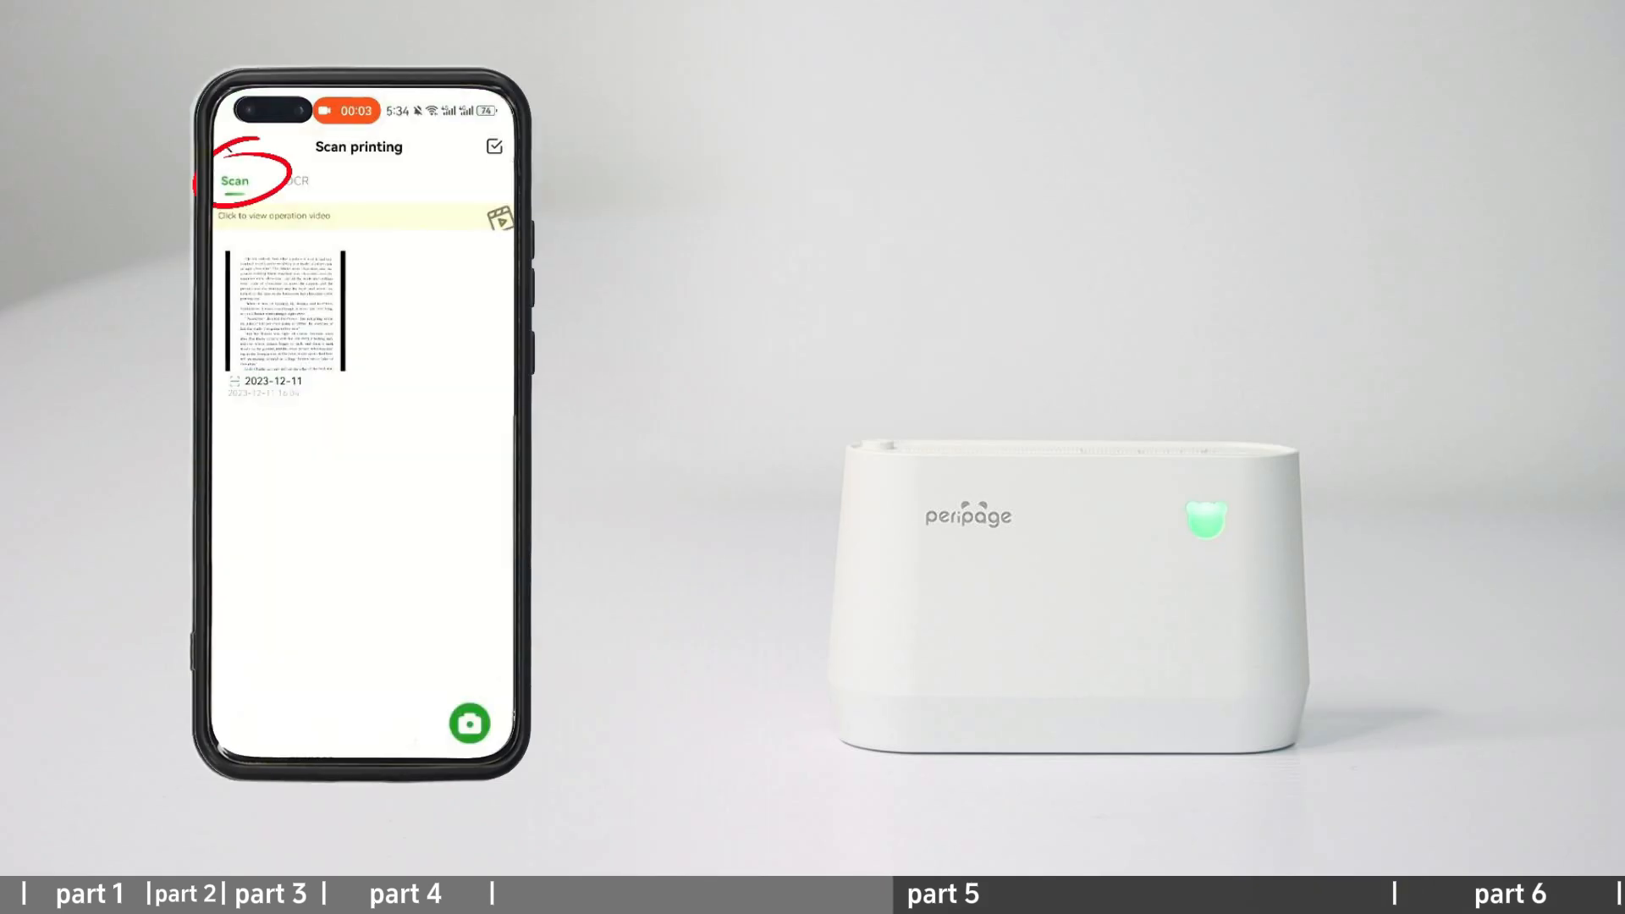
left_click(468, 723)
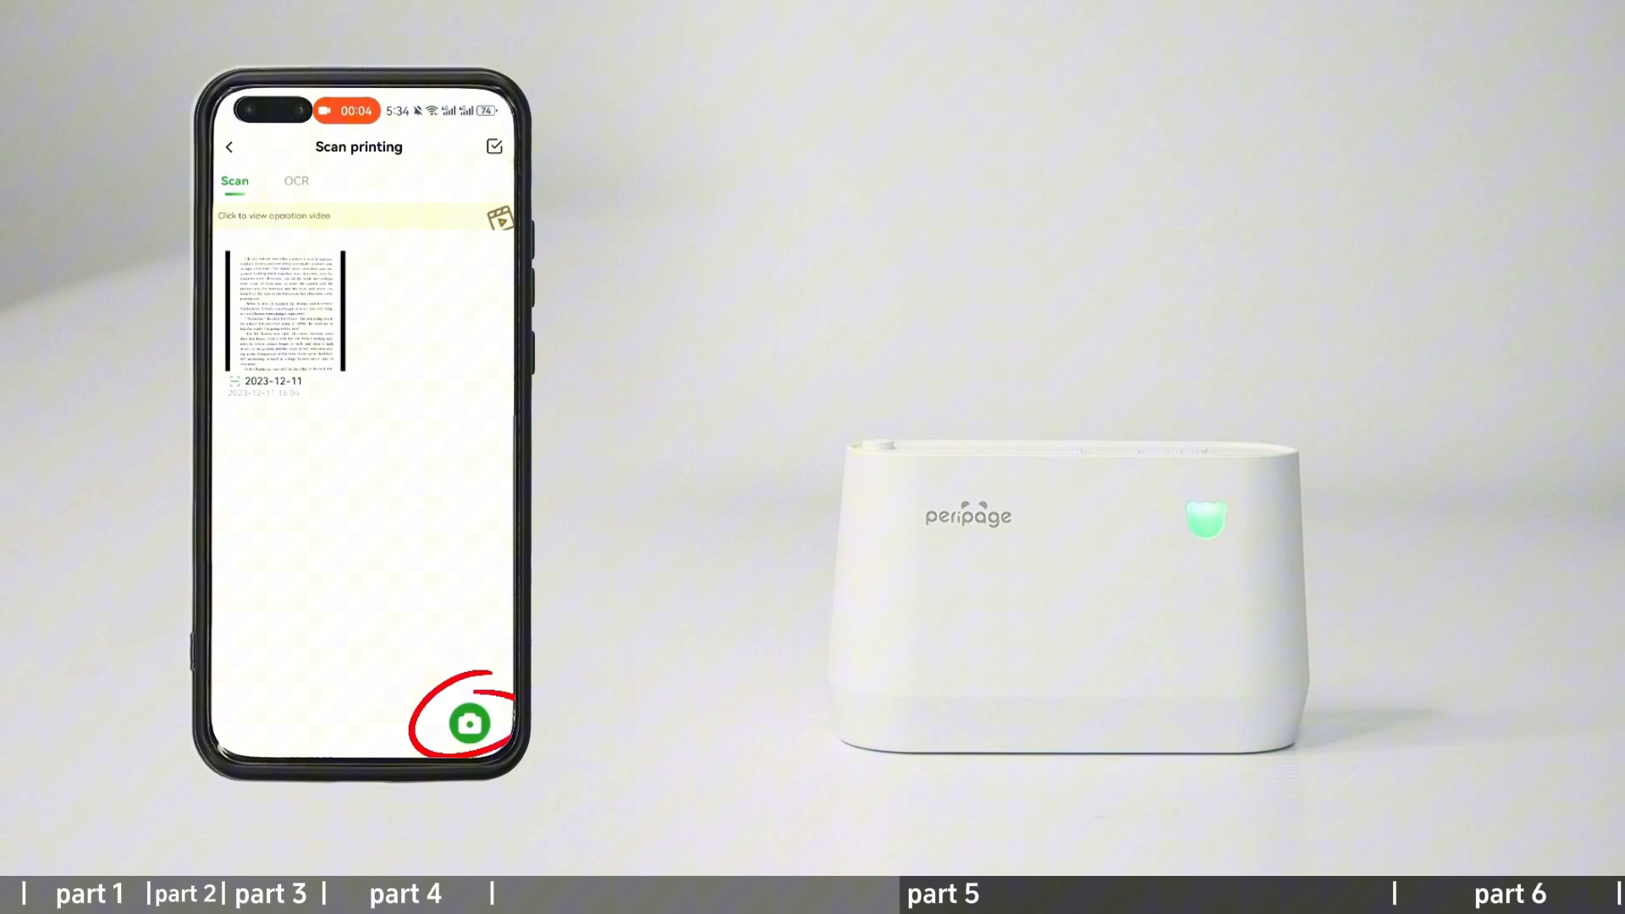
left_click(465, 723)
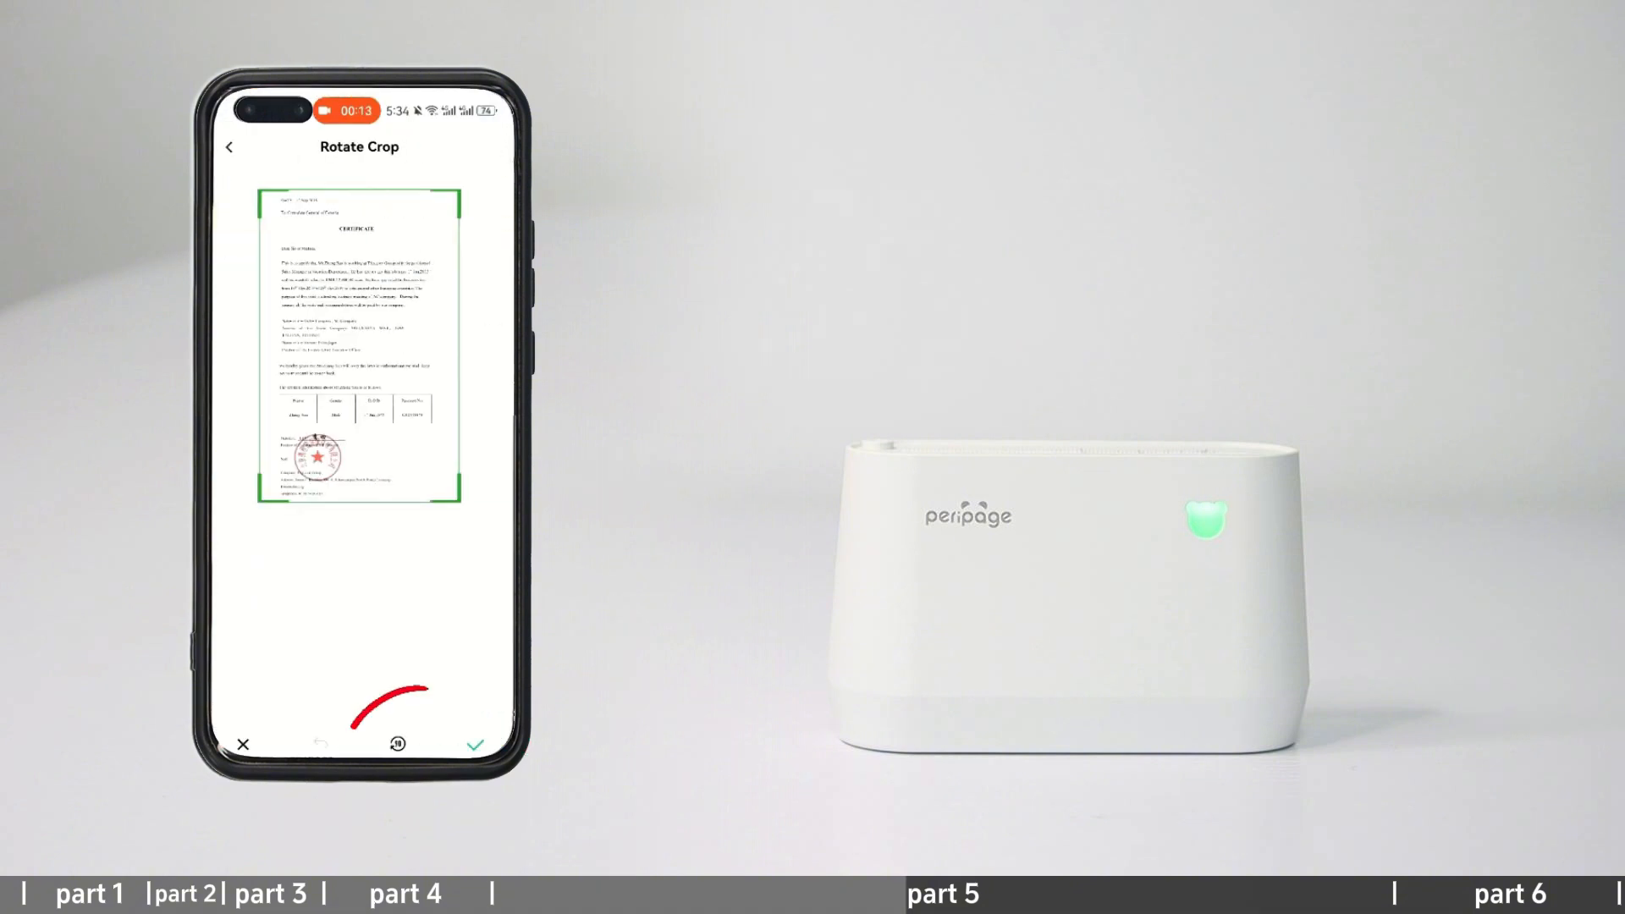
left_click(474, 744)
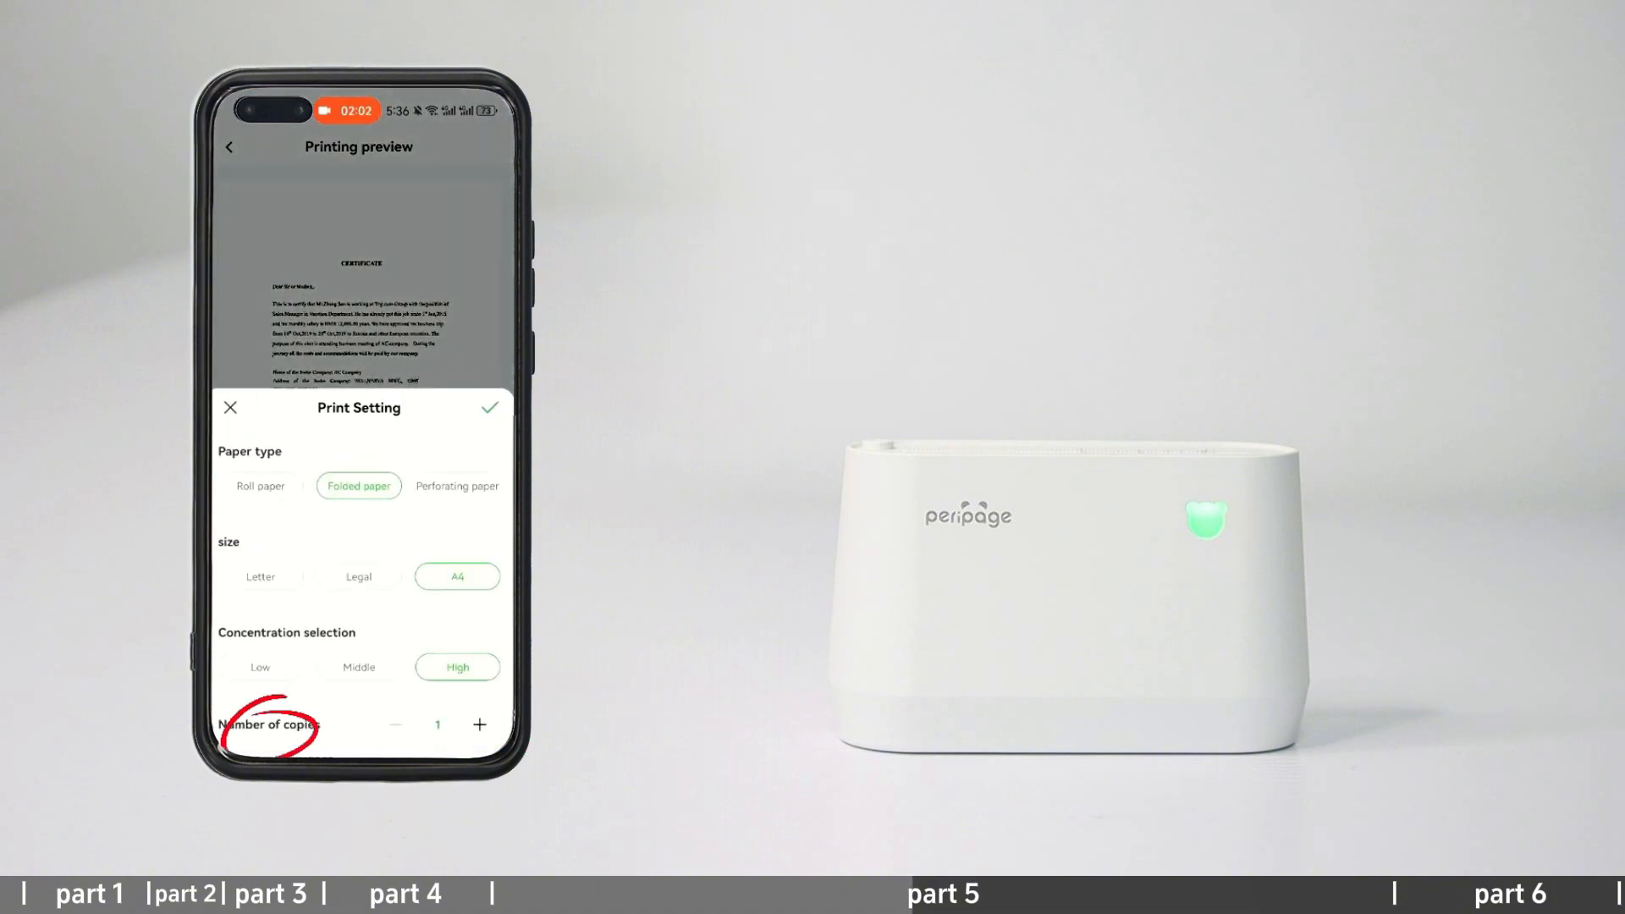
- Send the certificate to print in text mode on roll paper at legal size, high density, one copy
left_click(491, 408)
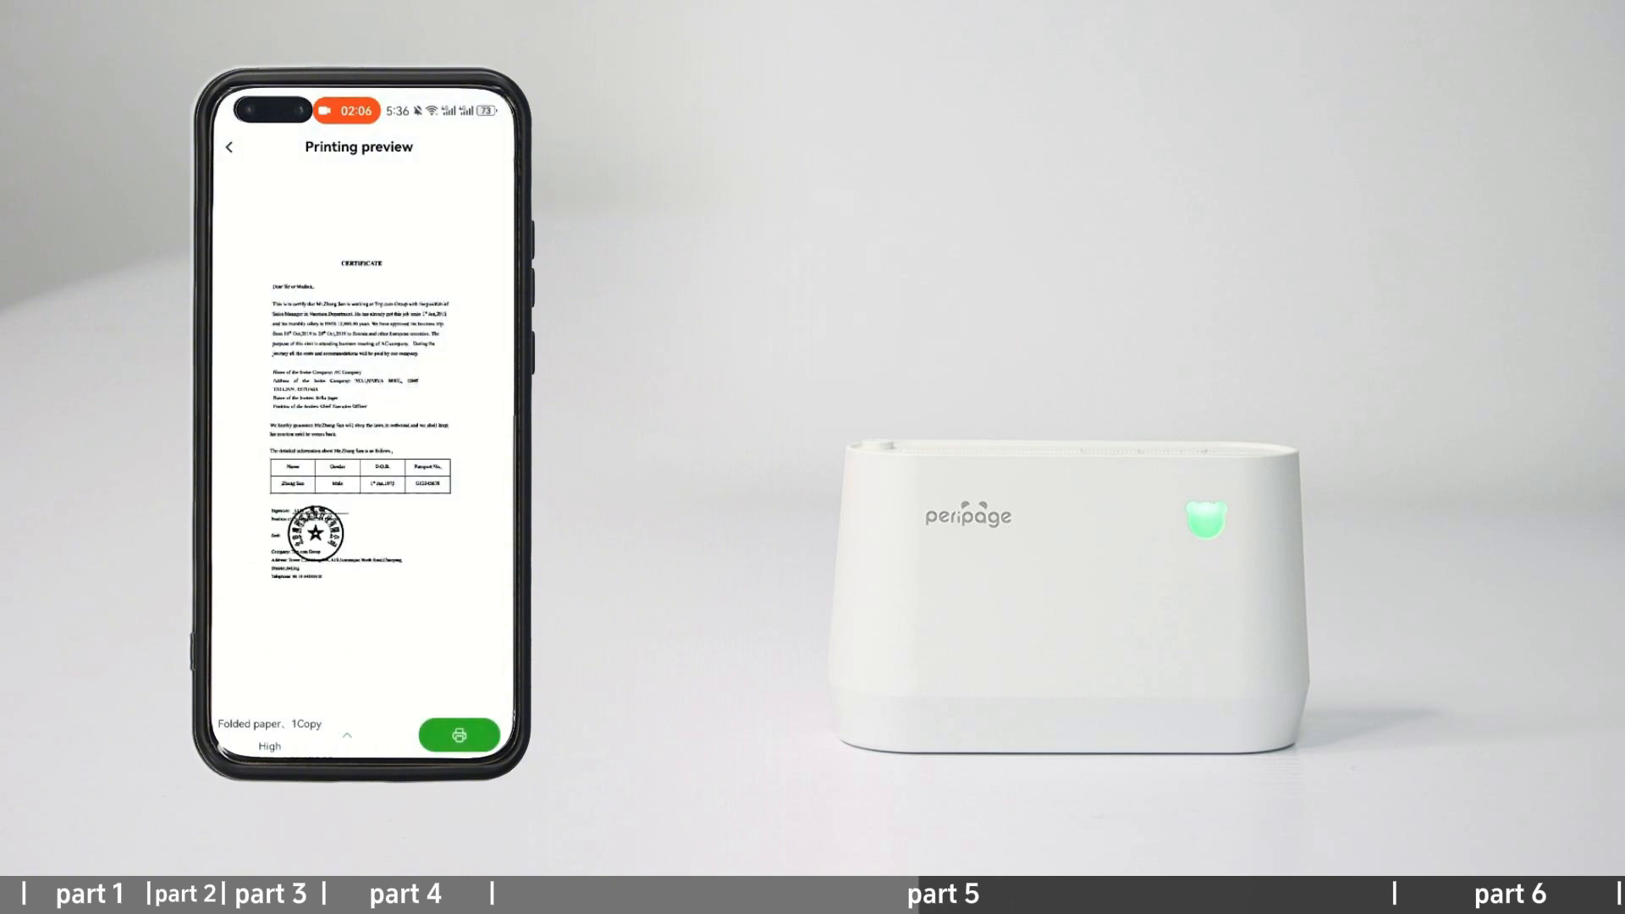
left_click(459, 733)
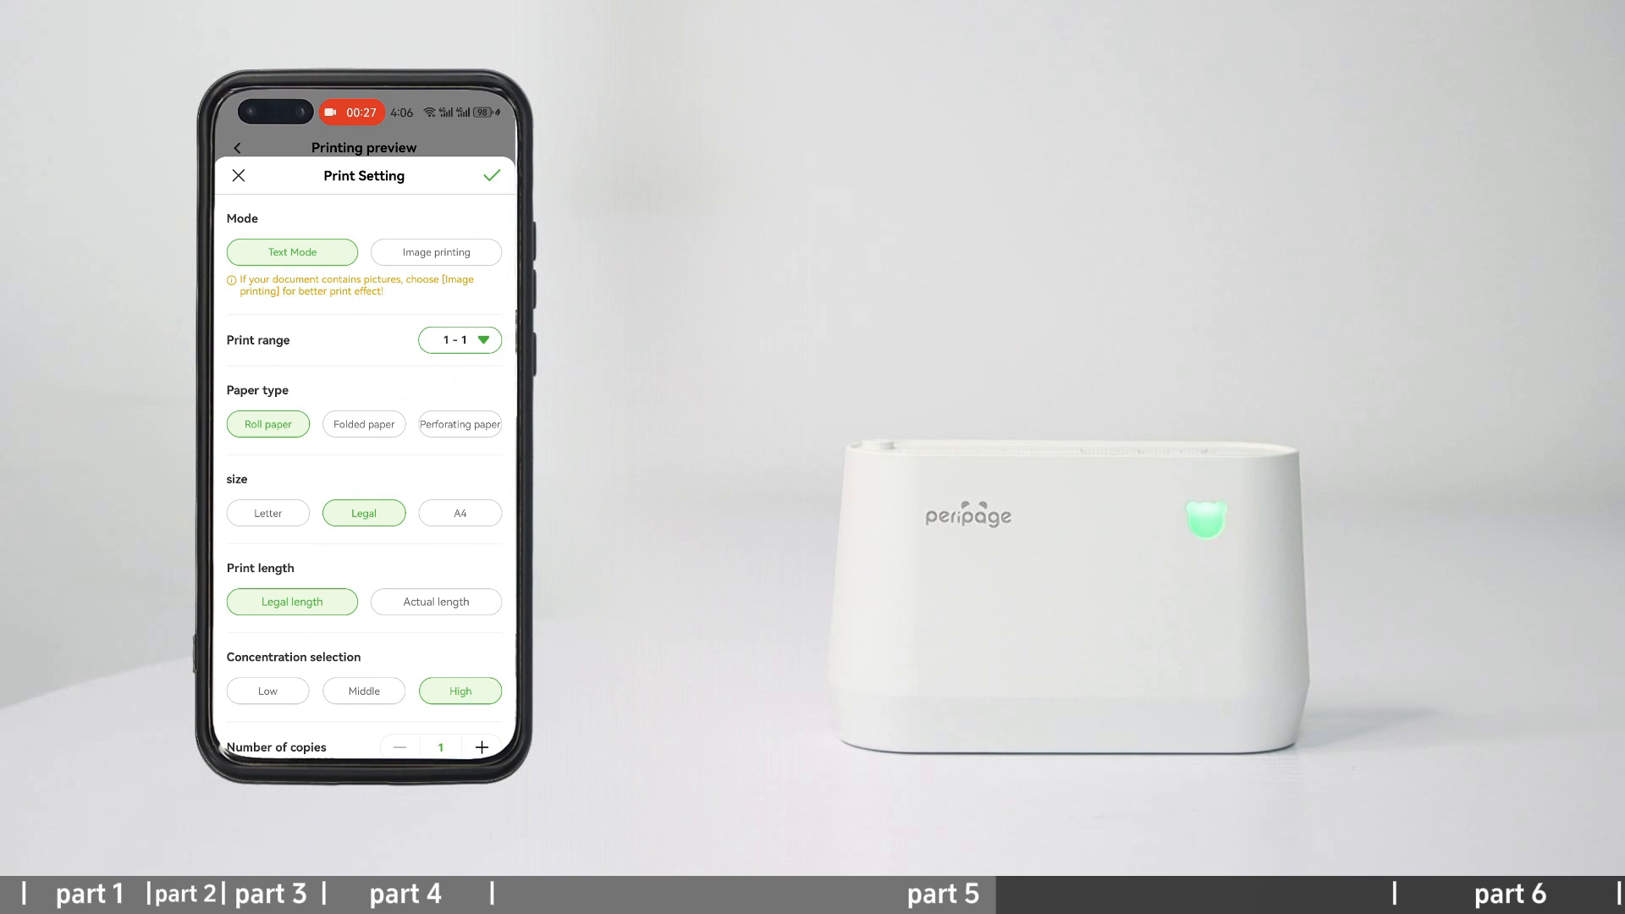
left_click(491, 174)
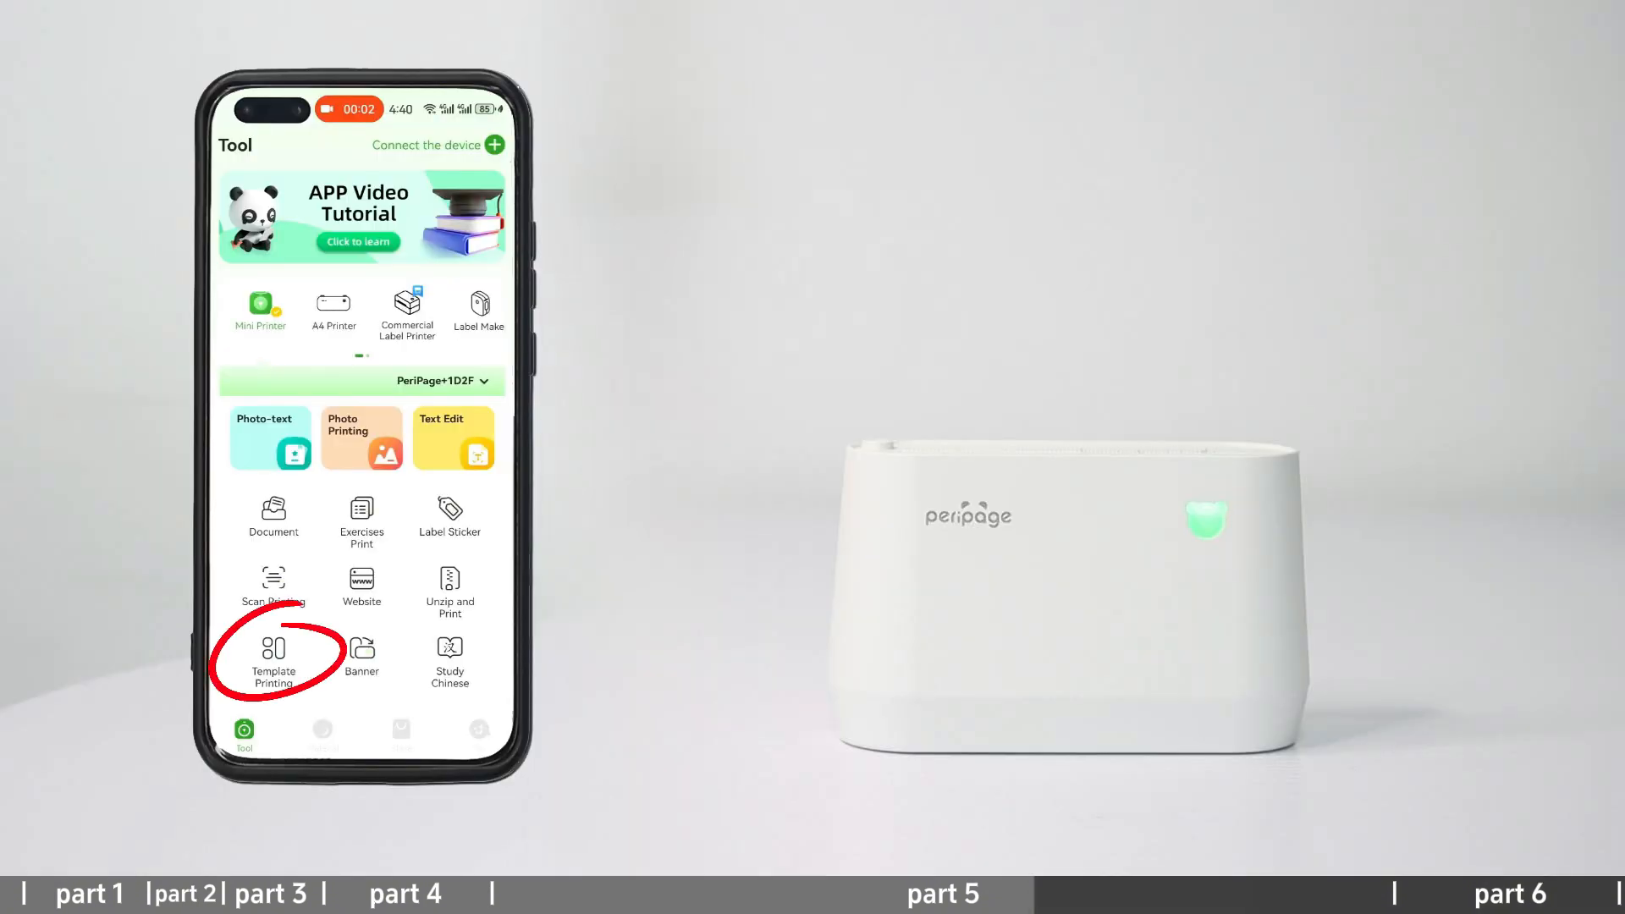
- Print the To Do List template as an image on 4 inch (107mm) paper, then start a banner reading 'happy'
left_click(273, 658)
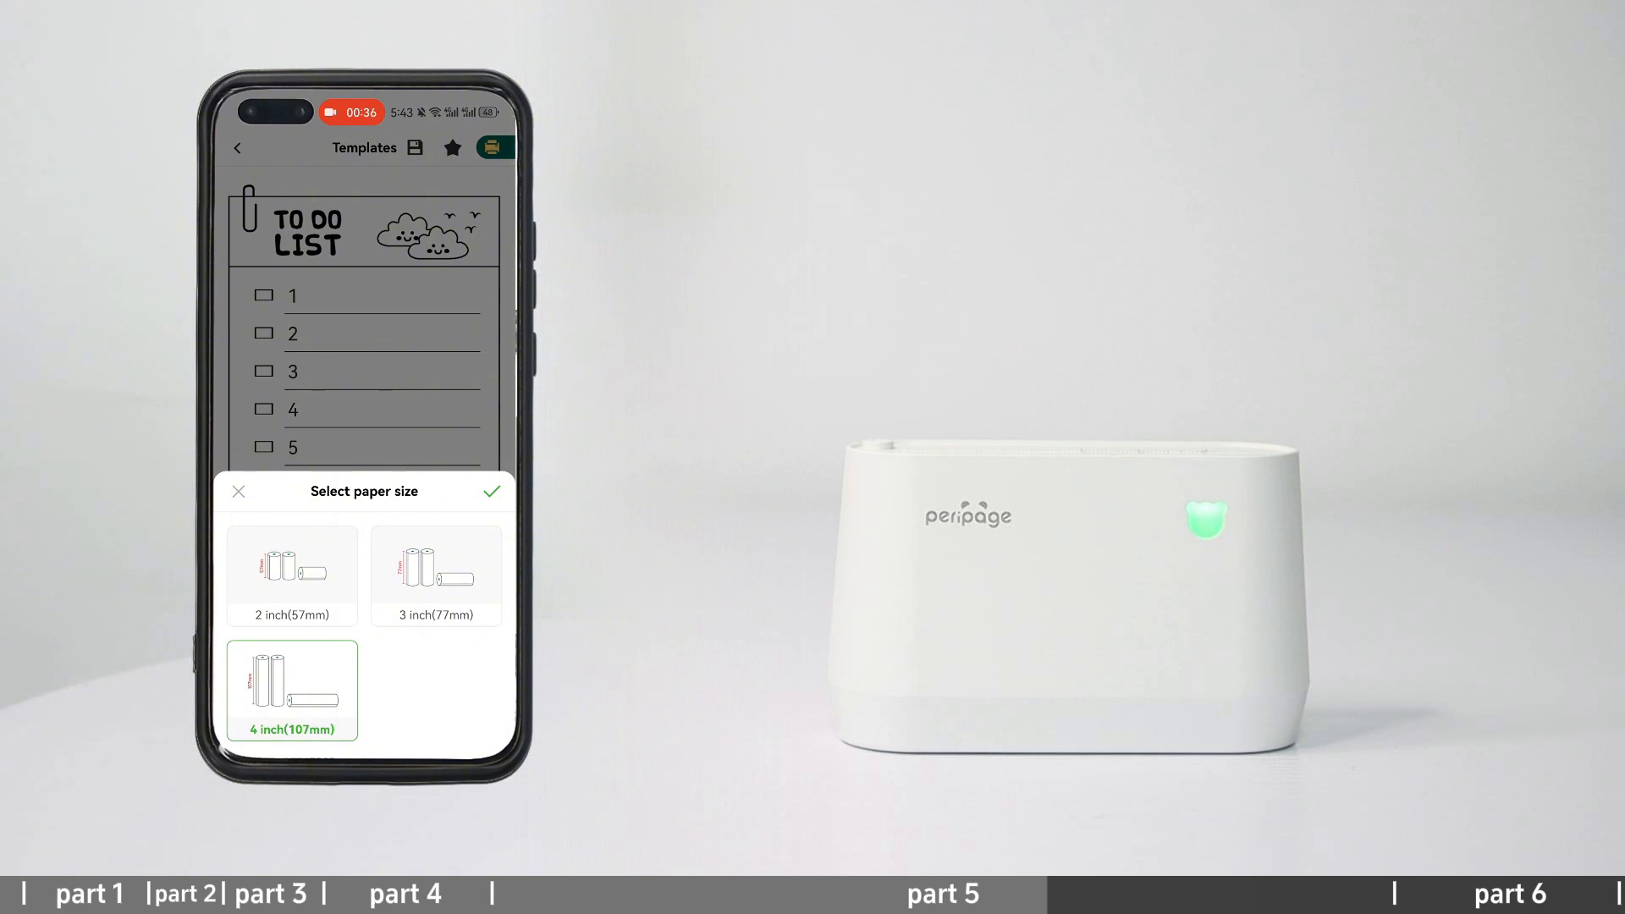
left_click(493, 491)
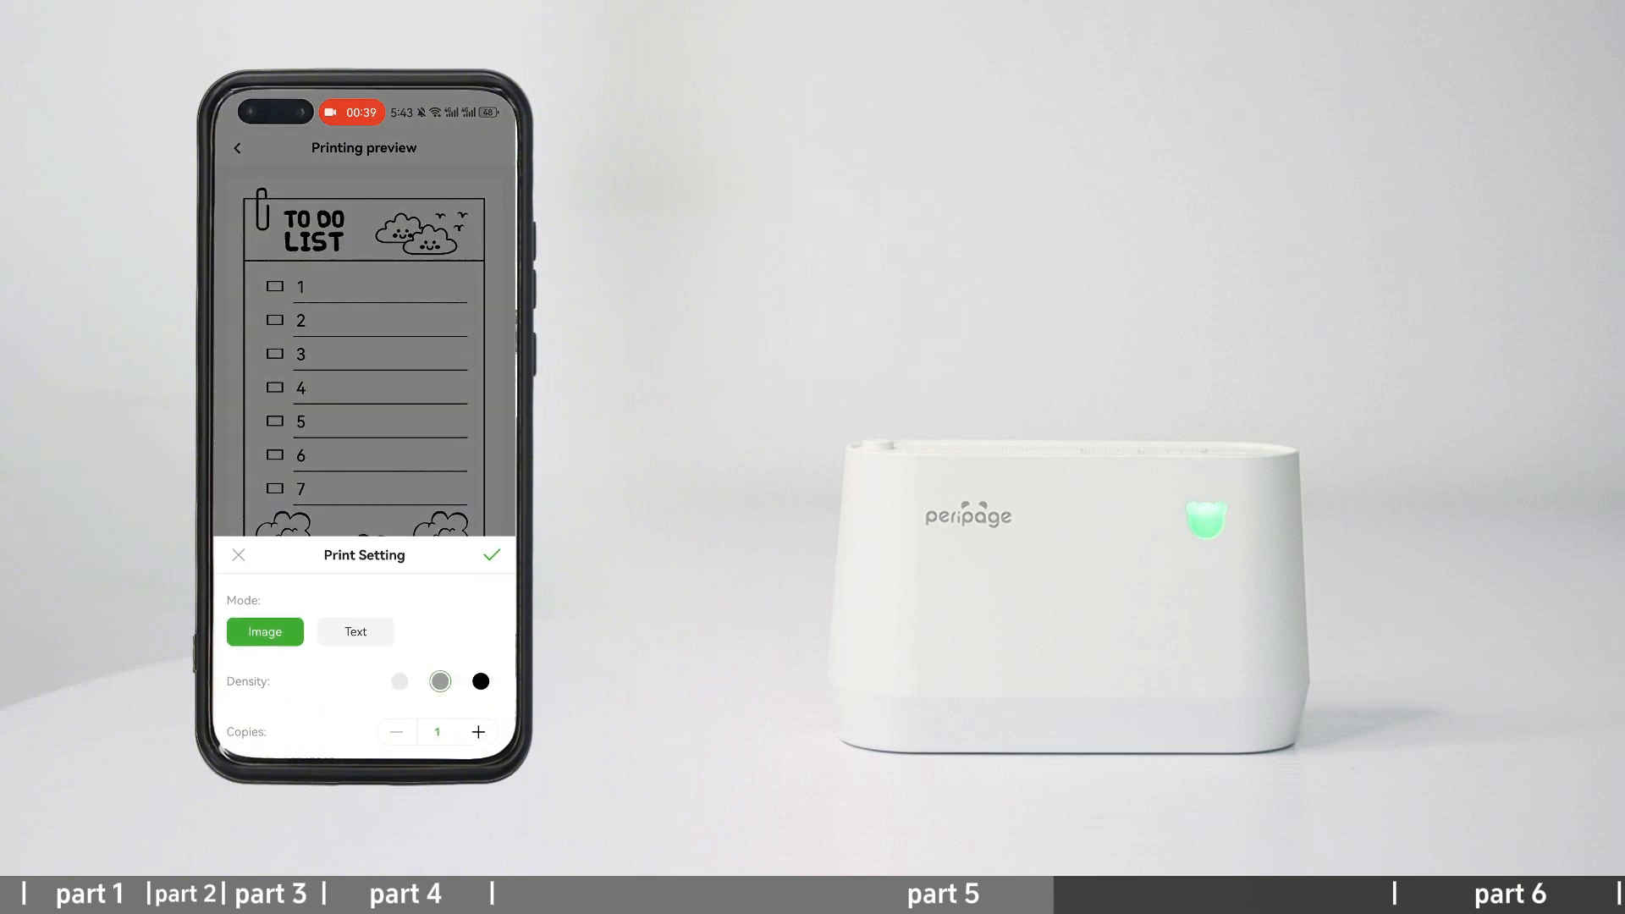
left_click(491, 556)
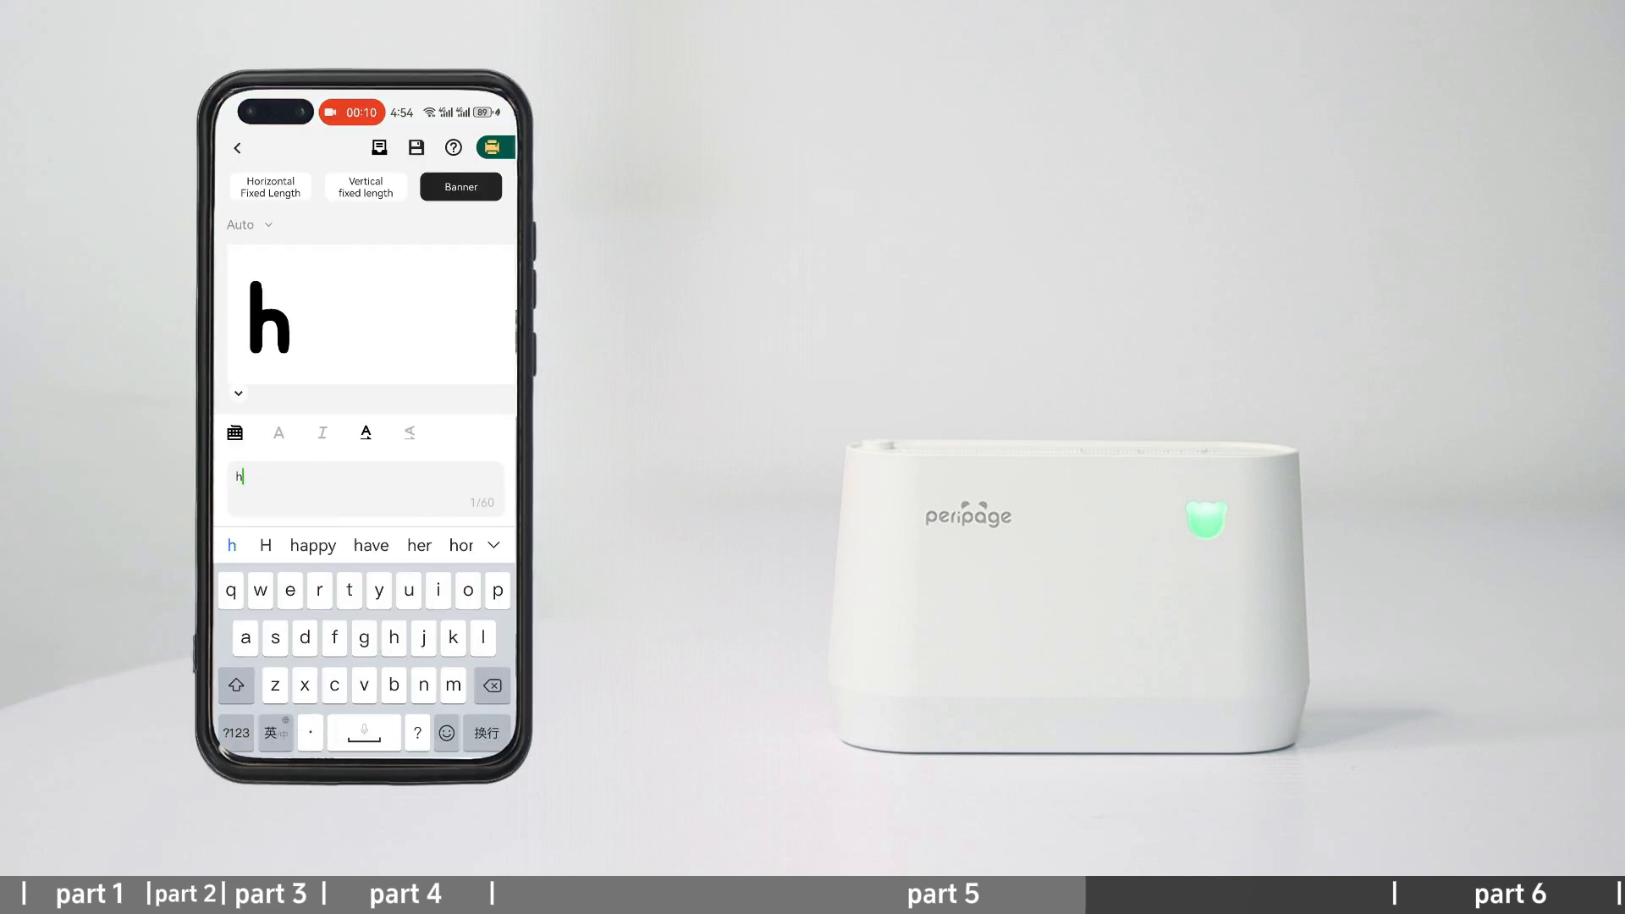
left_click(311, 545)
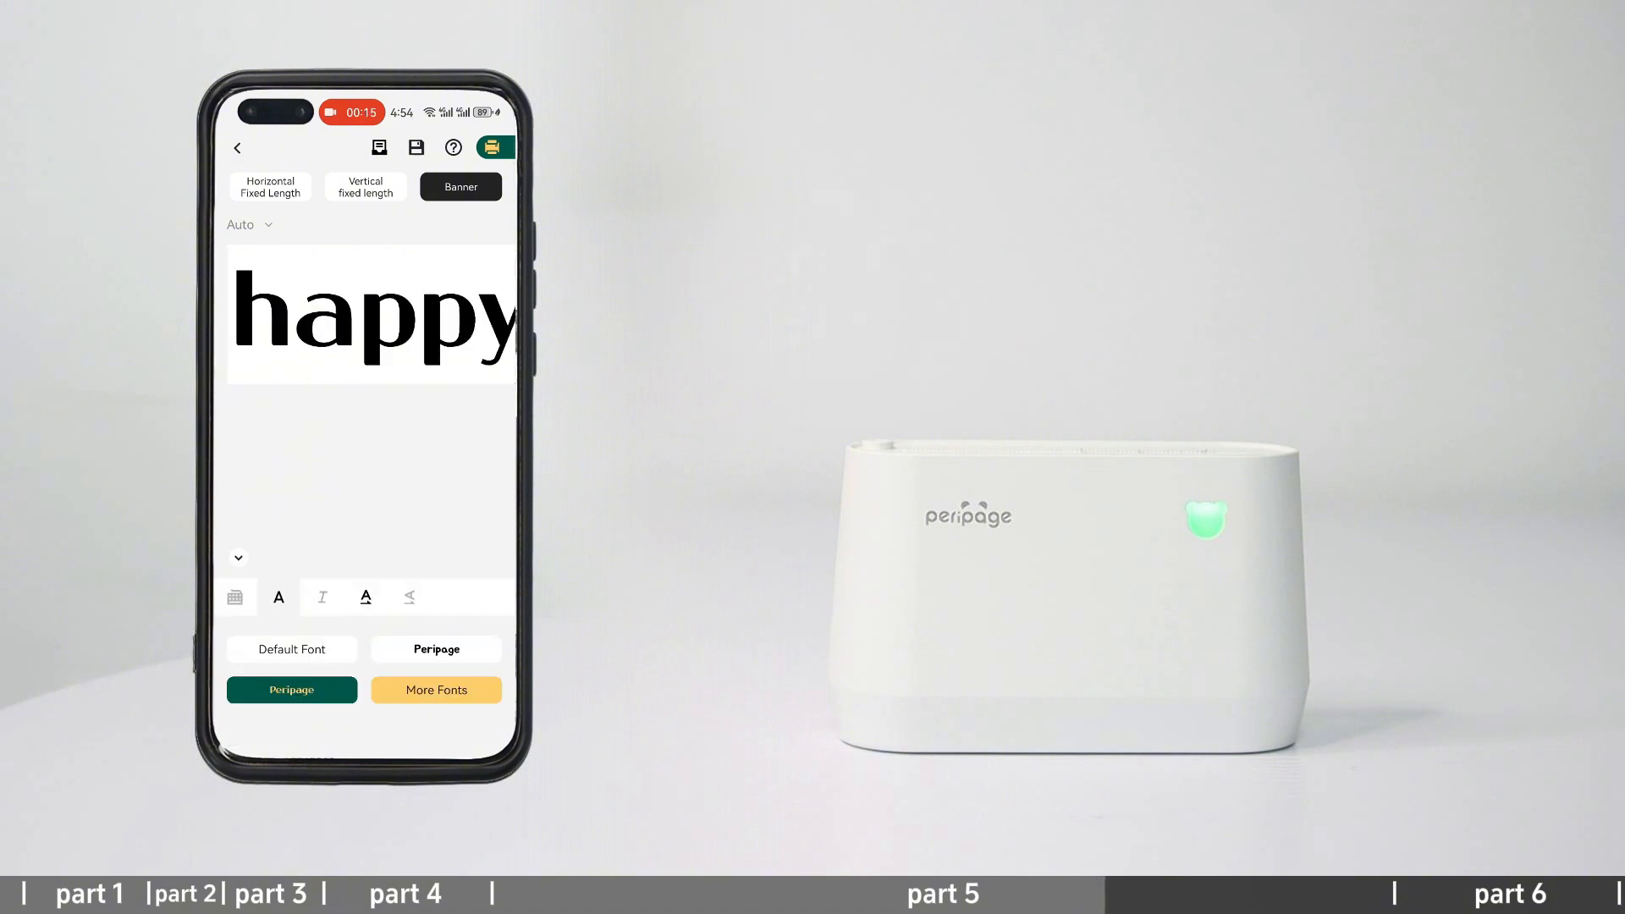
- Print the 'happy' banner in the Peripage font on 3 inch (77mm) paper in Text mode
left_click(321, 598)
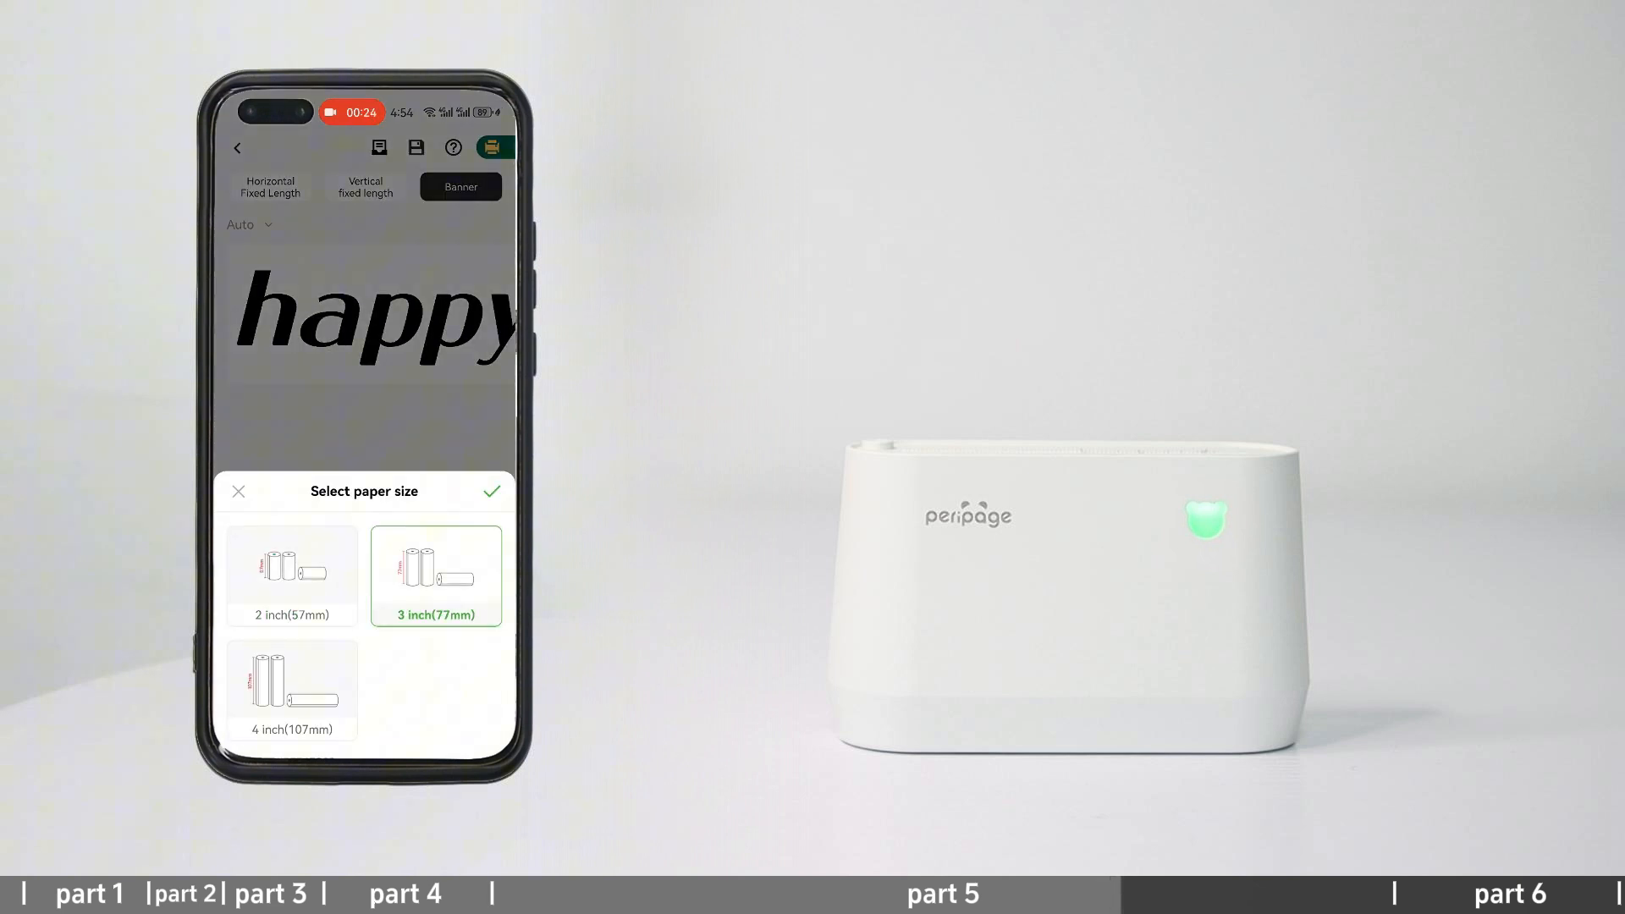
left_click(490, 491)
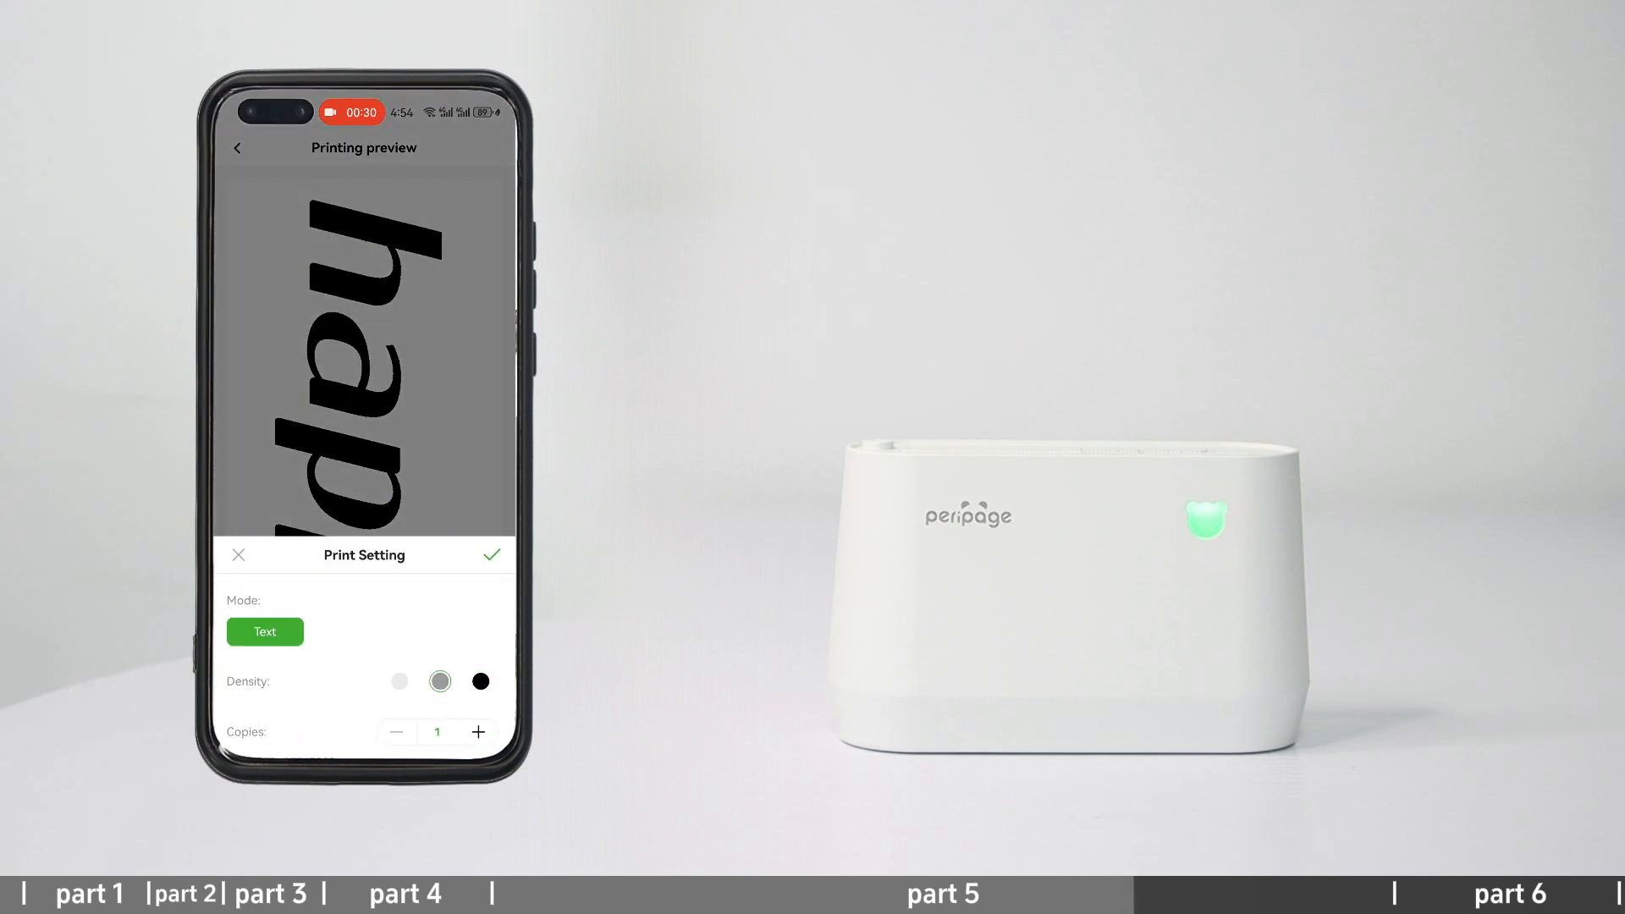
left_click(489, 555)
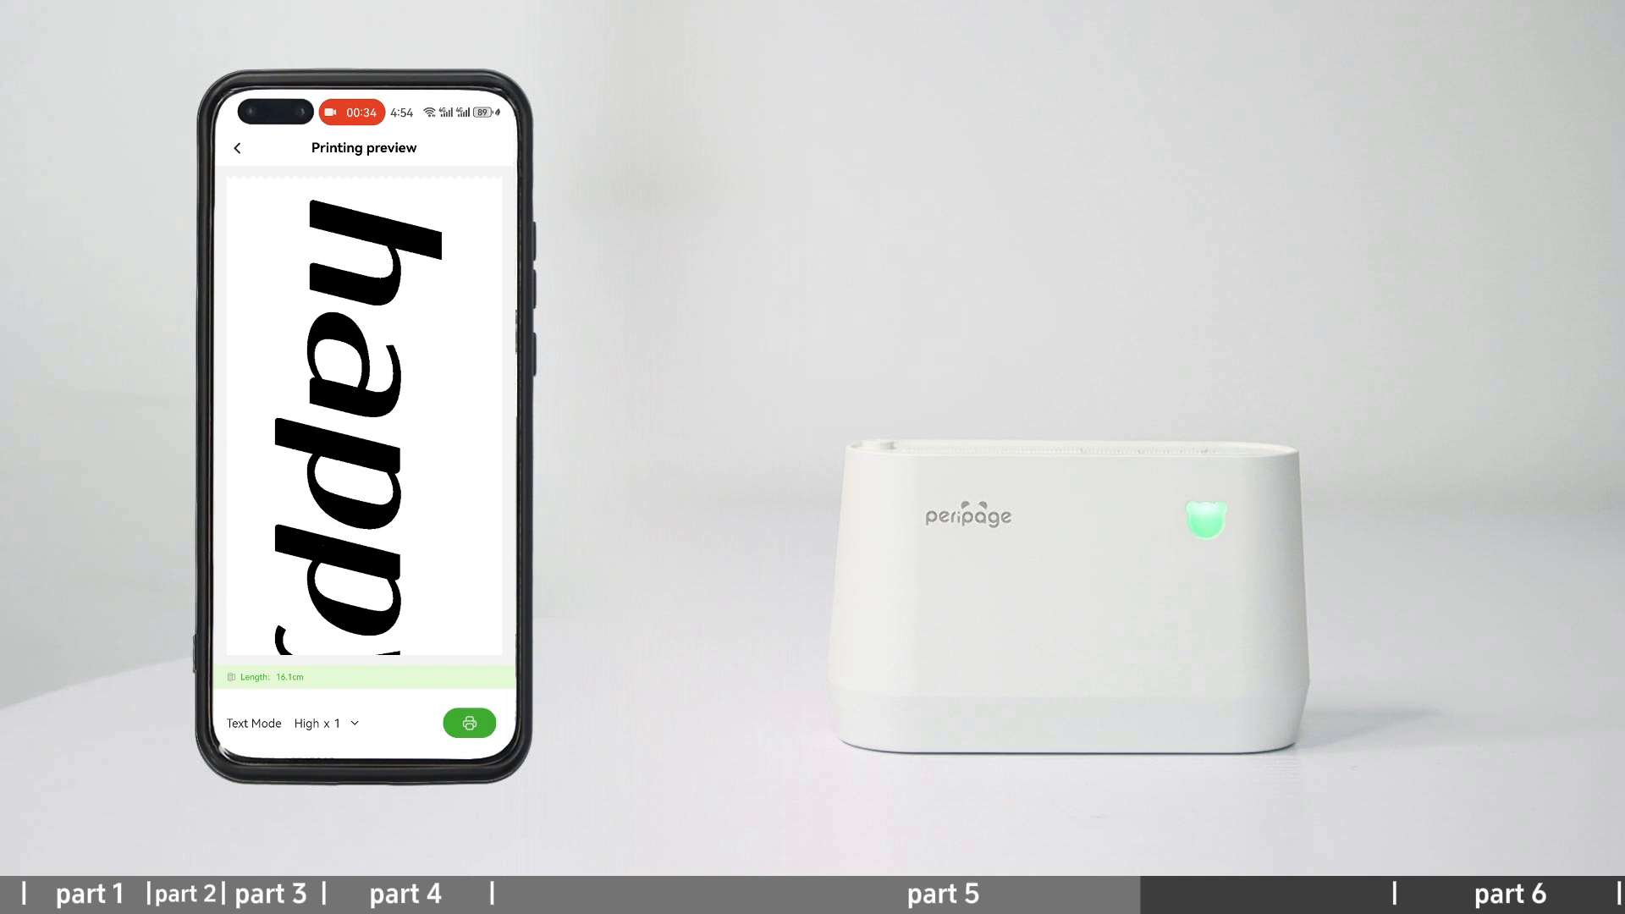
left_click(469, 723)
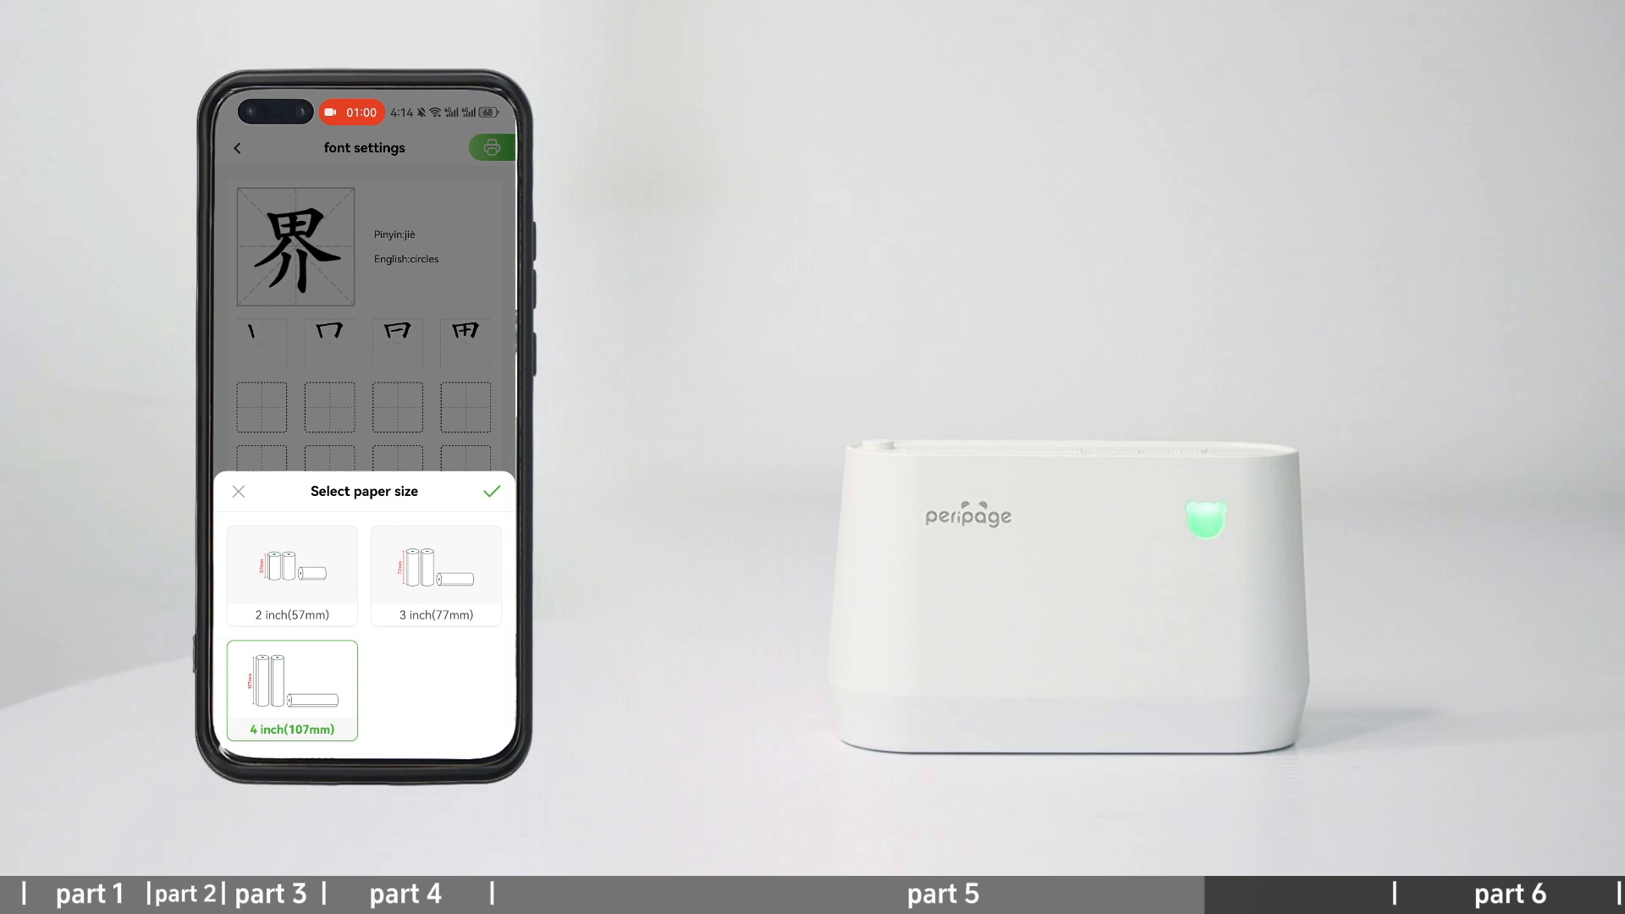
- Confirm 4 inch (107mm) paper, print the text paragraph, then print the turtle photo share card with QR code
left_click(493, 491)
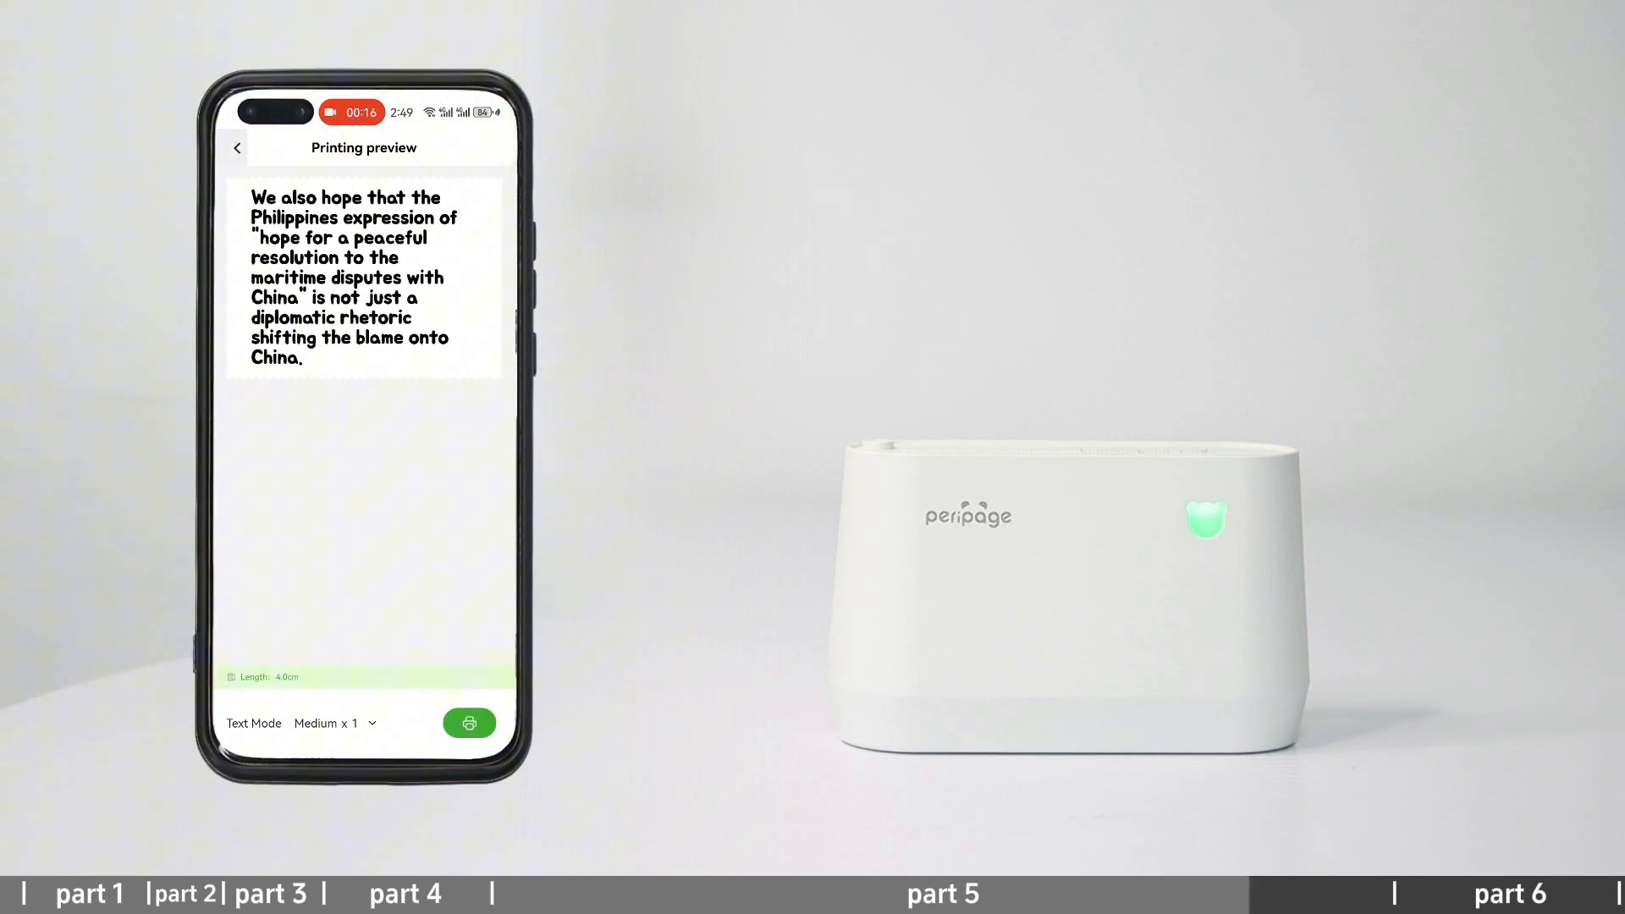
left_click(469, 723)
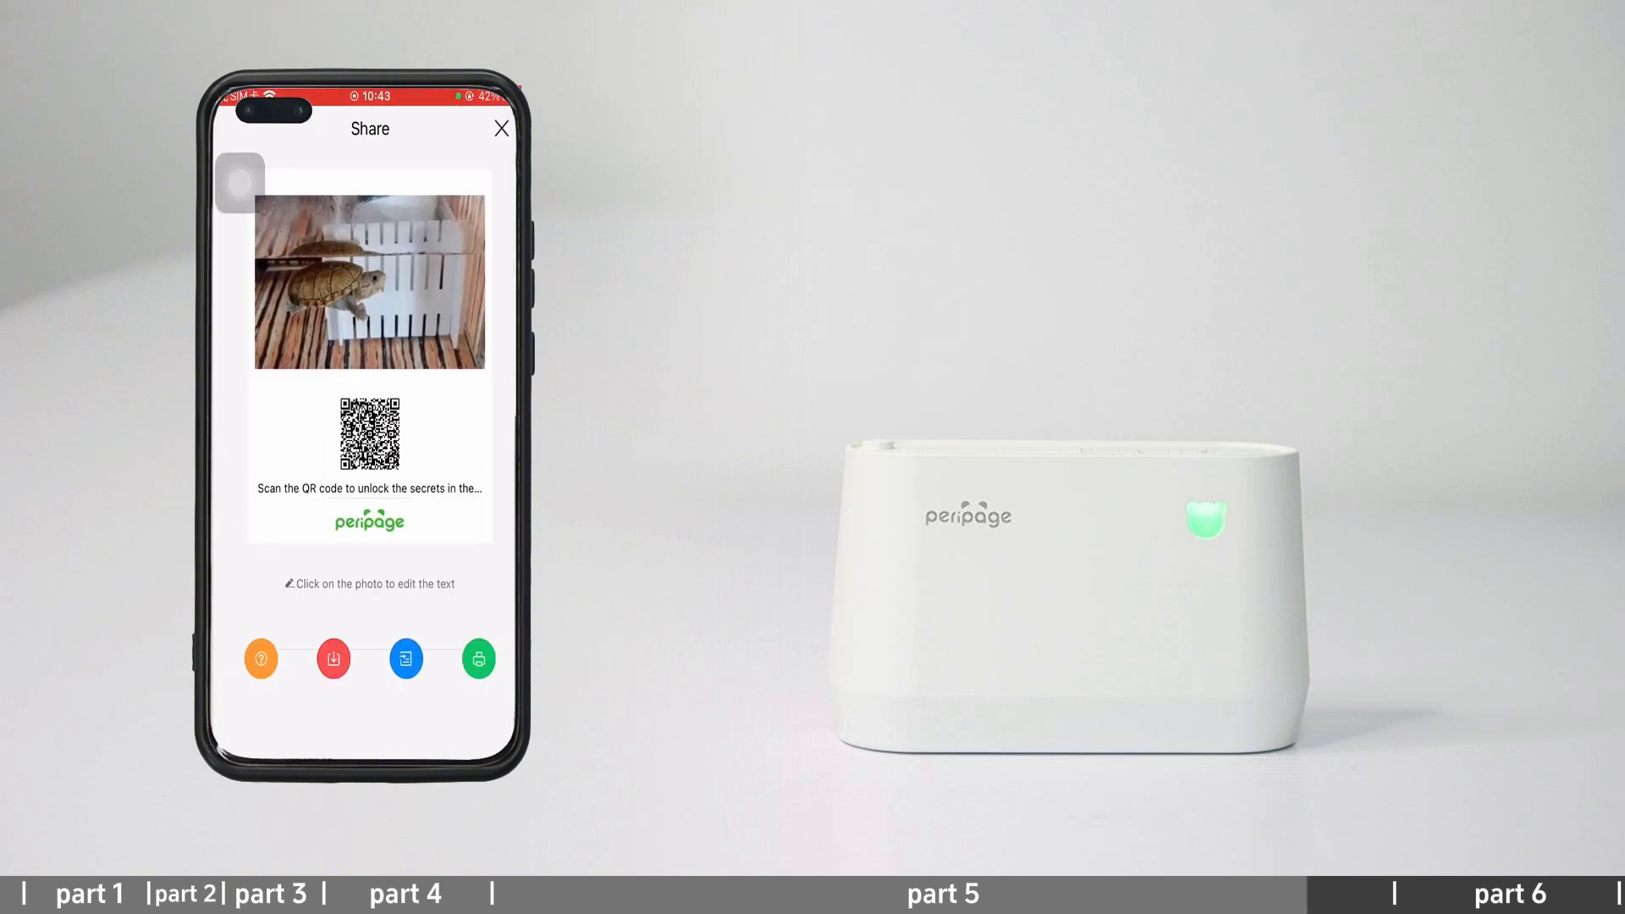
left_click(477, 658)
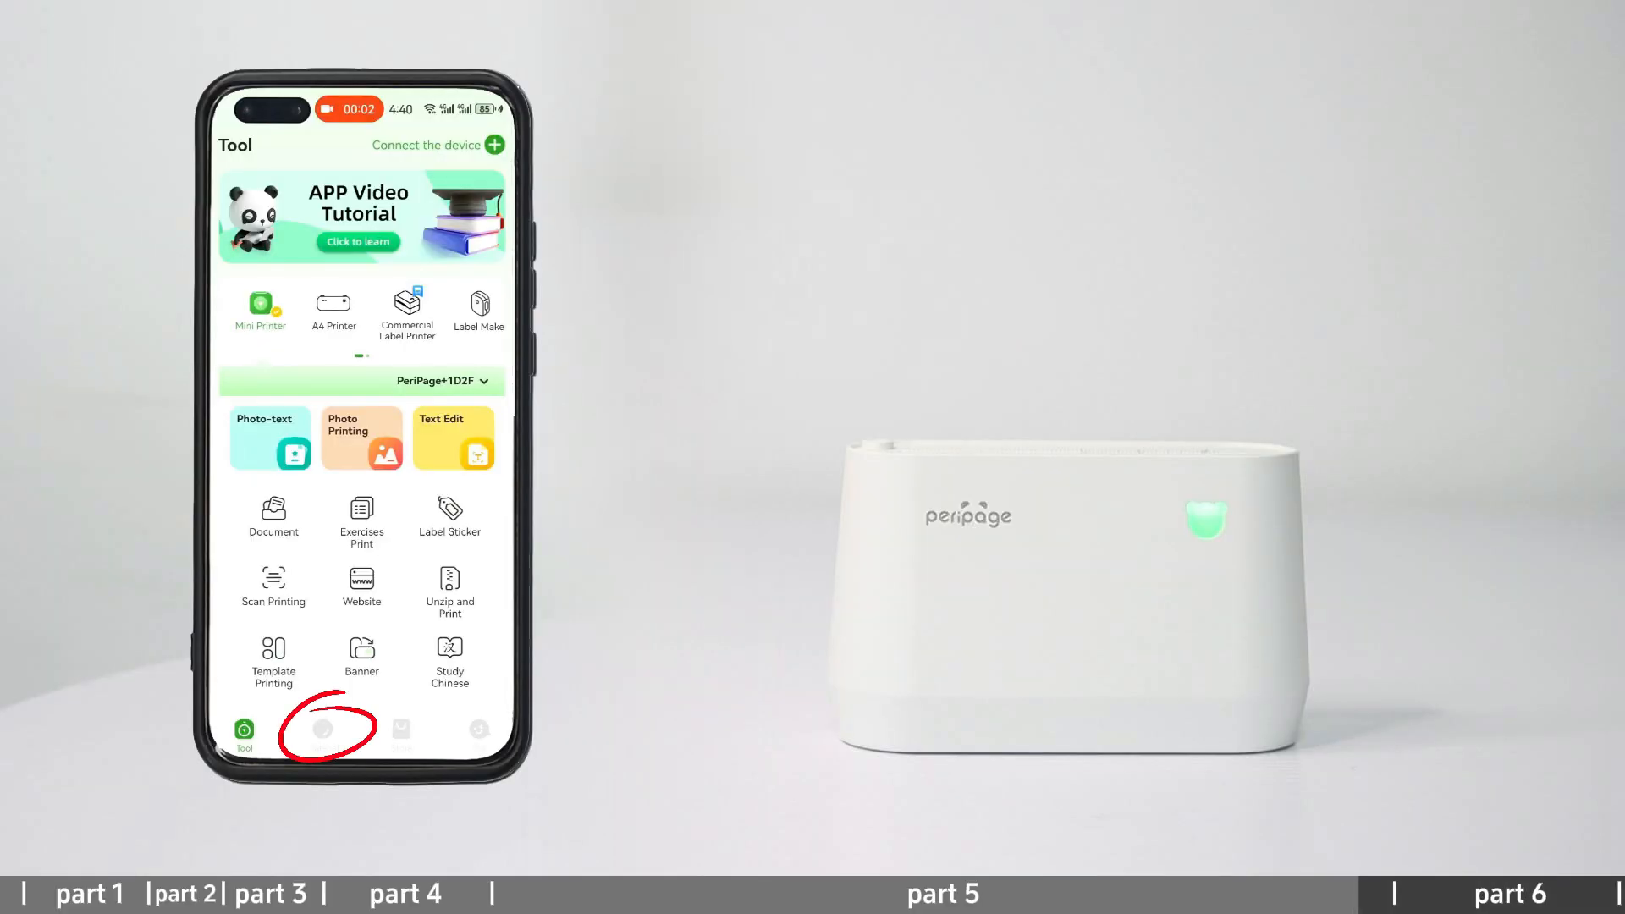
- Browse the Maze category in the material library
left_click(325, 726)
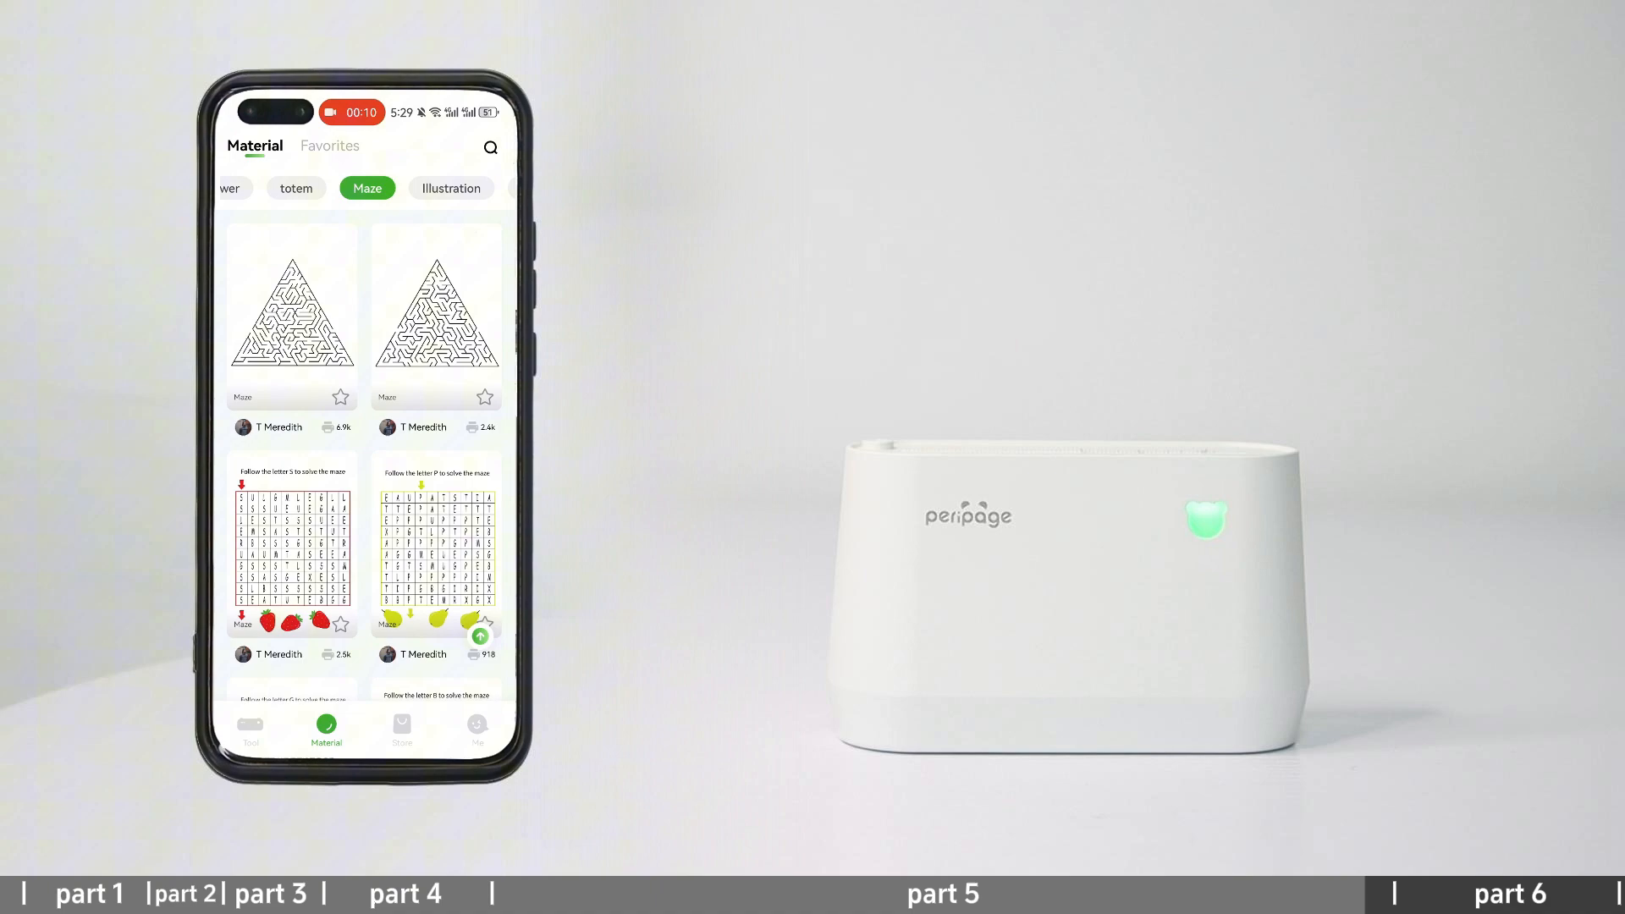
left_click(367, 188)
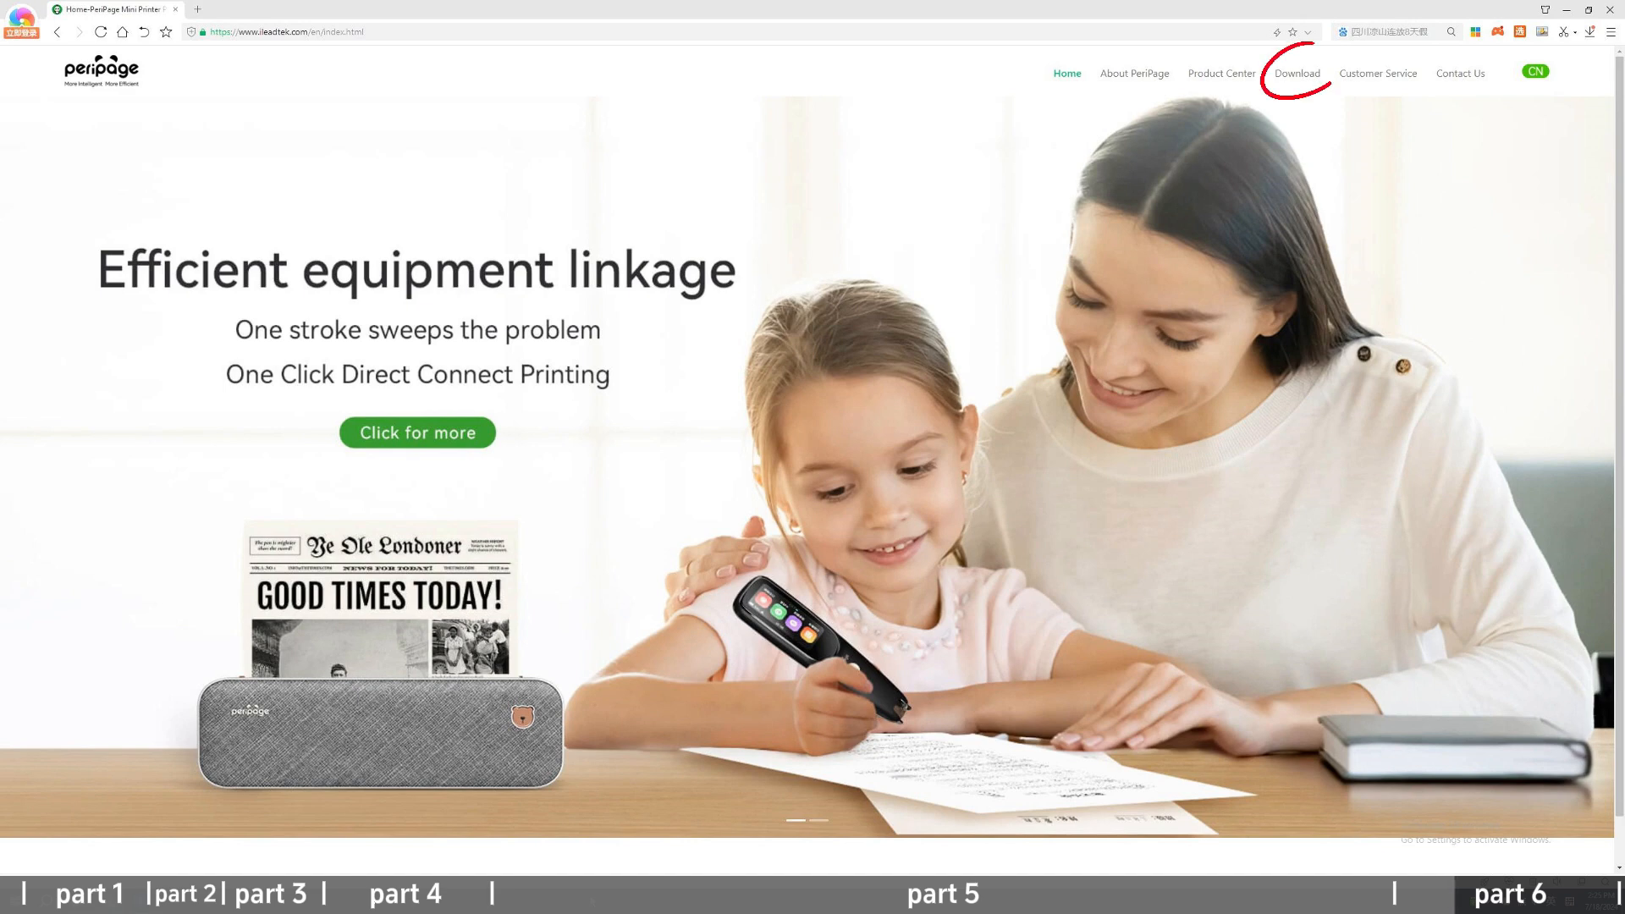
- Download the Windows/Mac OS driver pack from the PeriPage download page to the desktop
left_click(1296, 72)
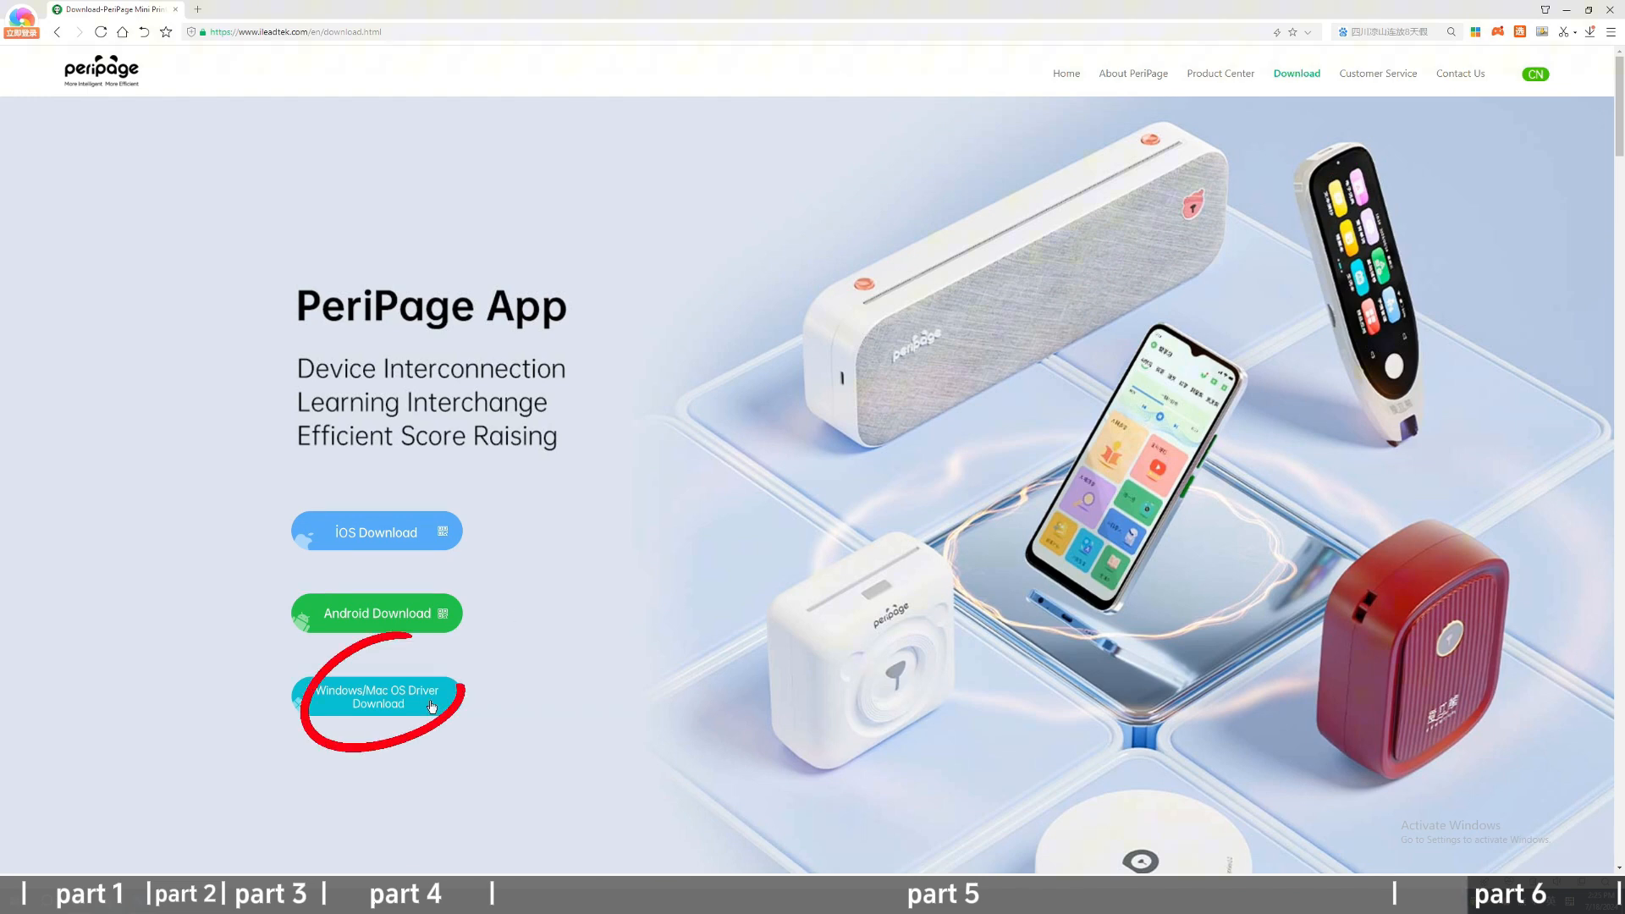
left_click(376, 696)
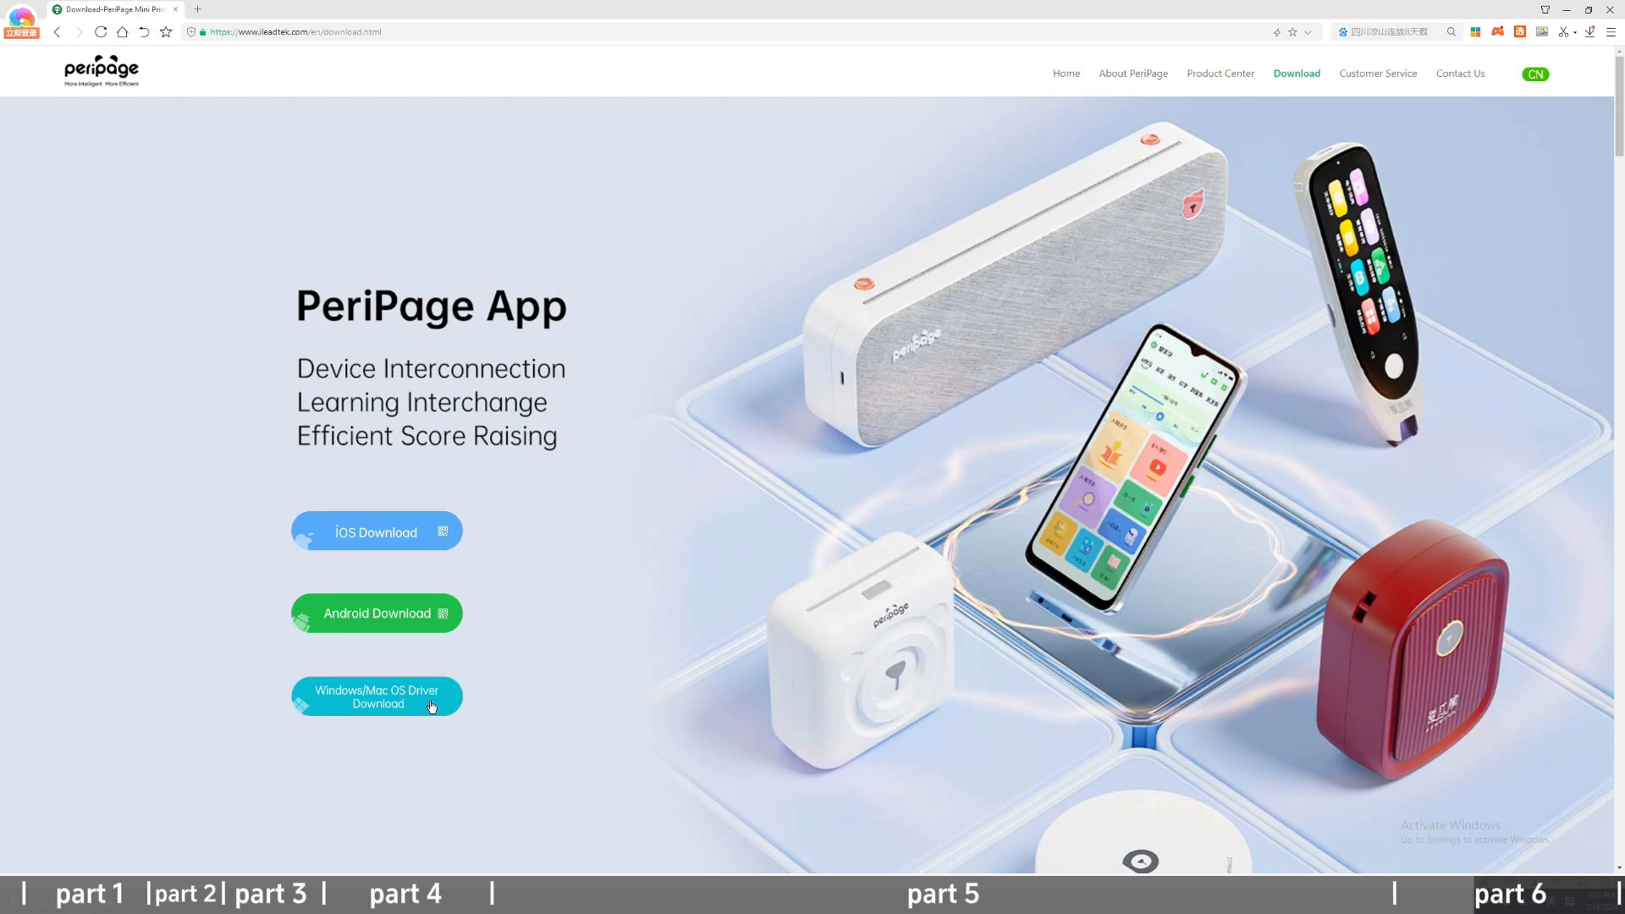
left_click(376, 697)
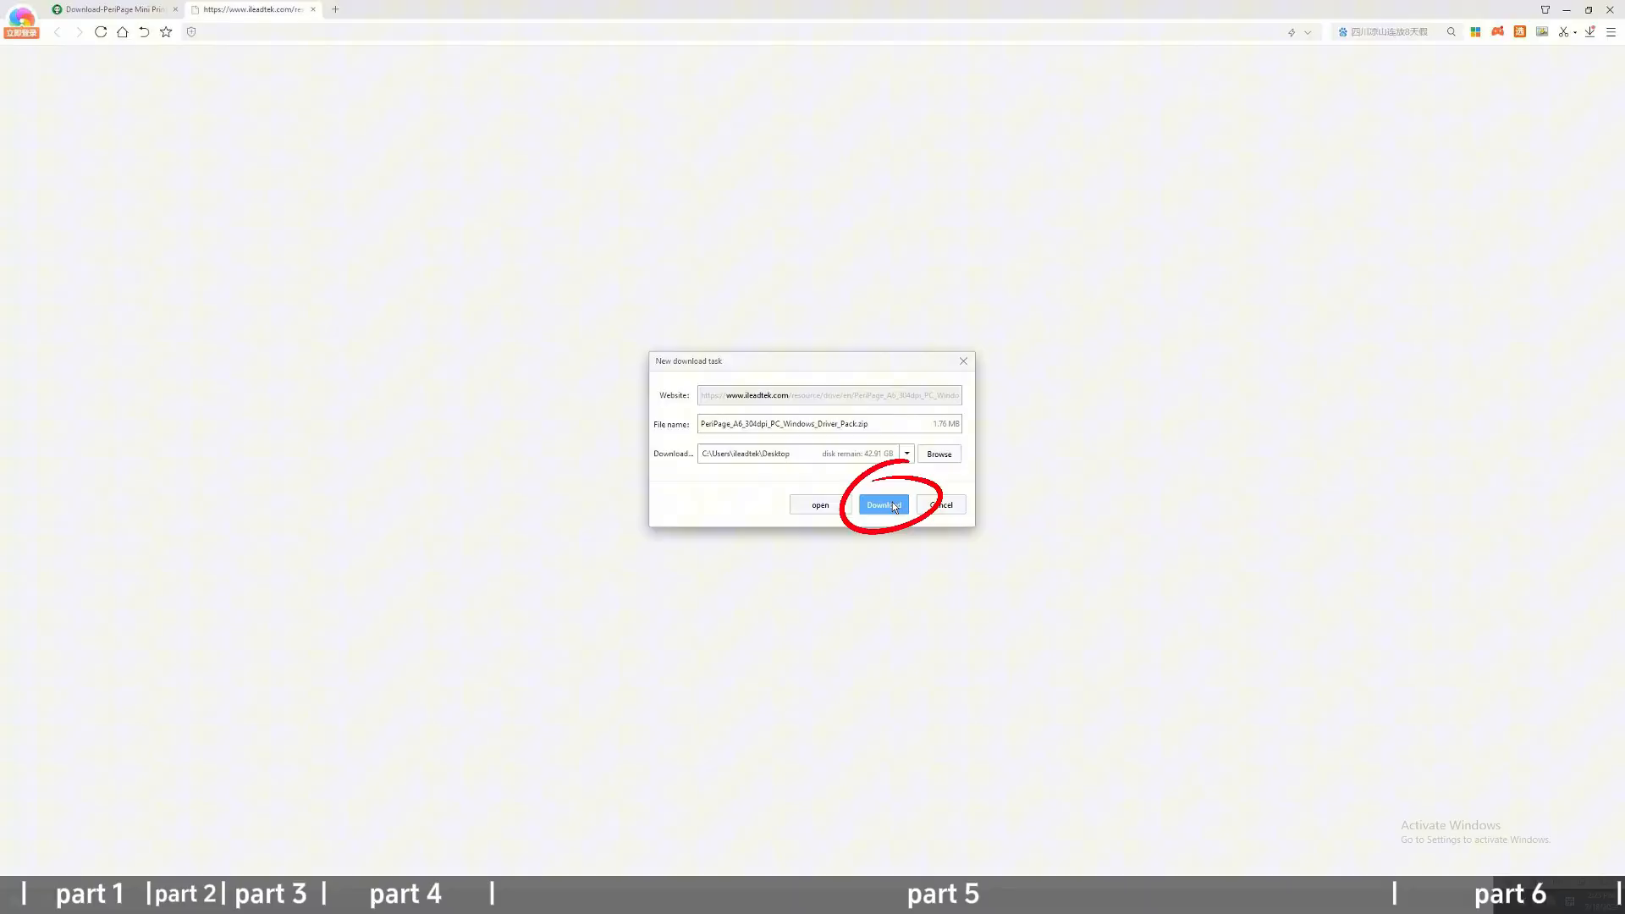
left_click(882, 505)
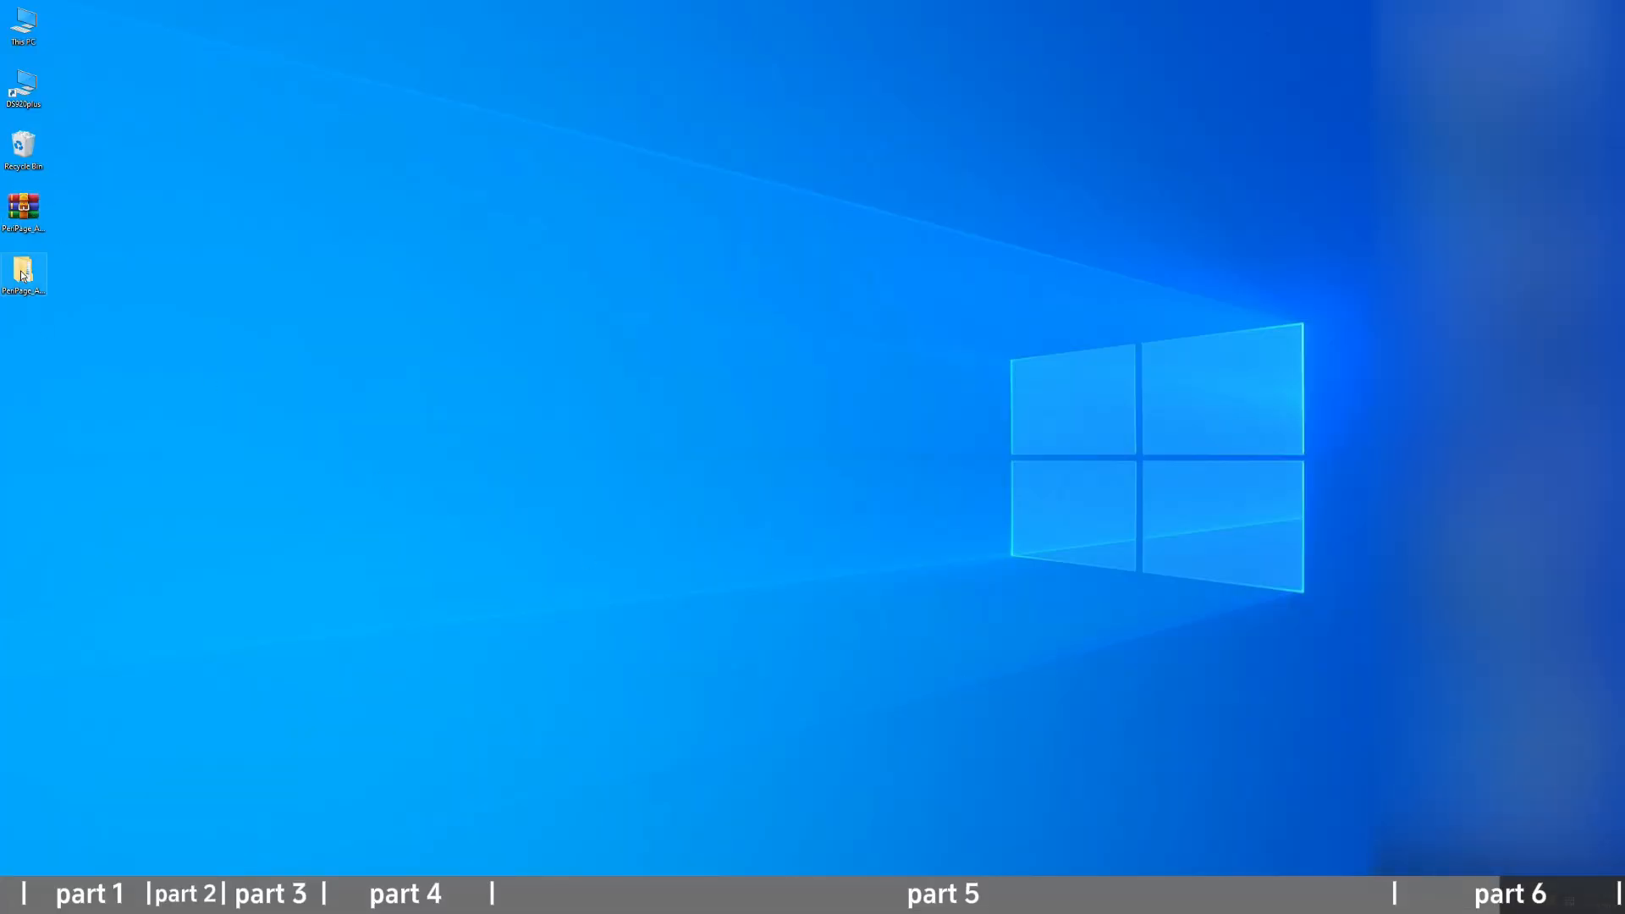
- Run the setup from the extracted driver pack folder and install the PeriPage A6+ driver on port USB001
double_click(22, 271)
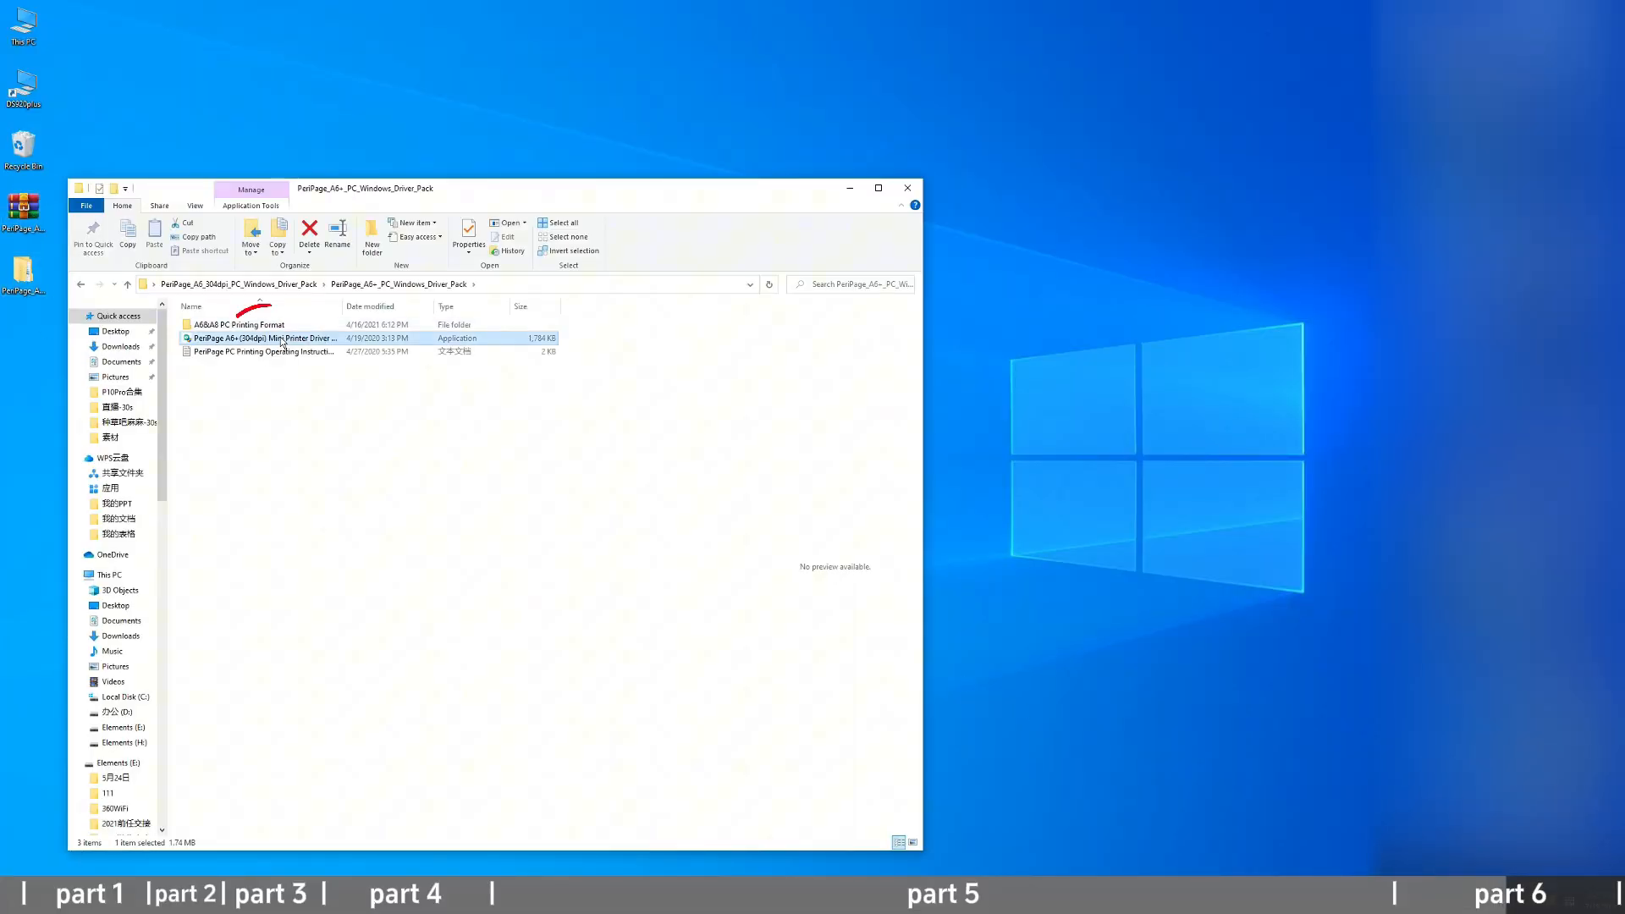
double_click(262, 339)
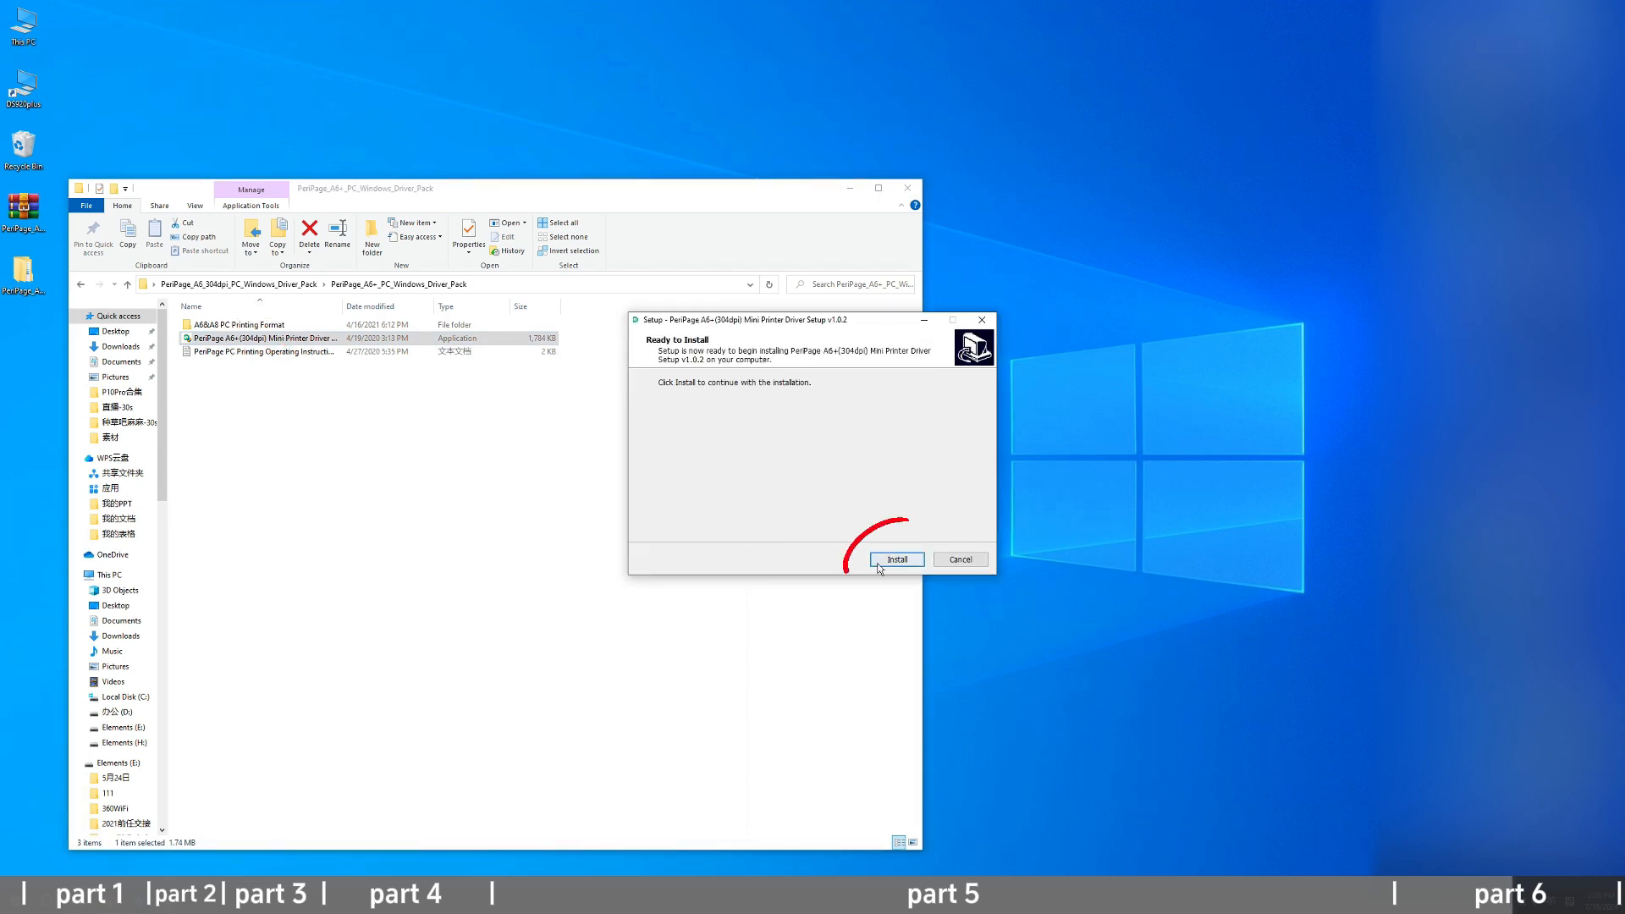
left_click(896, 560)
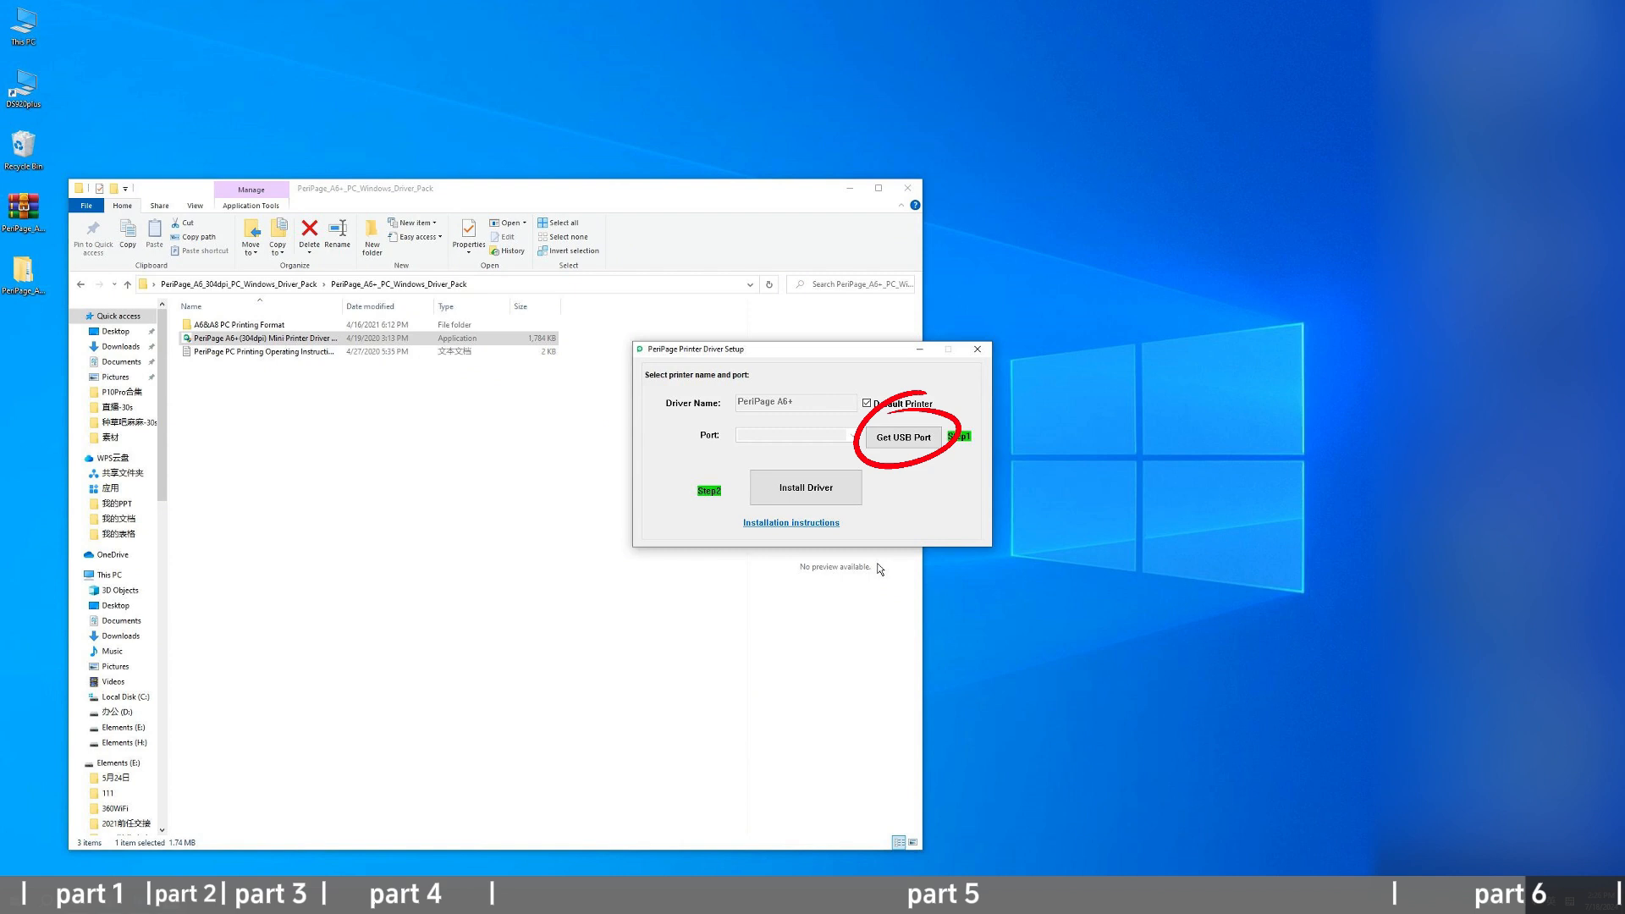
left_click(900, 437)
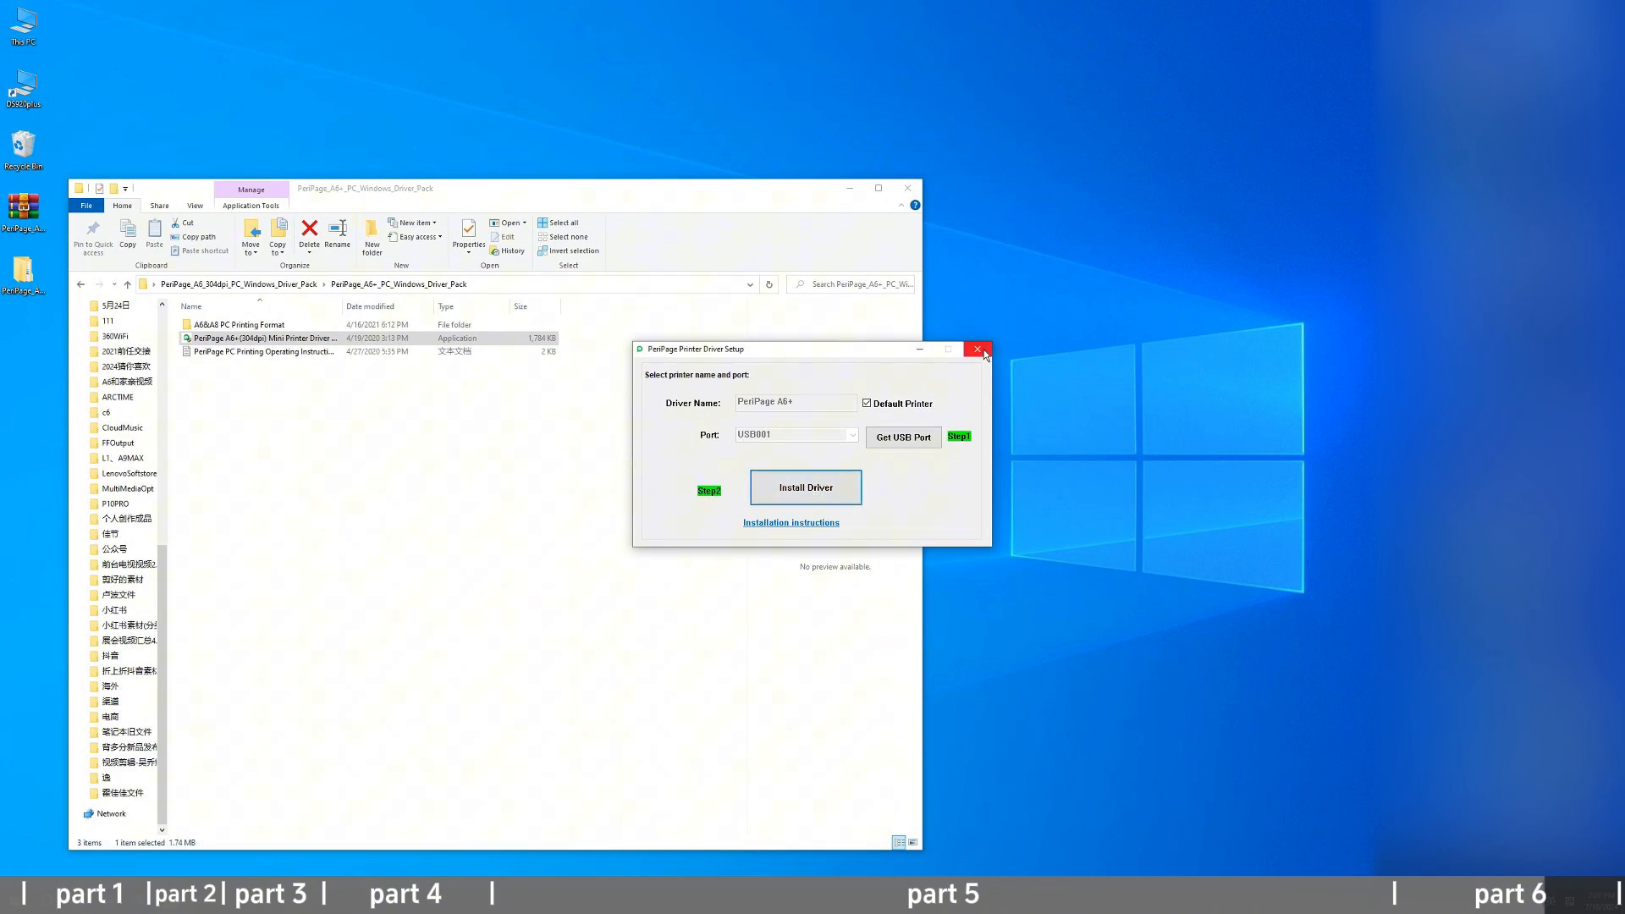
left_click(976, 348)
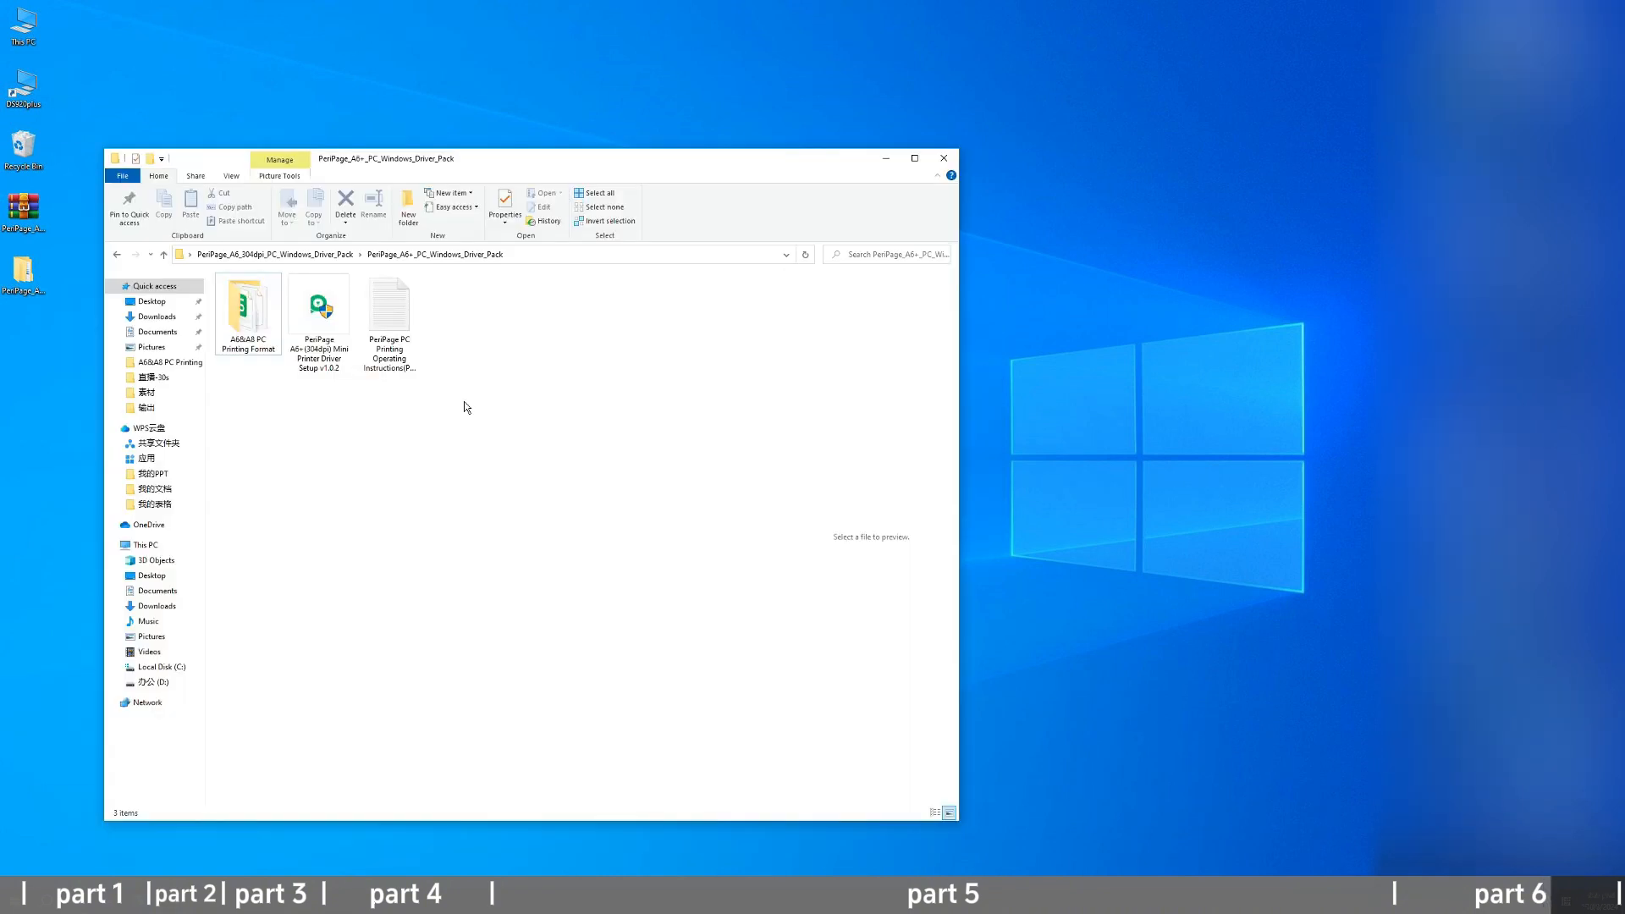
- Open the to-do list, set PeriPage A6+ as printer and review its Layout, Stock and Graphs properties
double_click(247, 301)
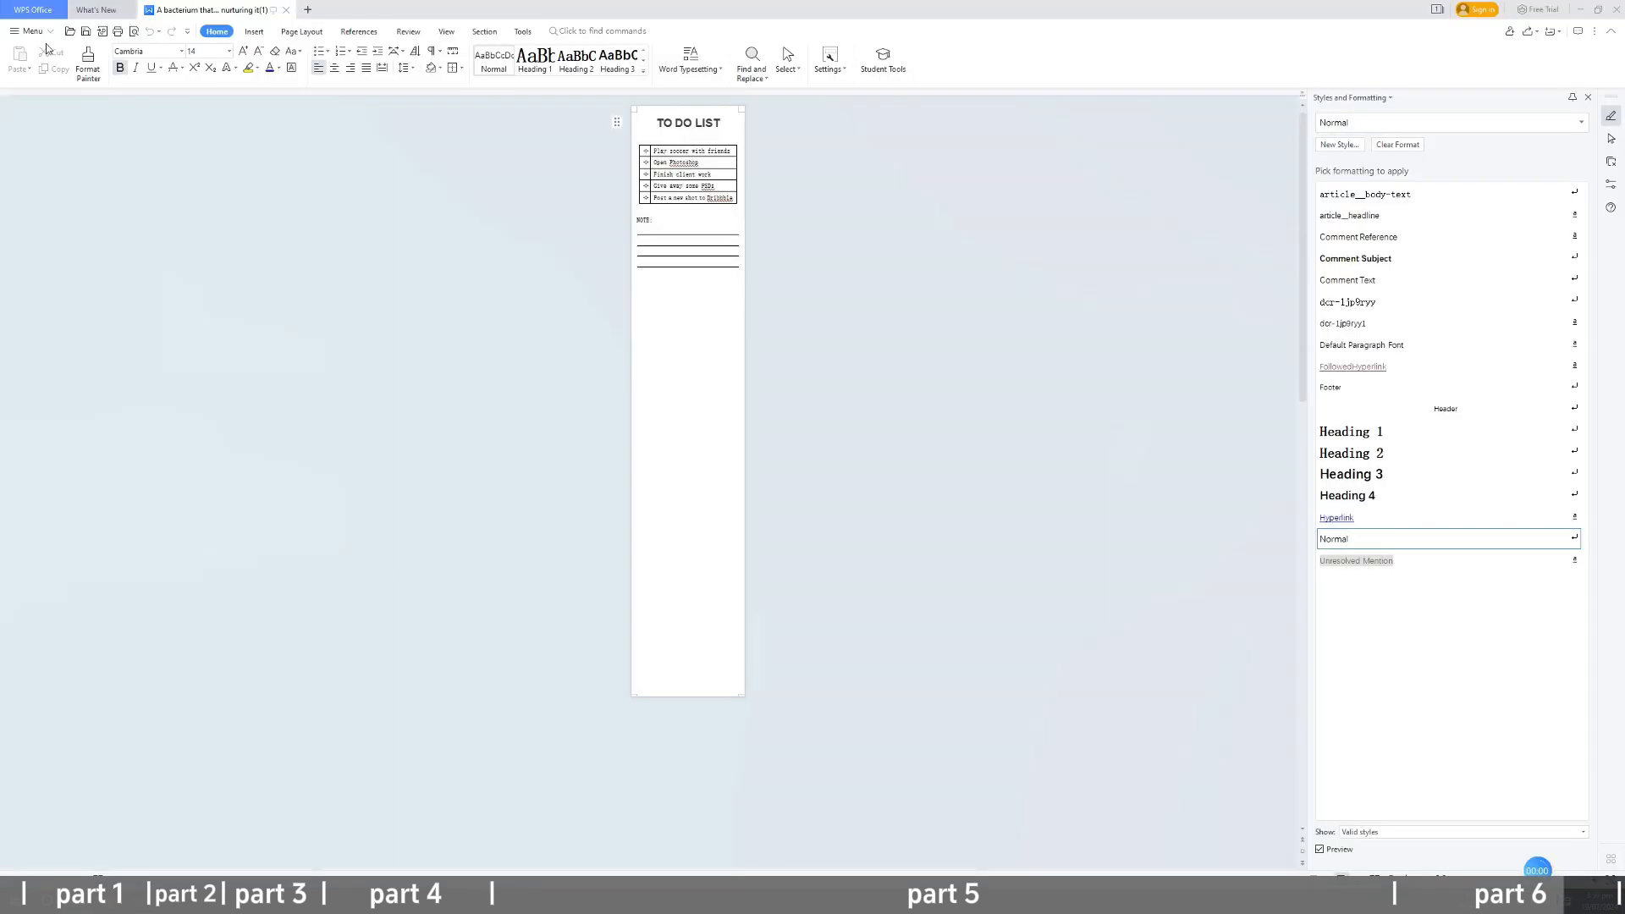
left_click(113, 30)
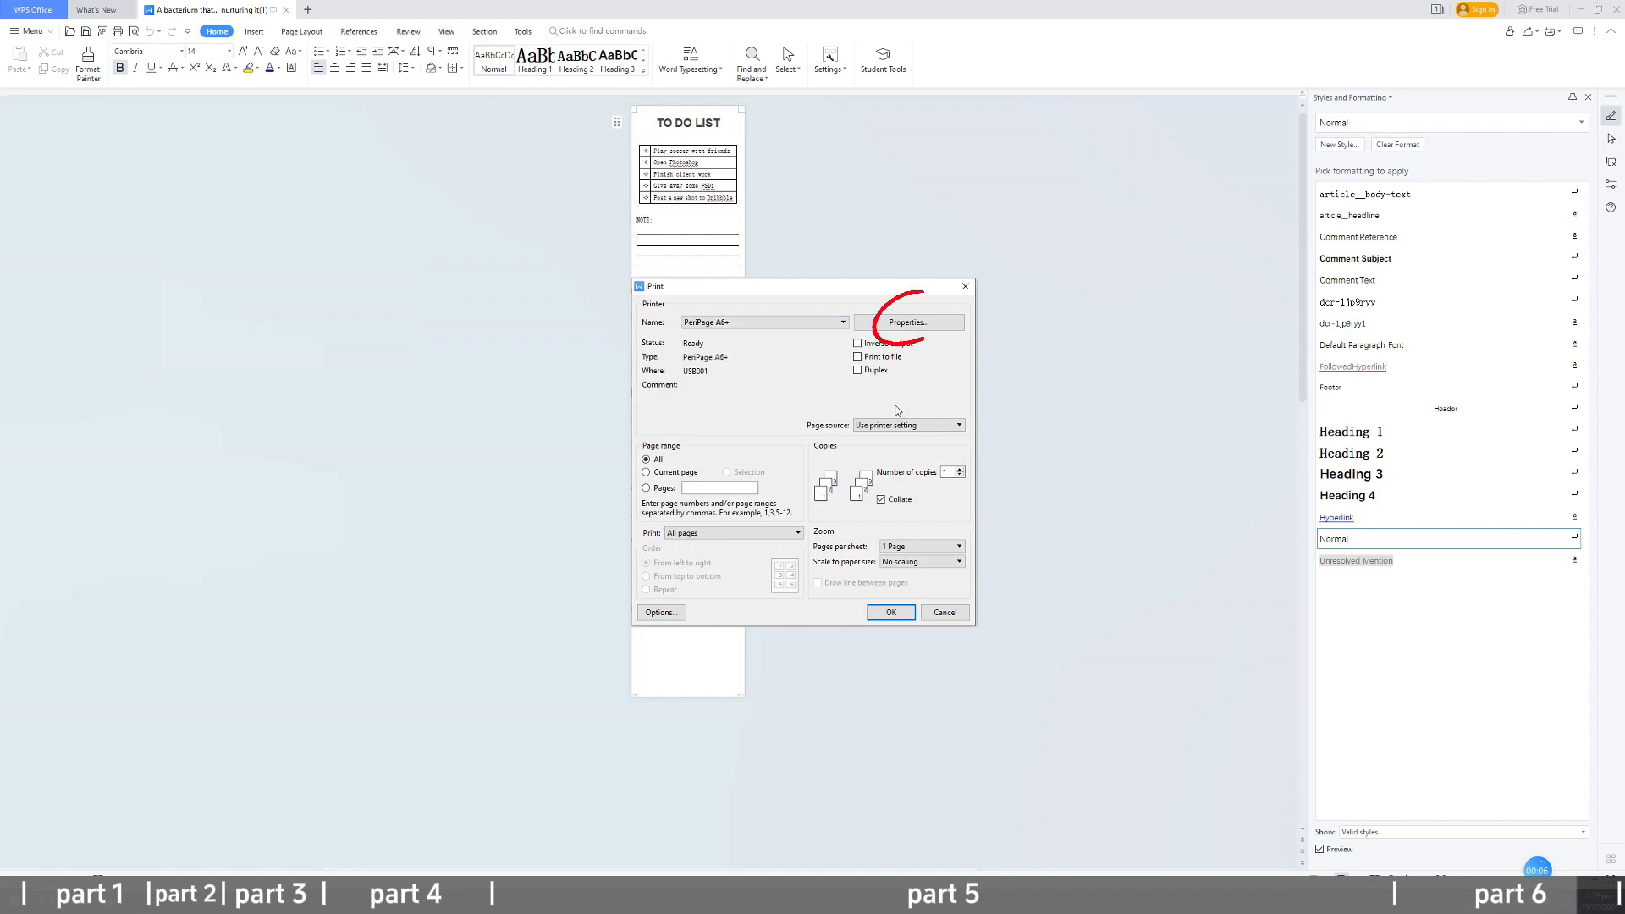
left_click(911, 322)
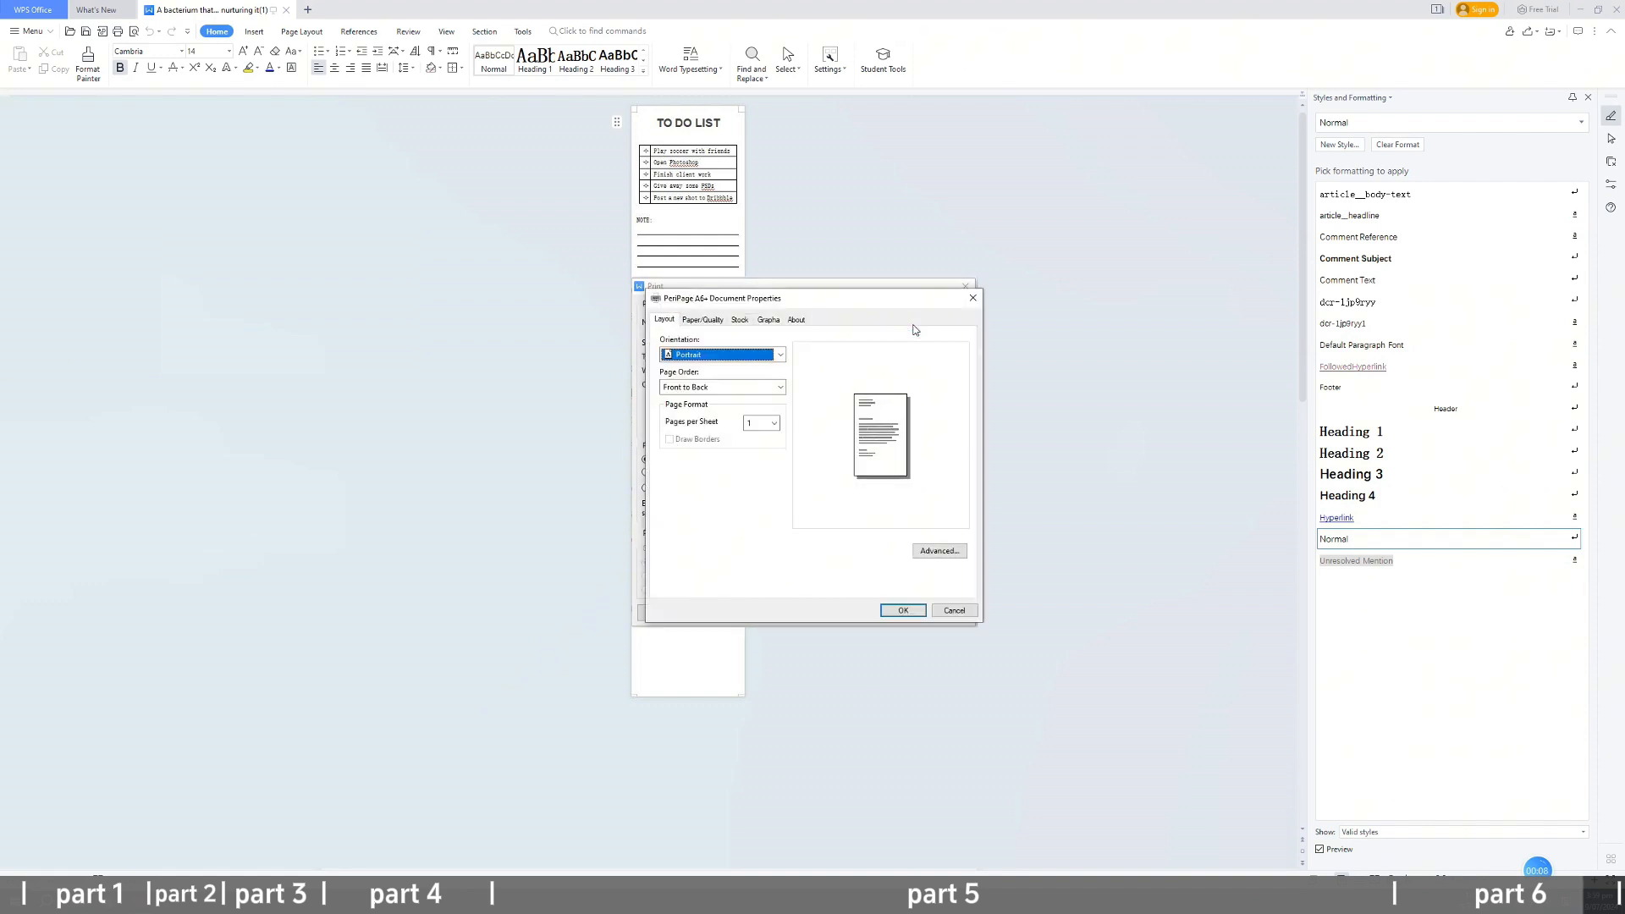
left_click(739, 320)
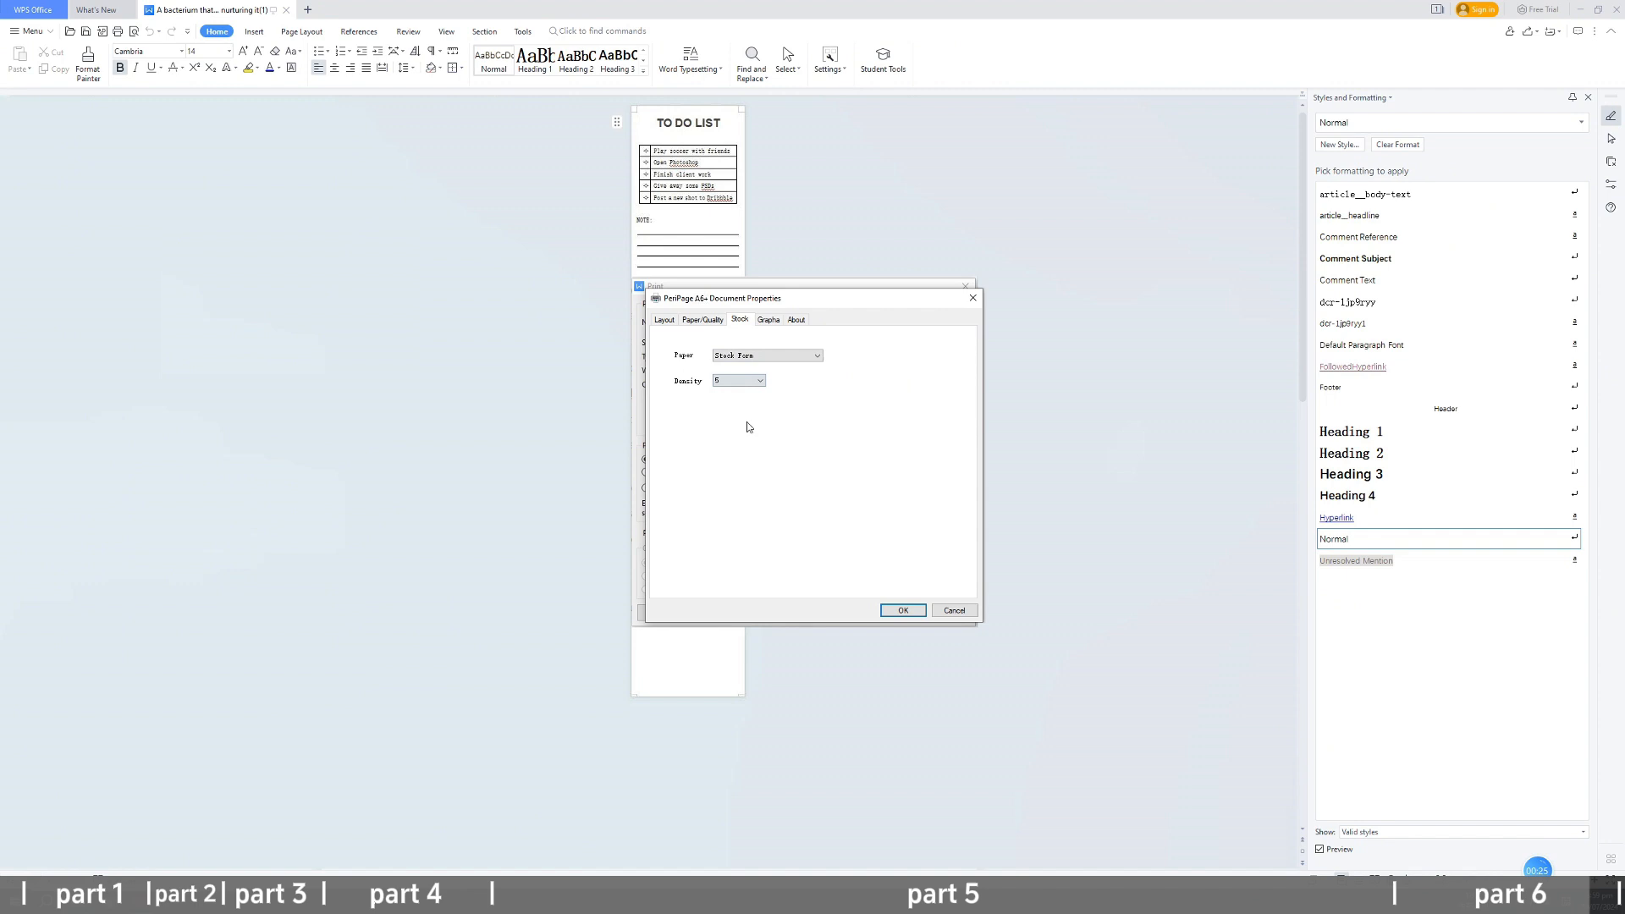
left_click(768, 320)
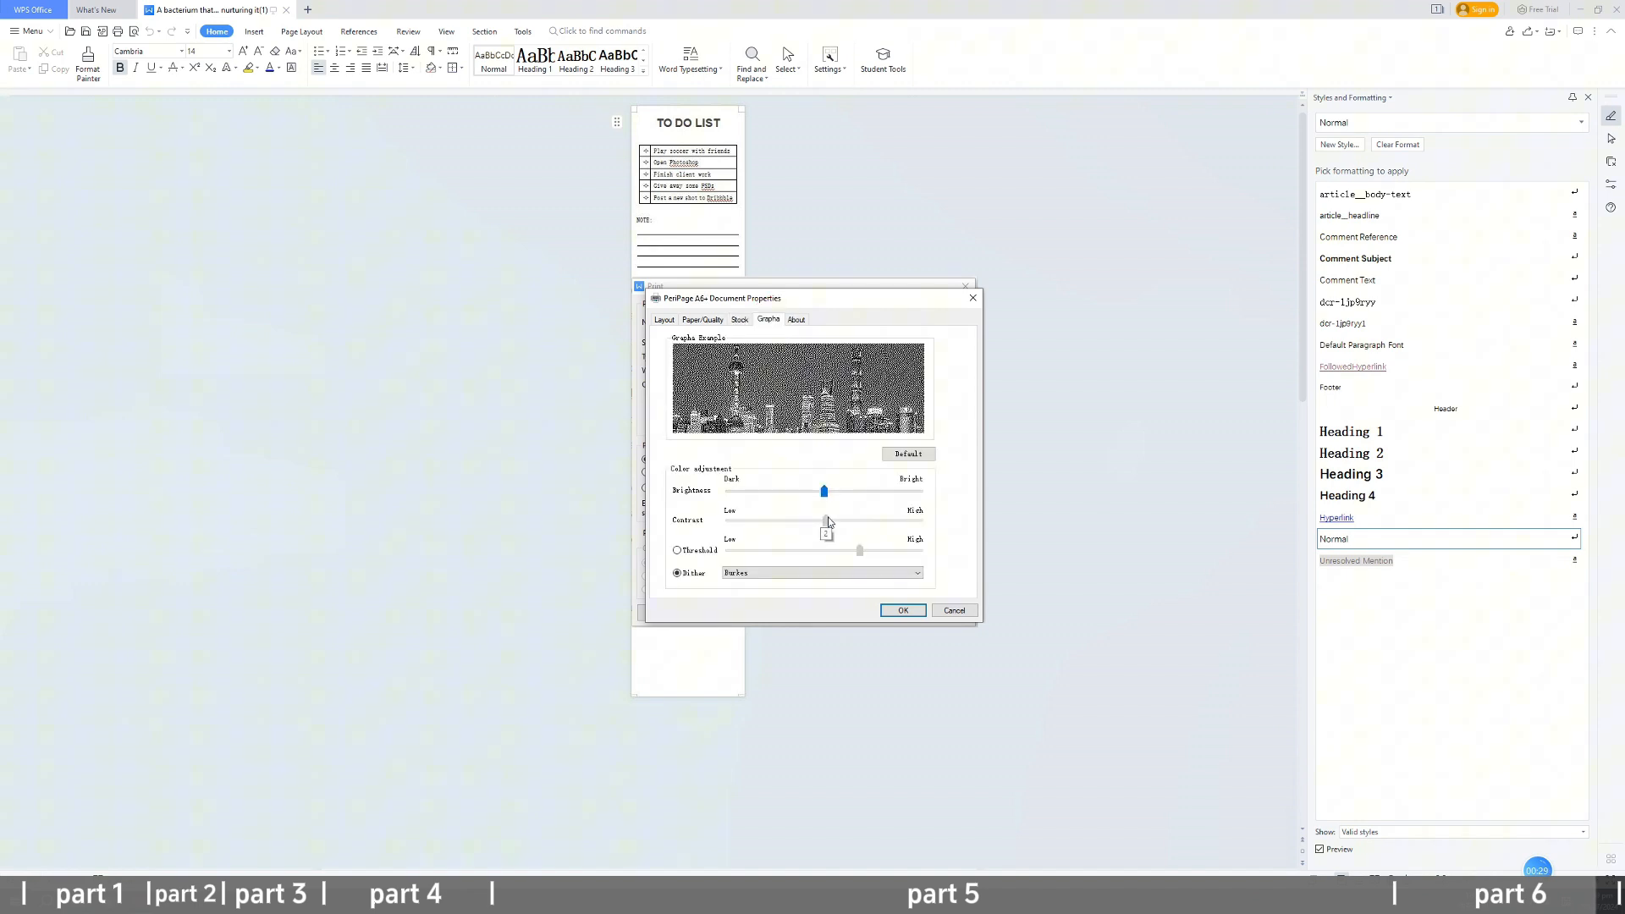
left_click(900, 610)
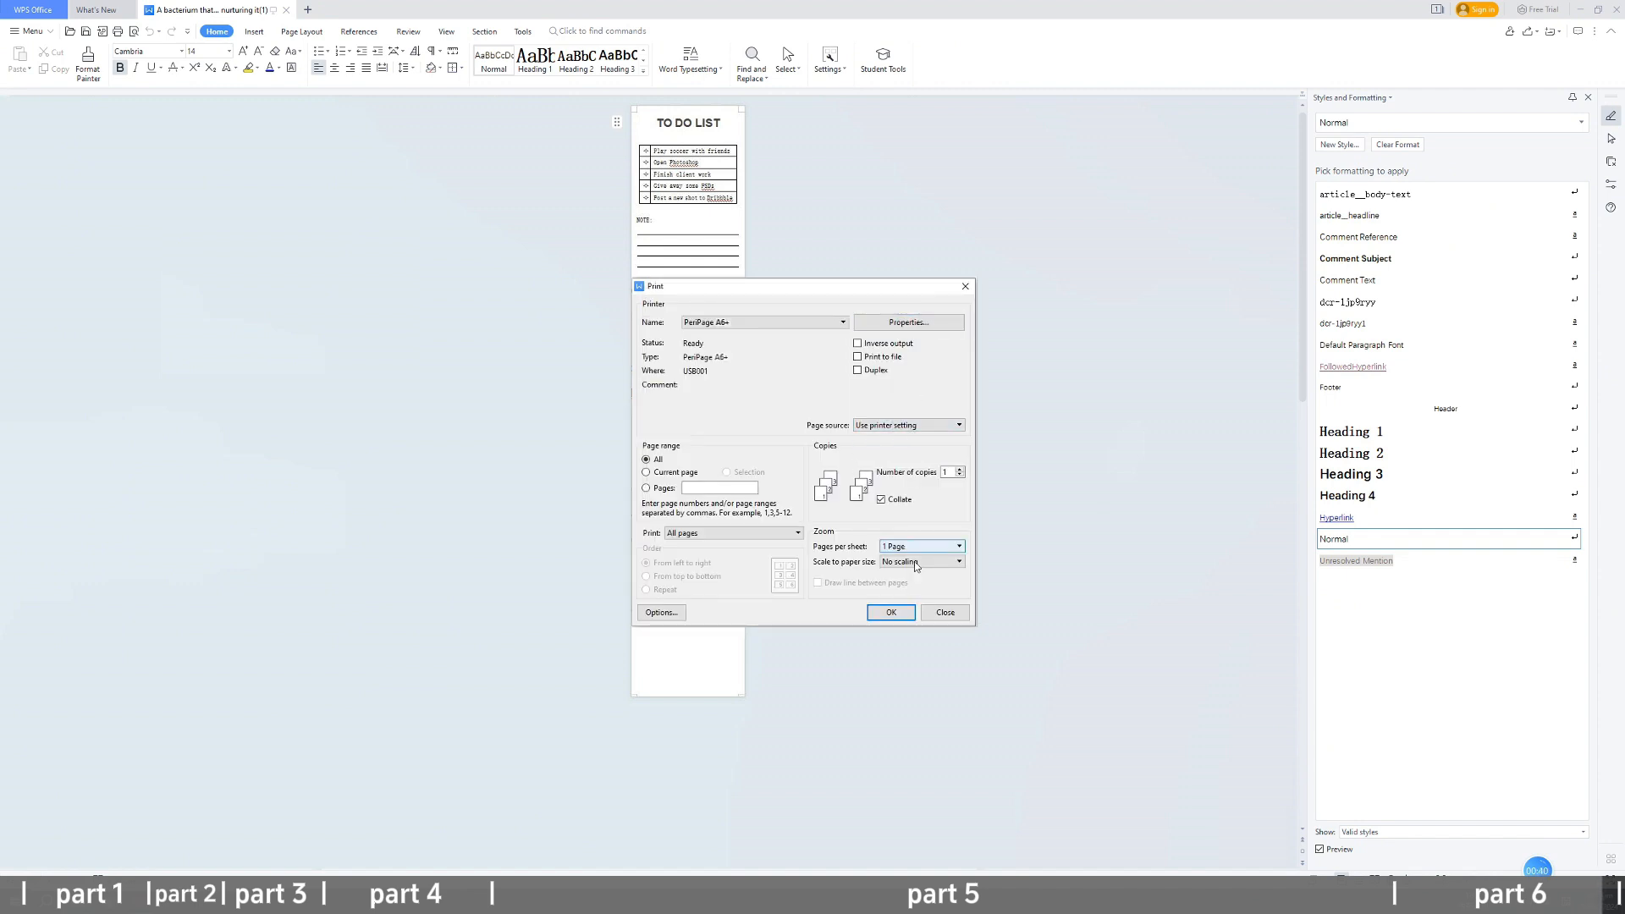